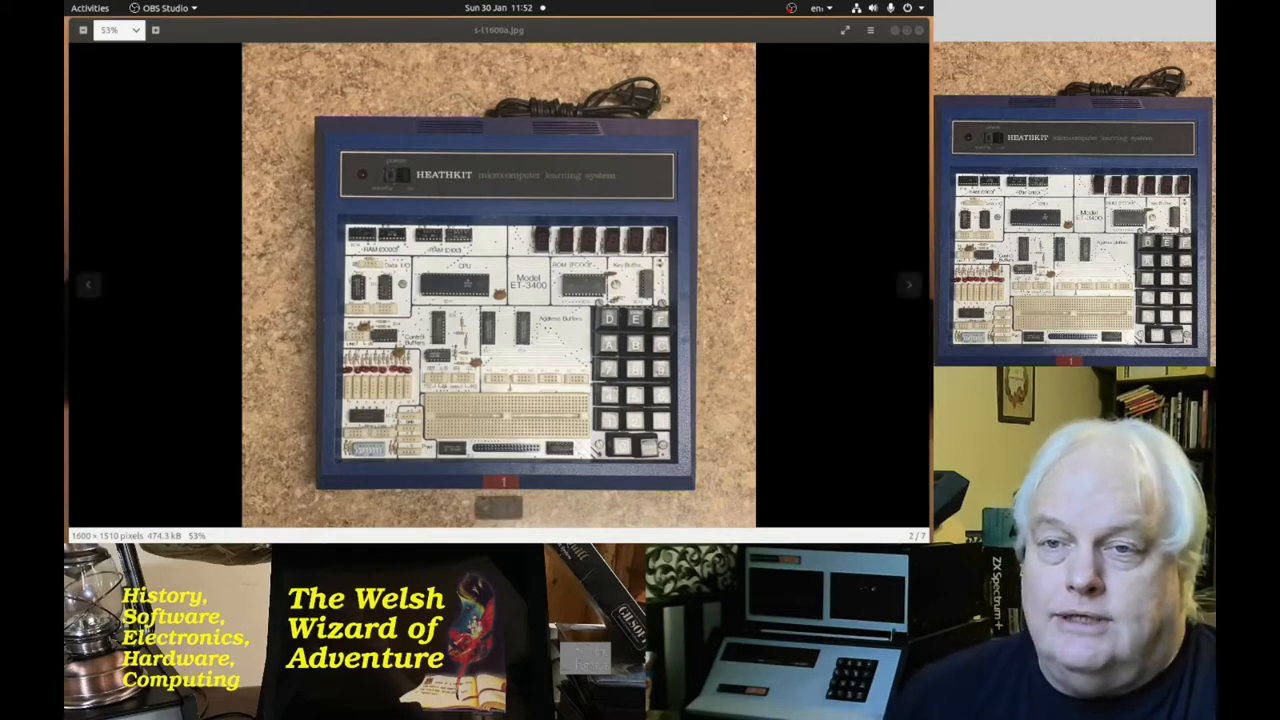
{"action": "mouse_move", "coordinate": [632, 108]}
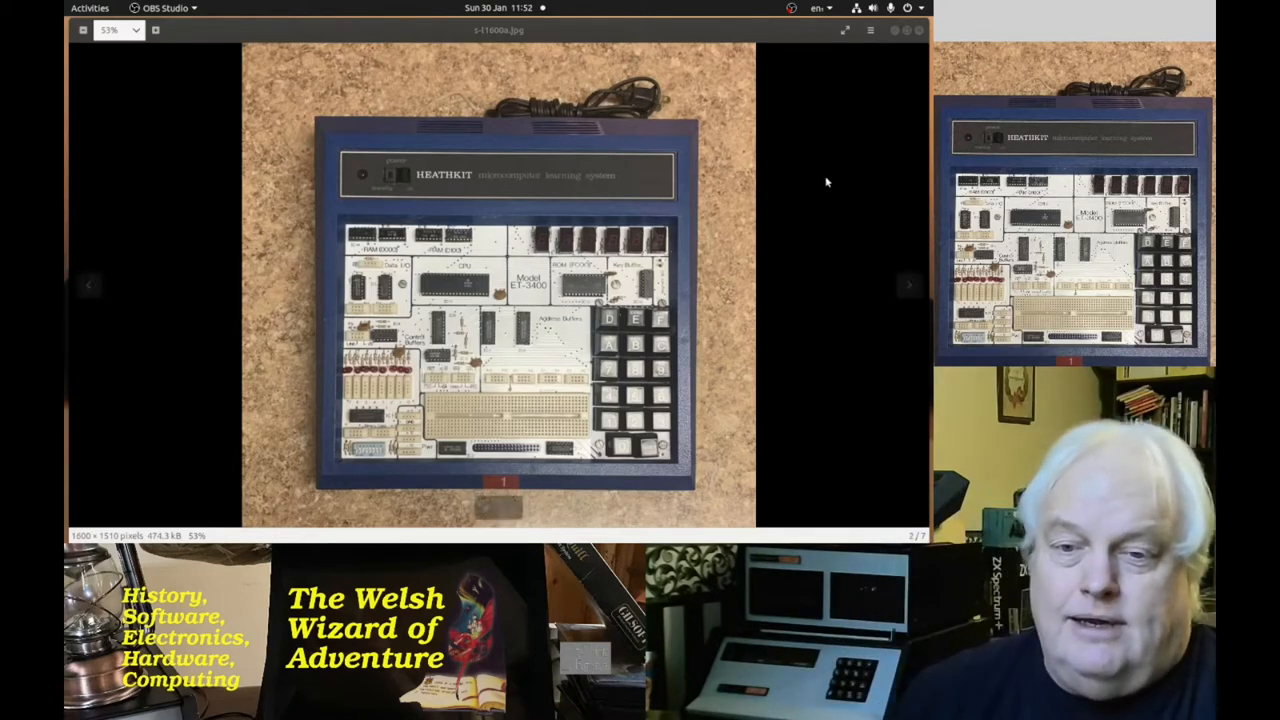
{"action": "mouse_move", "coordinate": [908, 284]}
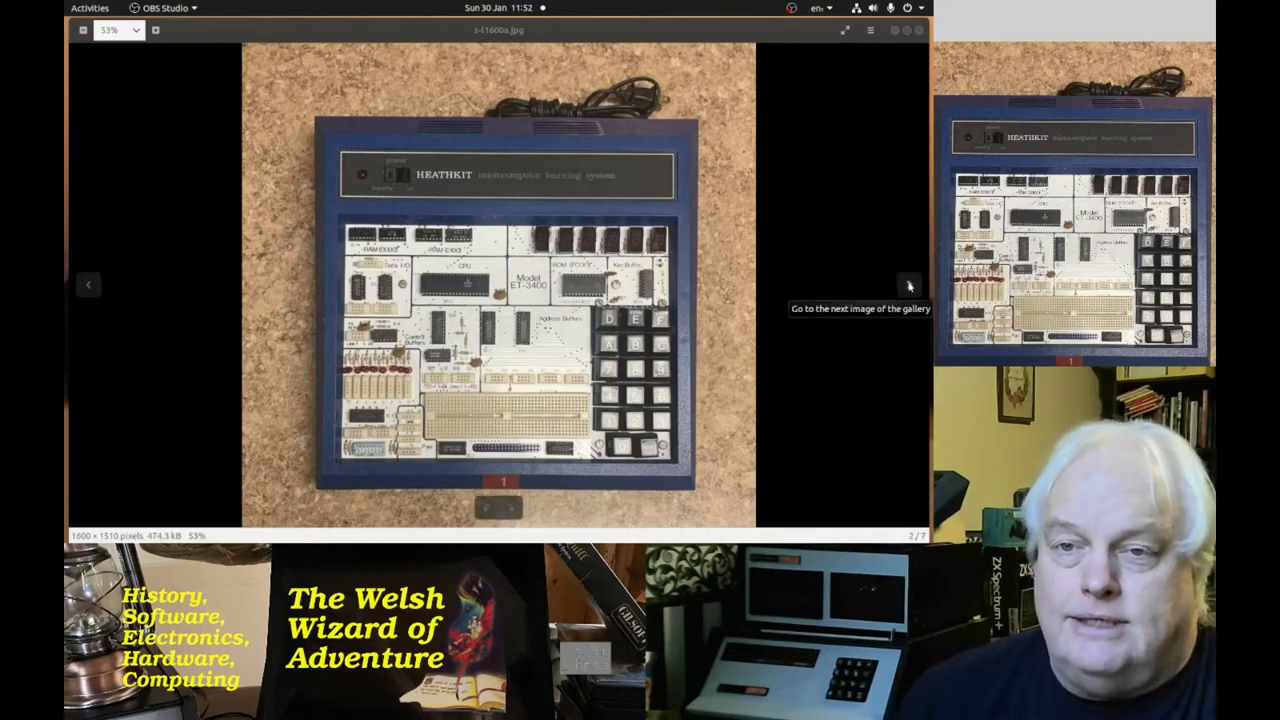
Step forward through the top-view and underside photos to the trainer's angled side view (image 4 of 7)
{"action": "left_click", "coordinate": [908, 286]}
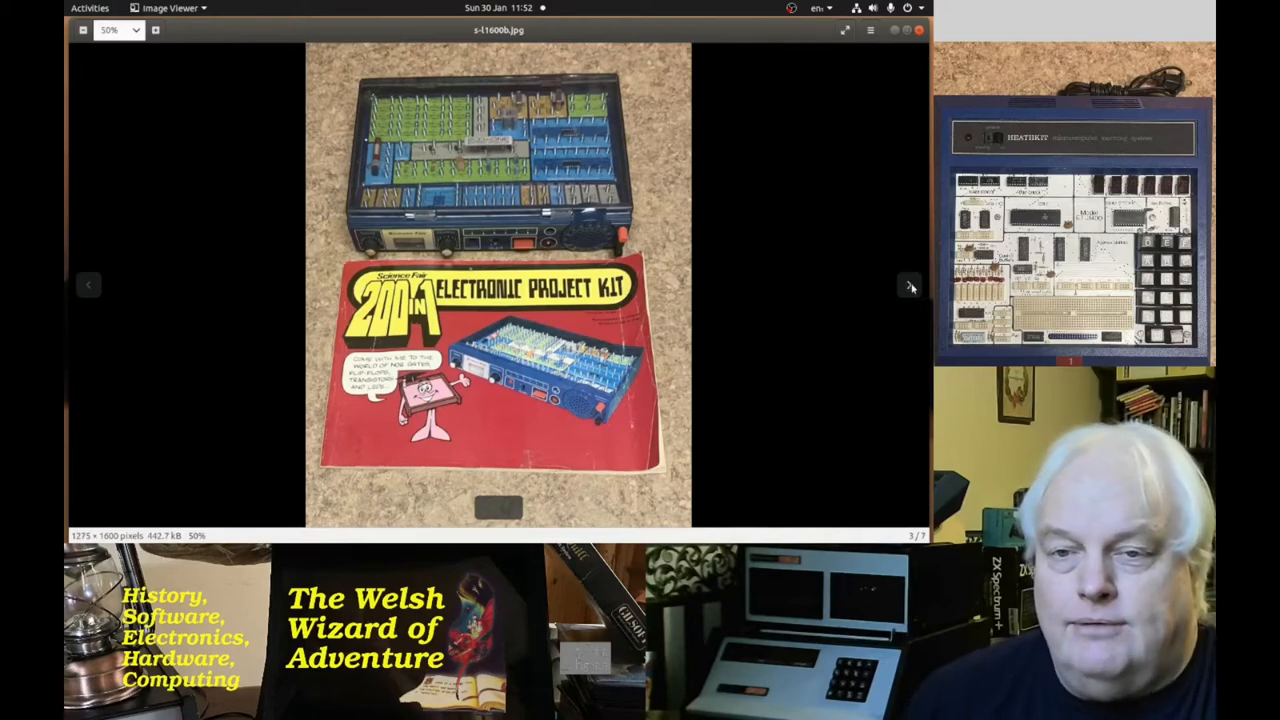
{"action": "left_click", "coordinate": [908, 284]}
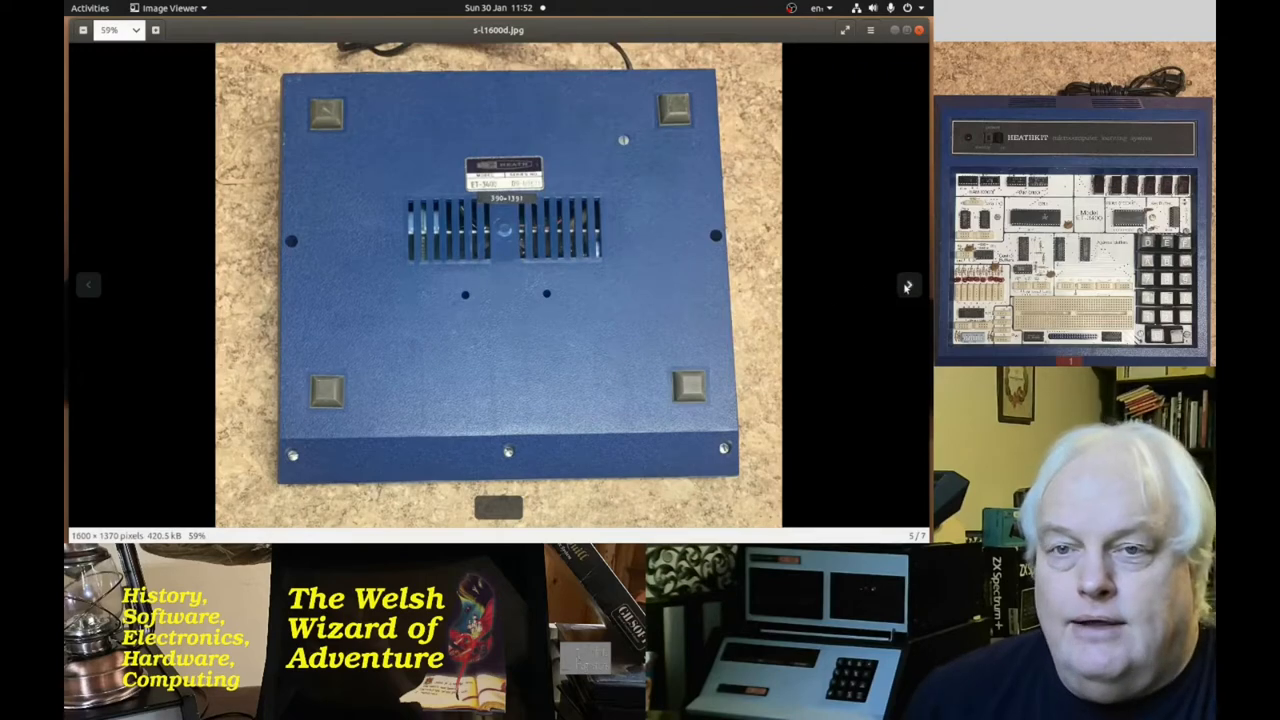
{"action": "left_click", "coordinate": [908, 288]}
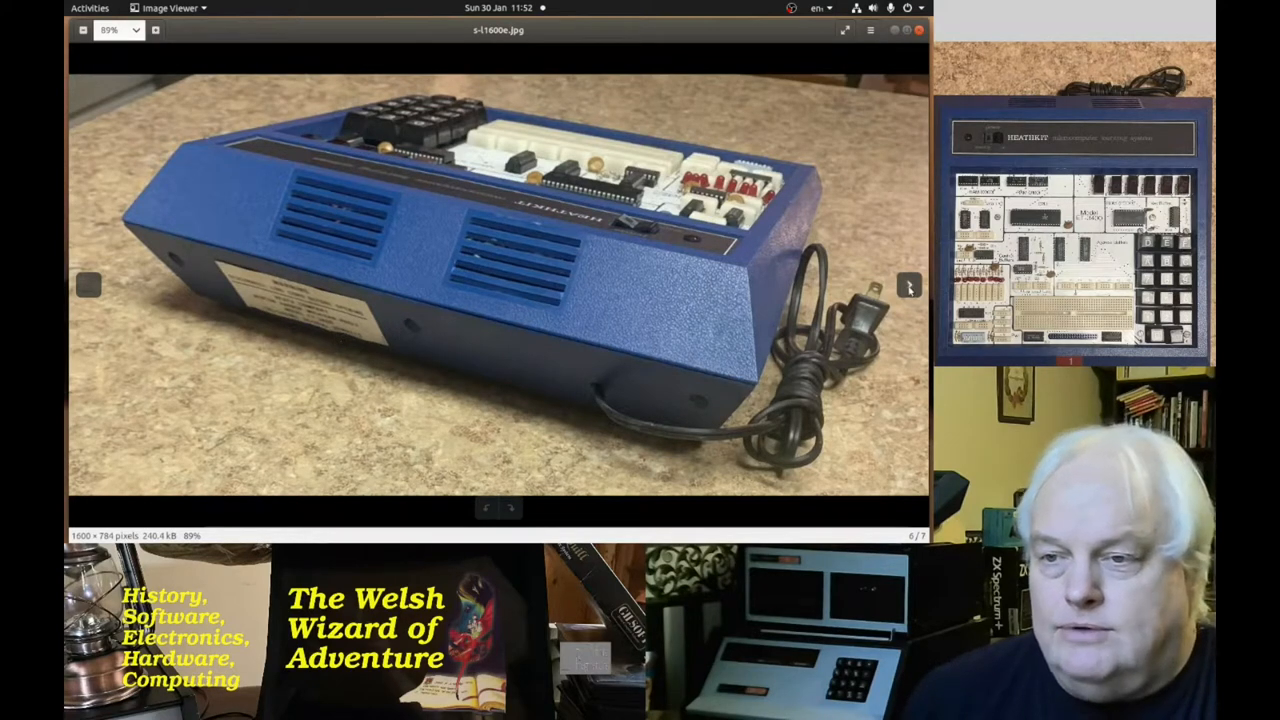
{"action": "mouse_move", "coordinate": [910, 286]}
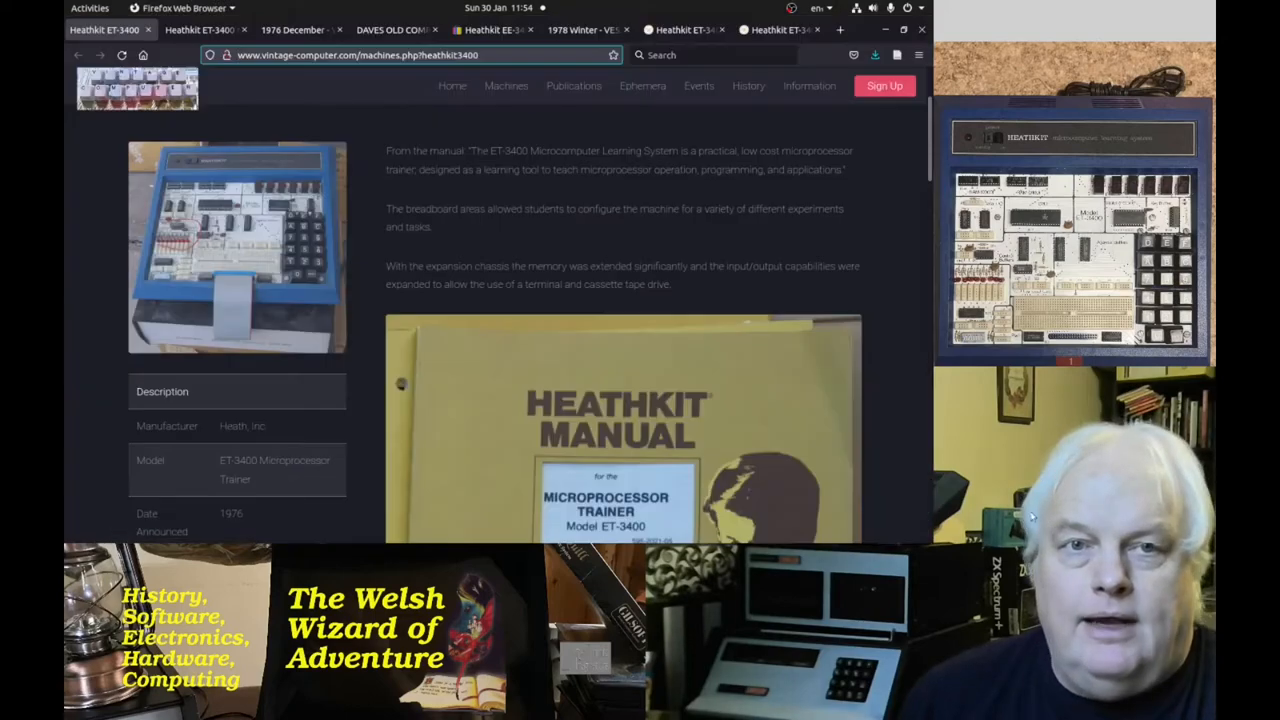
{"action": "mouse_move", "coordinate": [1084, 462]}
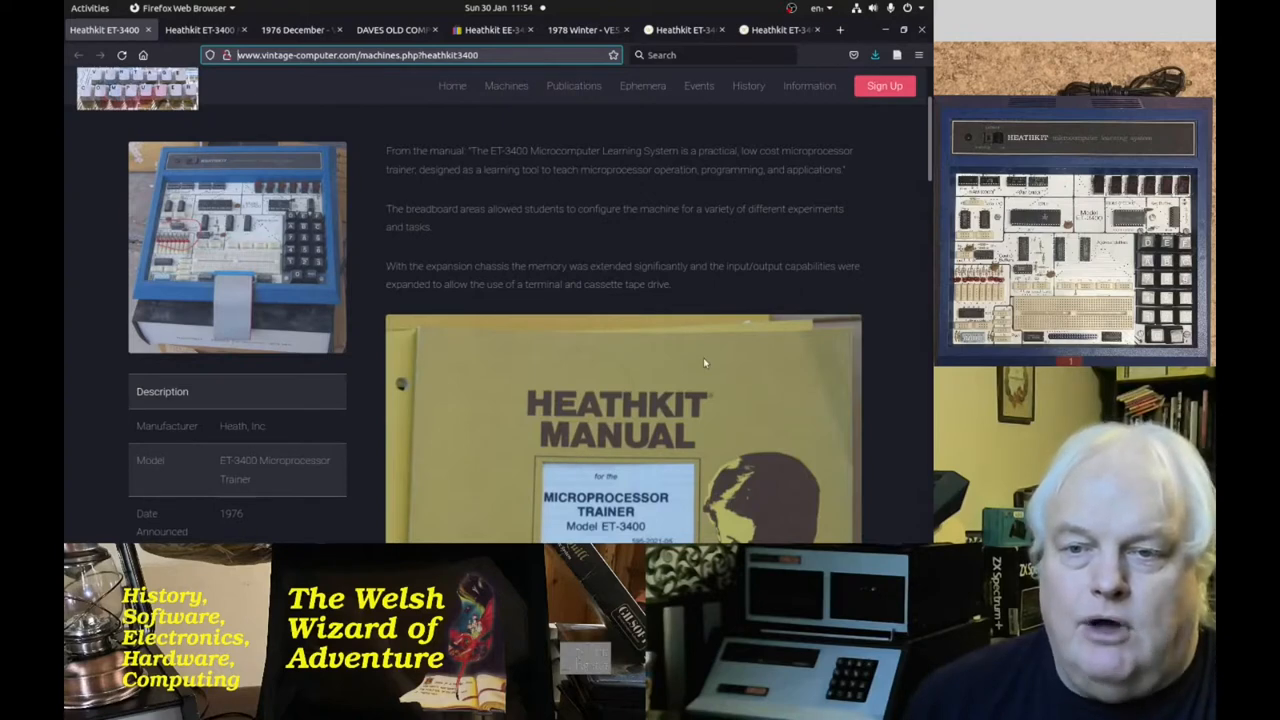
Scroll the vintage-computer.com ET-3400 page past description and specifications to the ETA-3400 manual cover
{"action": "scroll", "scroll_direction": "down", "scroll_amount": 3}
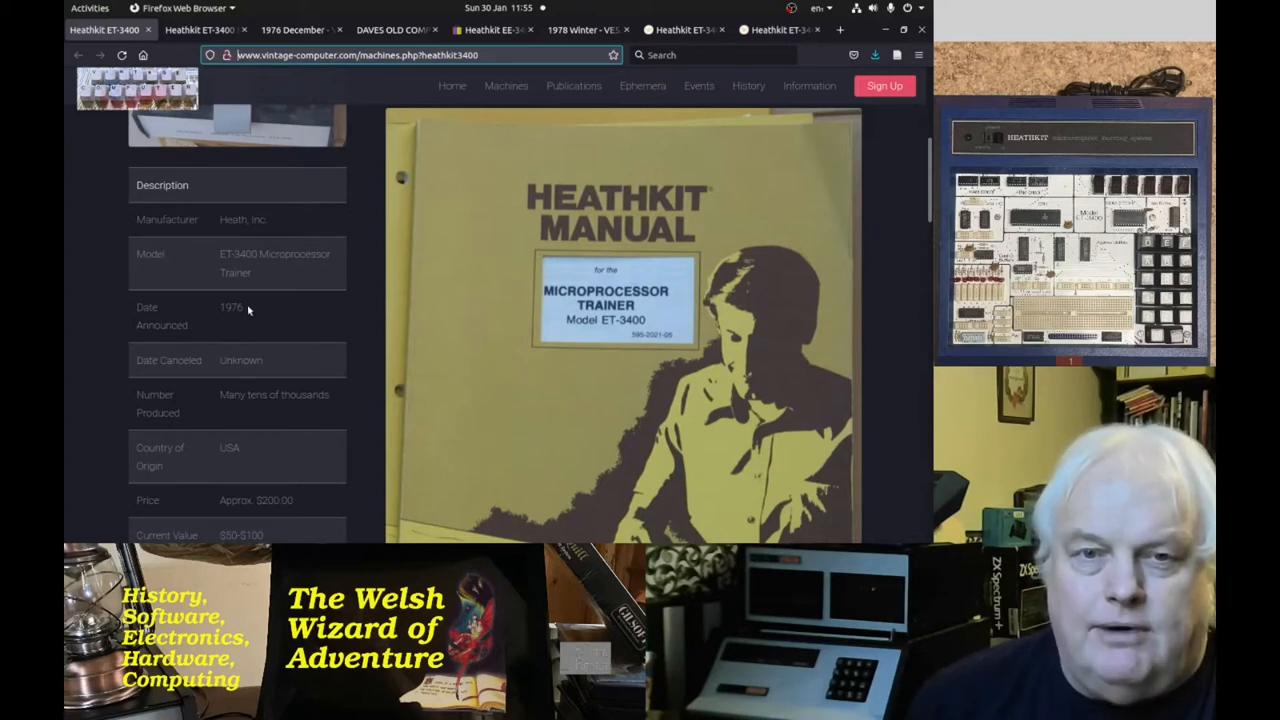
{"action": "scroll", "scroll_direction": "down", "scroll_amount": 3}
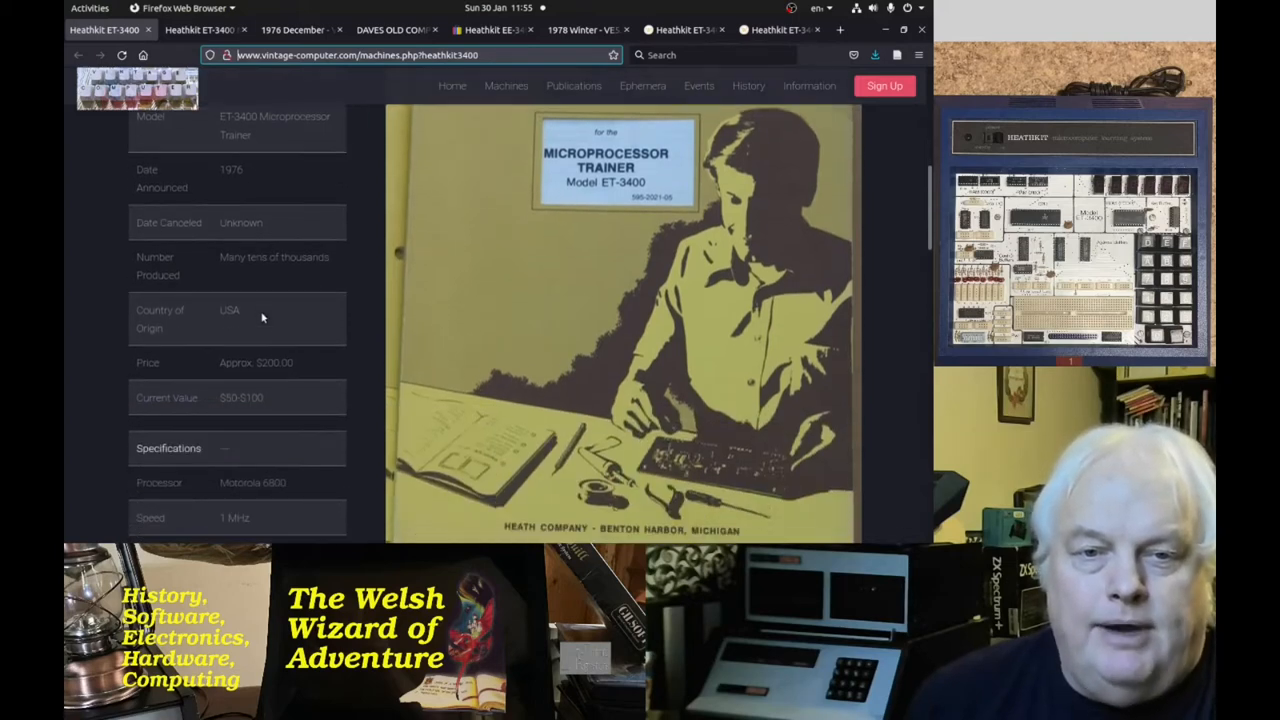
{"action": "scroll", "scroll_direction": "down", "scroll_amount": 3}
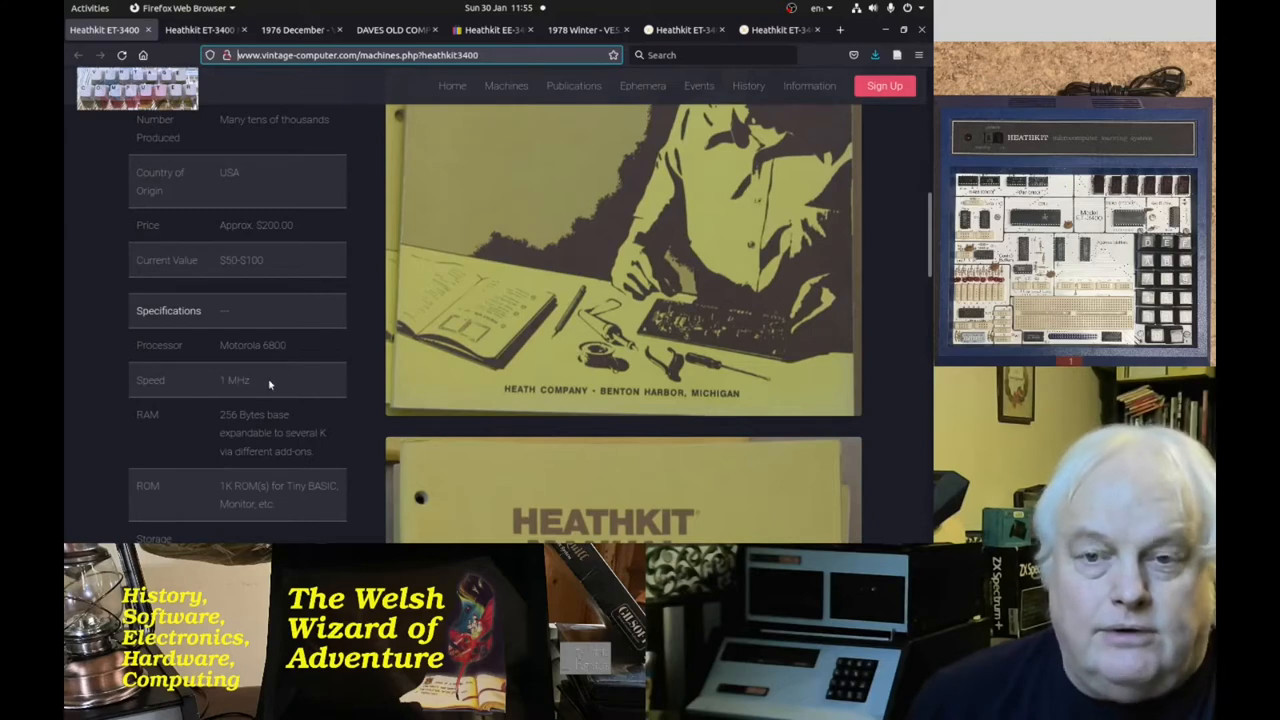
{"action": "mouse_move", "coordinate": [294, 412]}
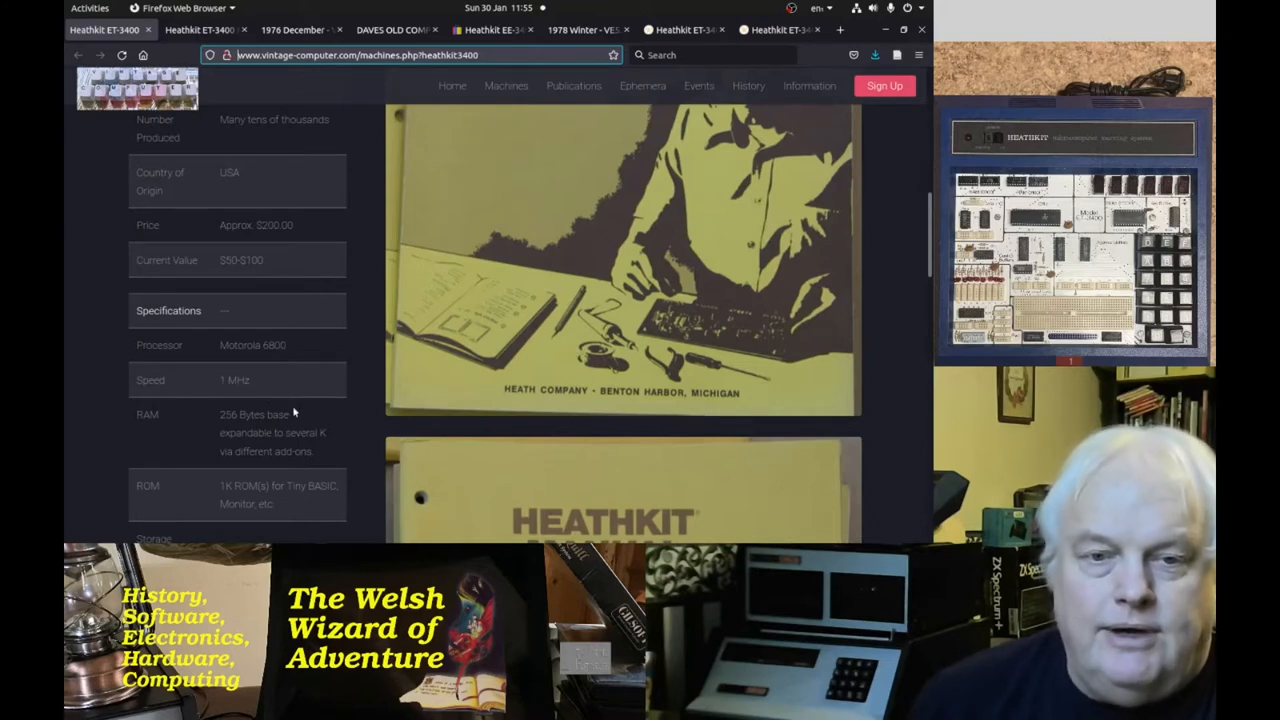
{"action": "mouse_move", "coordinate": [288, 420]}
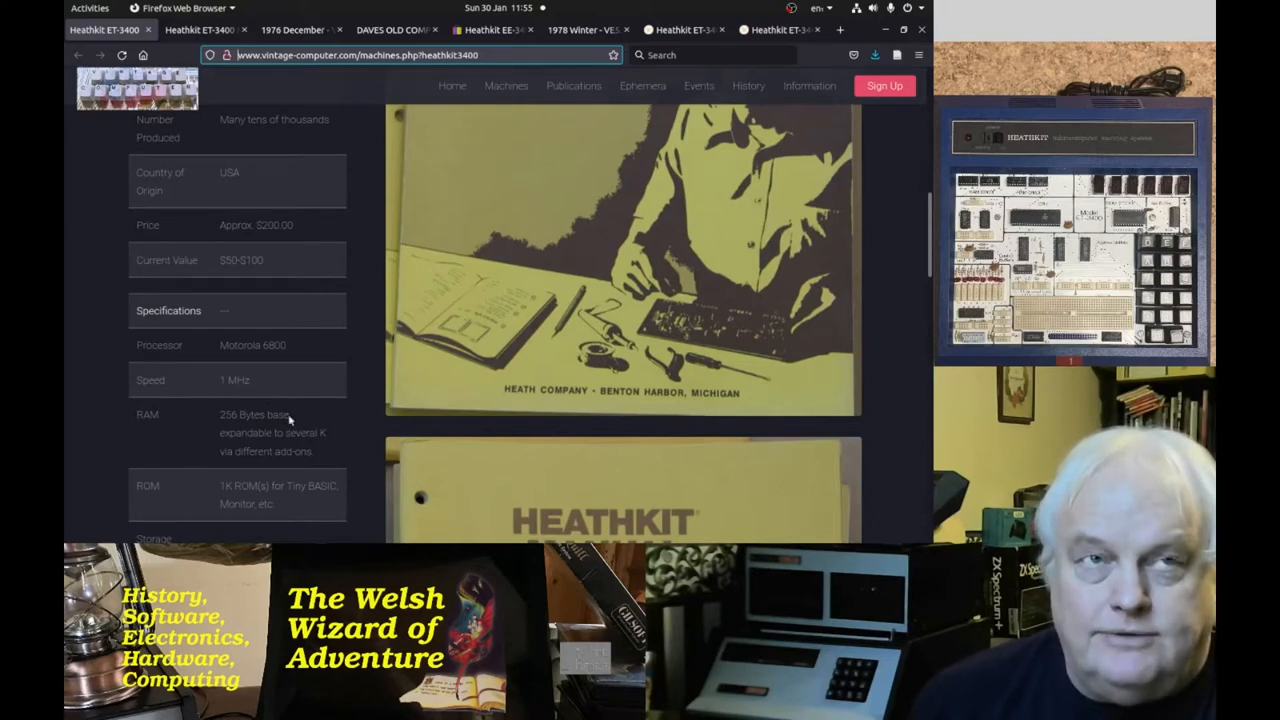
{"action": "mouse_move", "coordinate": [344, 356]}
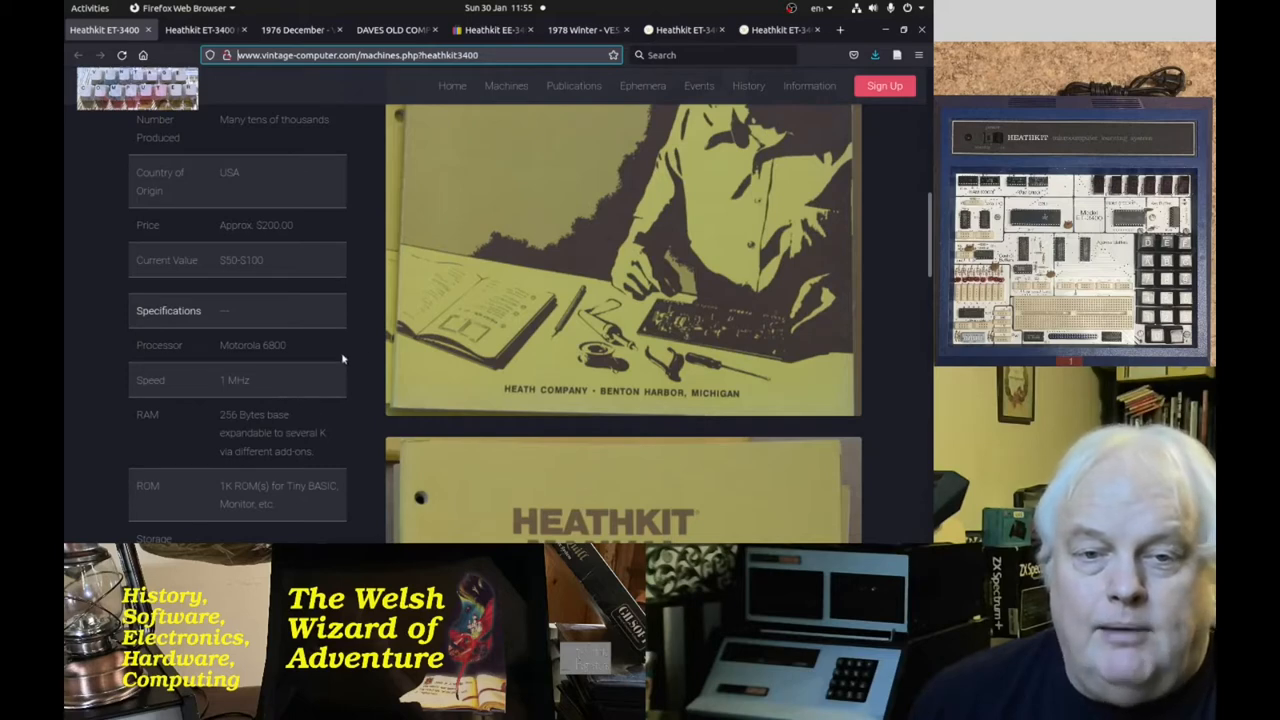
{"action": "mouse_move", "coordinate": [296, 370]}
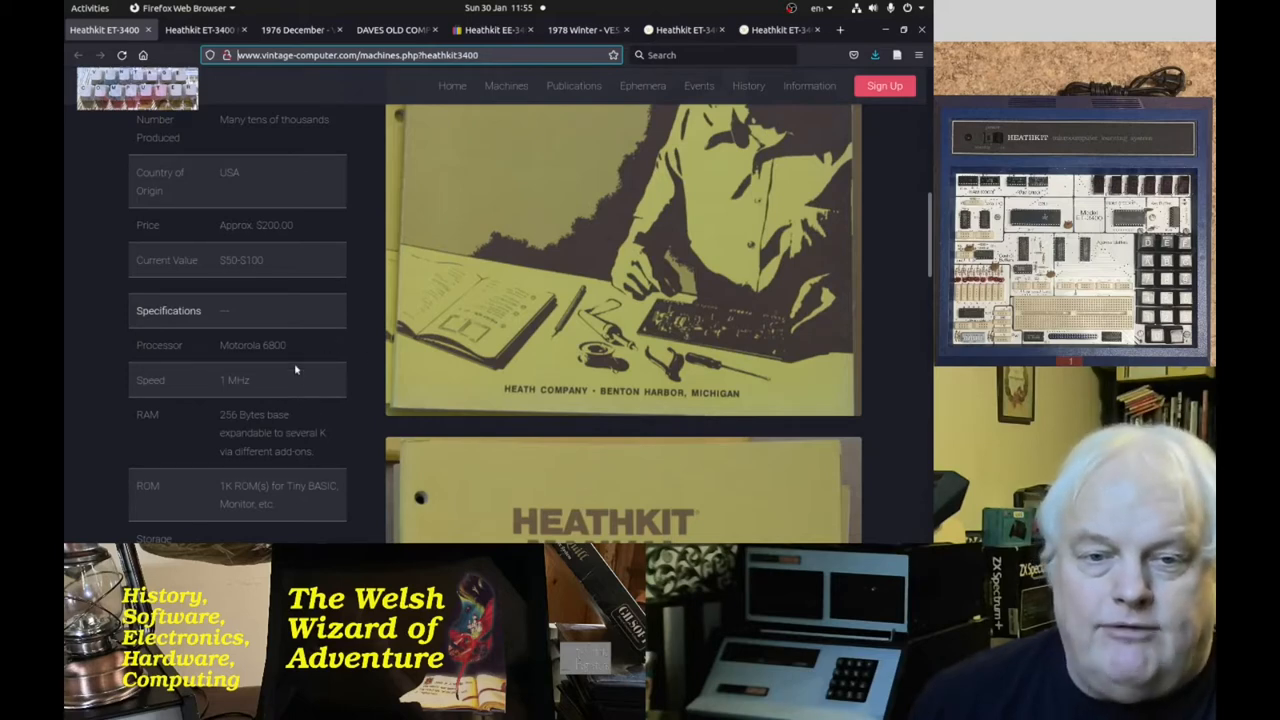
{"action": "scroll", "scroll_direction": "down", "scroll_amount": 3}
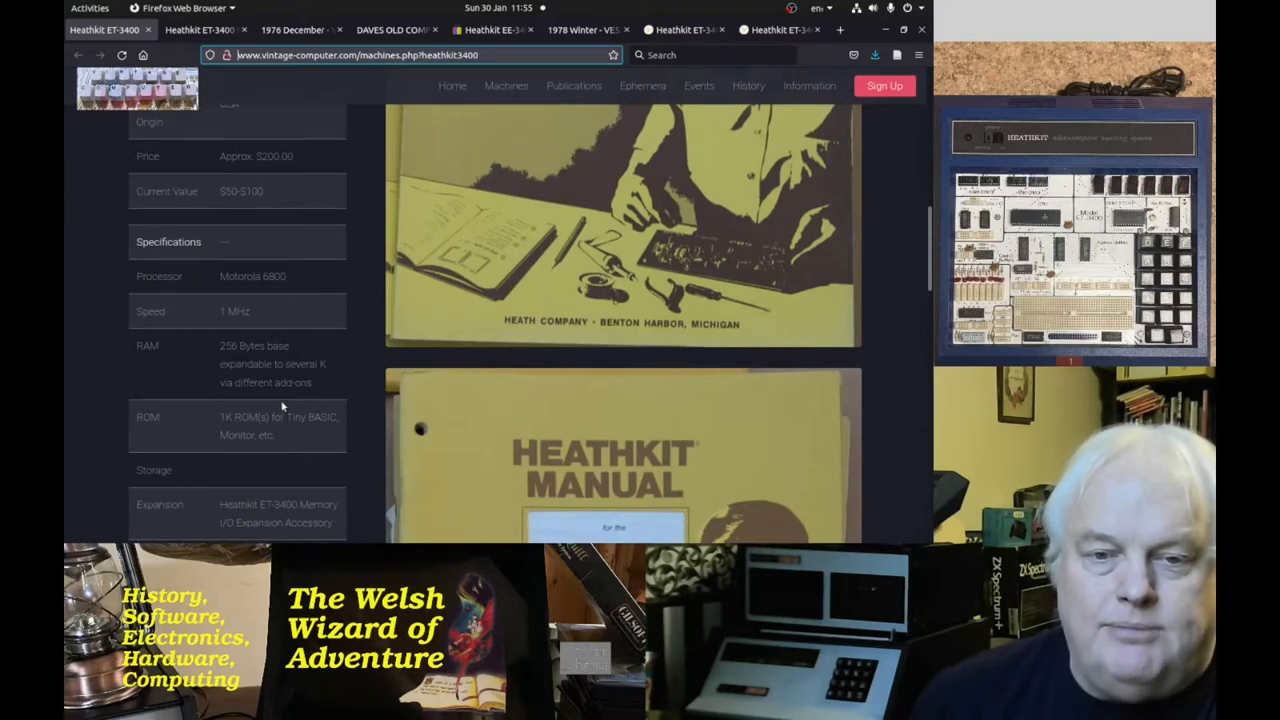
{"action": "scroll", "scroll_direction": "down", "scroll_amount": 3}
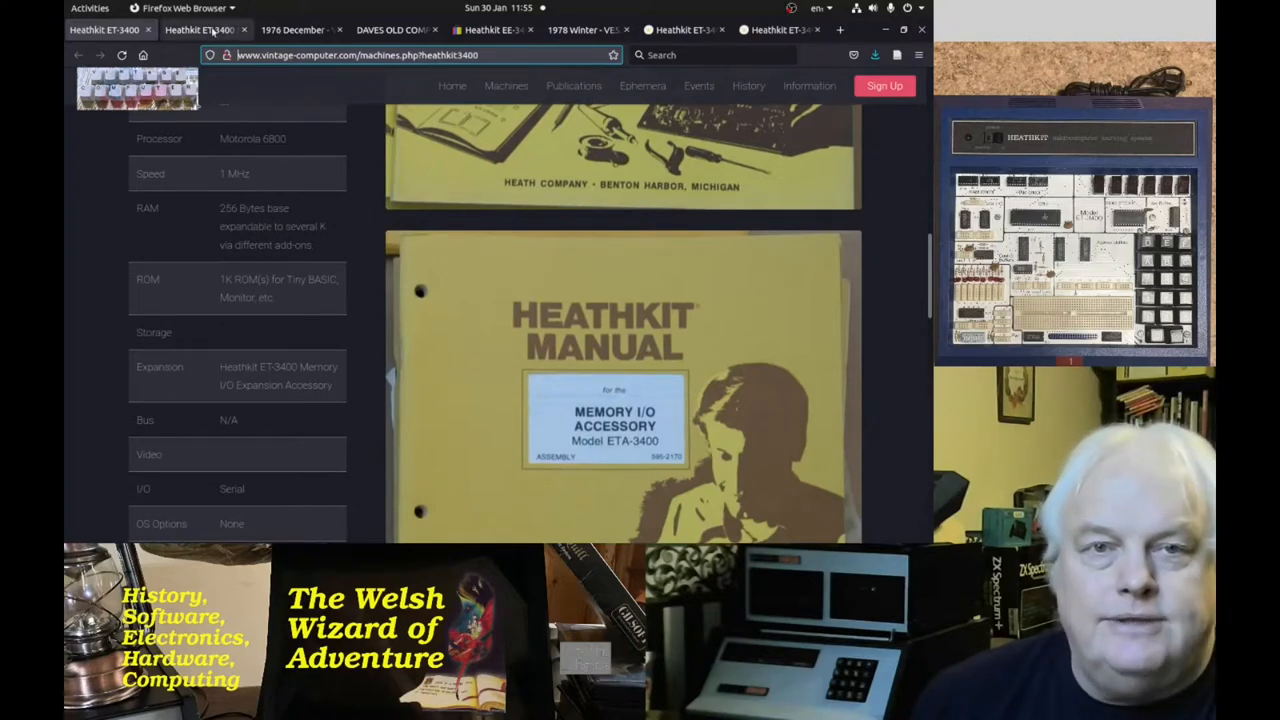
{"action": "scroll", "scroll_direction": "down", "scroll_amount": 3}
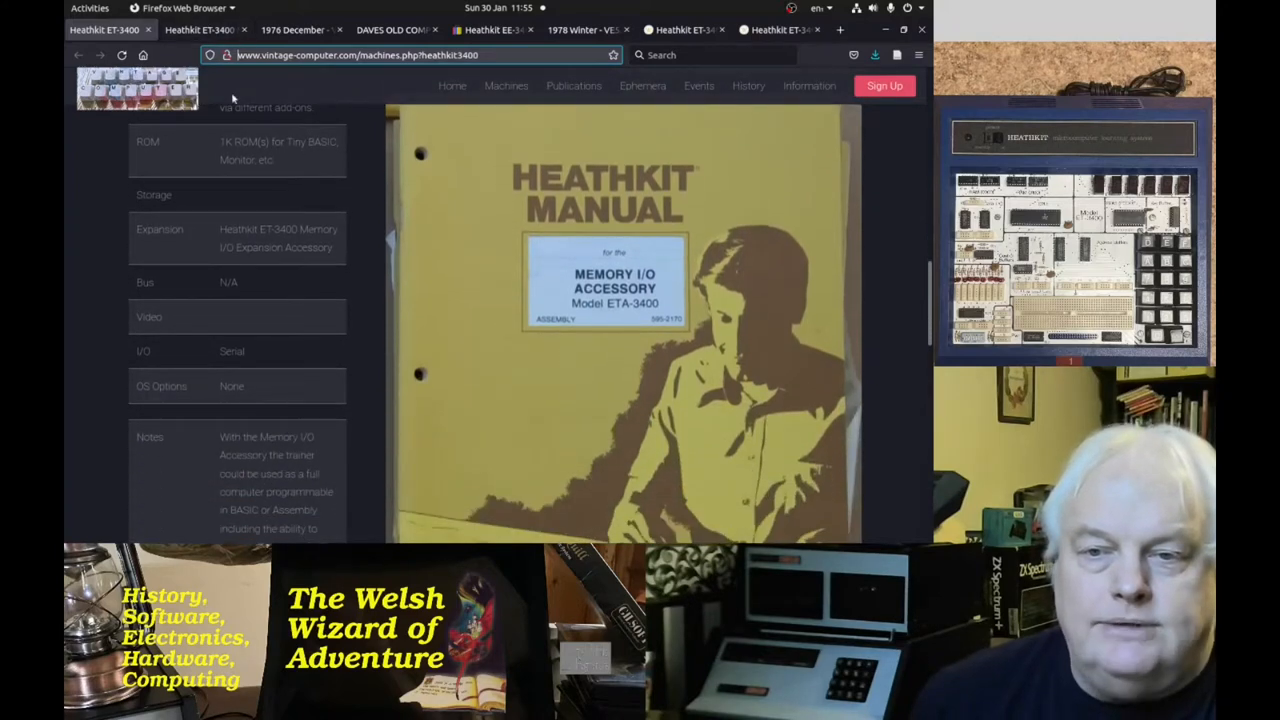
Switch to desertyesystems.com's ET-3400 page and scroll through the MANUALS list to HISTORICAL NOTES
{"action": "left_click", "coordinate": [204, 30]}
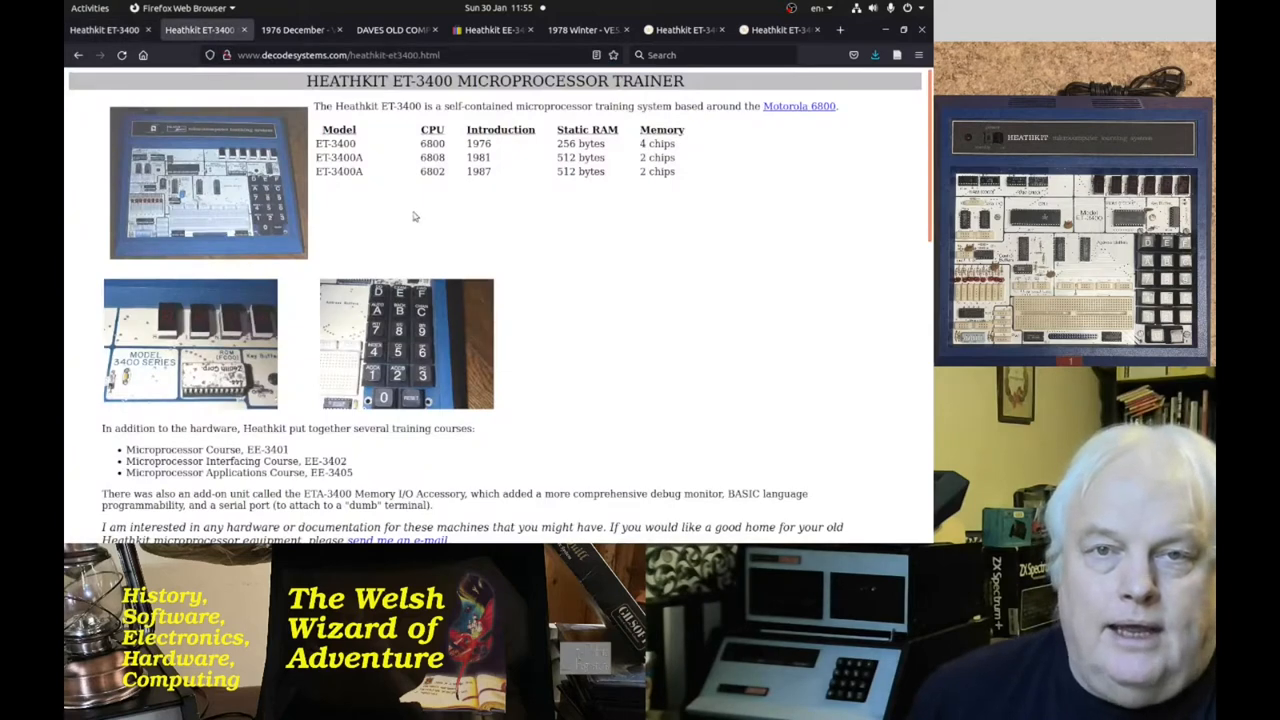
{"action": "mouse_move", "coordinate": [356, 136]}
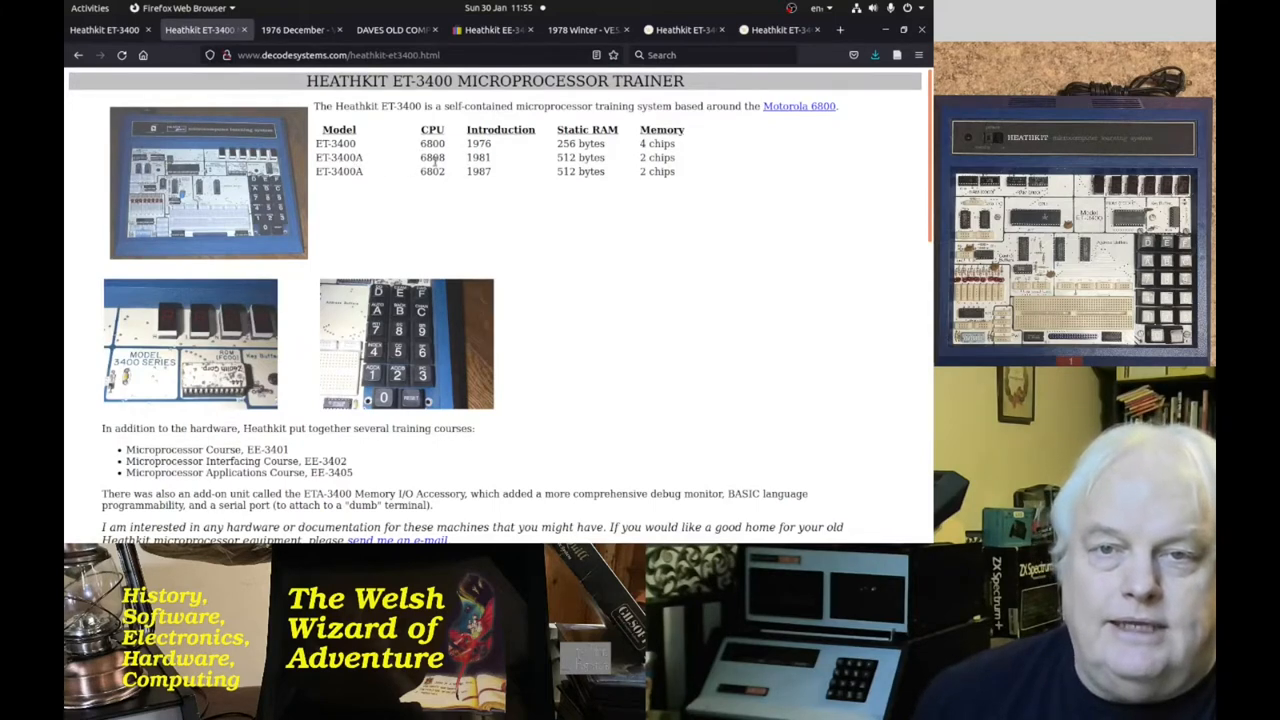
{"action": "mouse_move", "coordinate": [448, 160]}
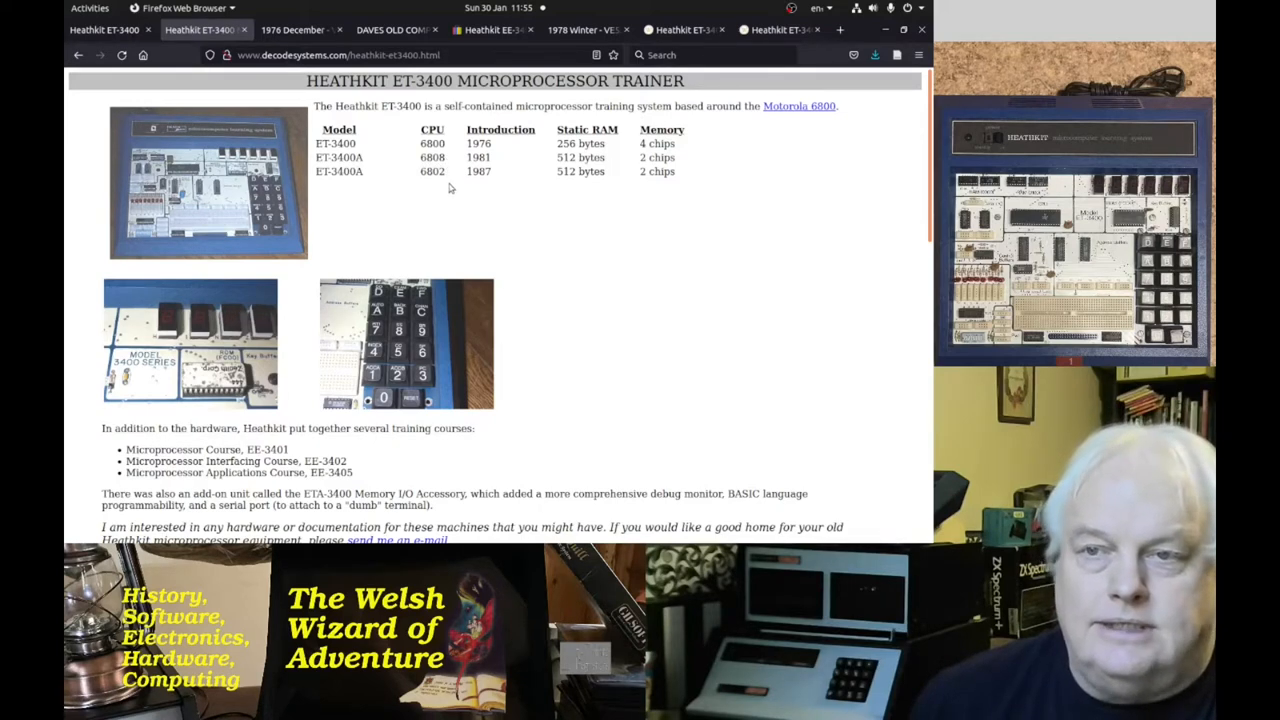
{"action": "mouse_move", "coordinate": [460, 238]}
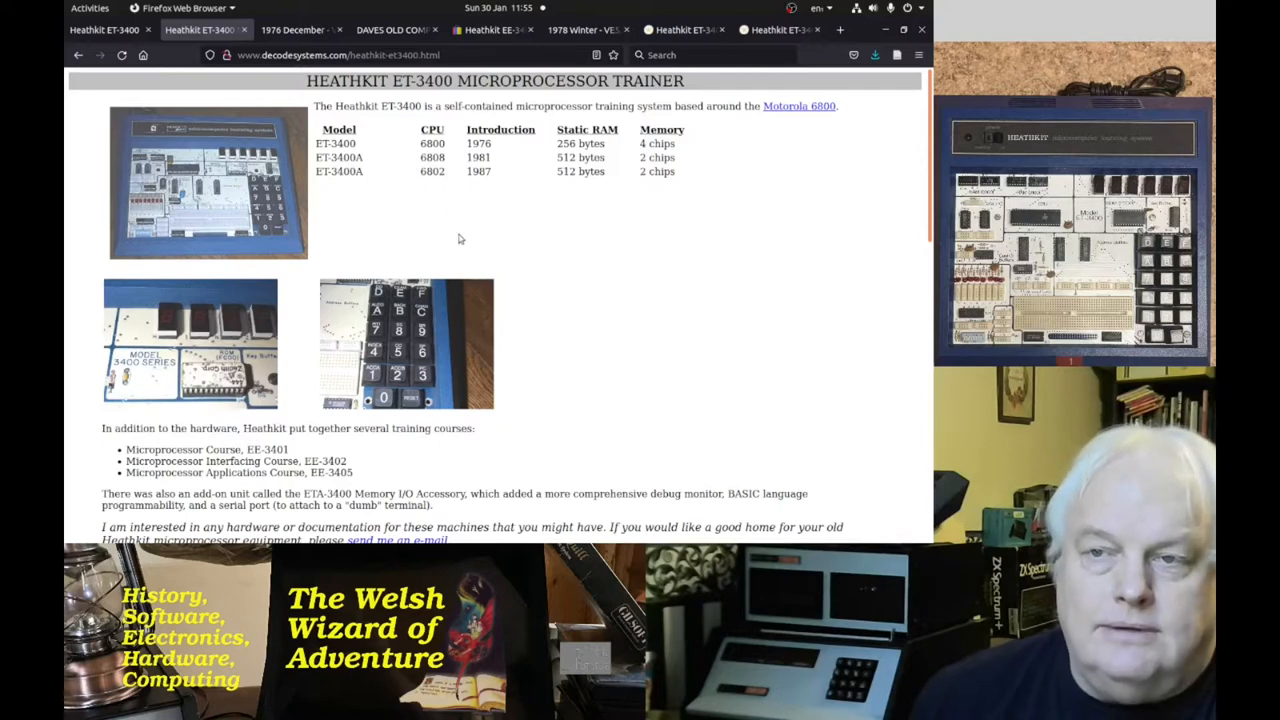
{"action": "scroll", "scroll_direction": "down", "scroll_amount": 3}
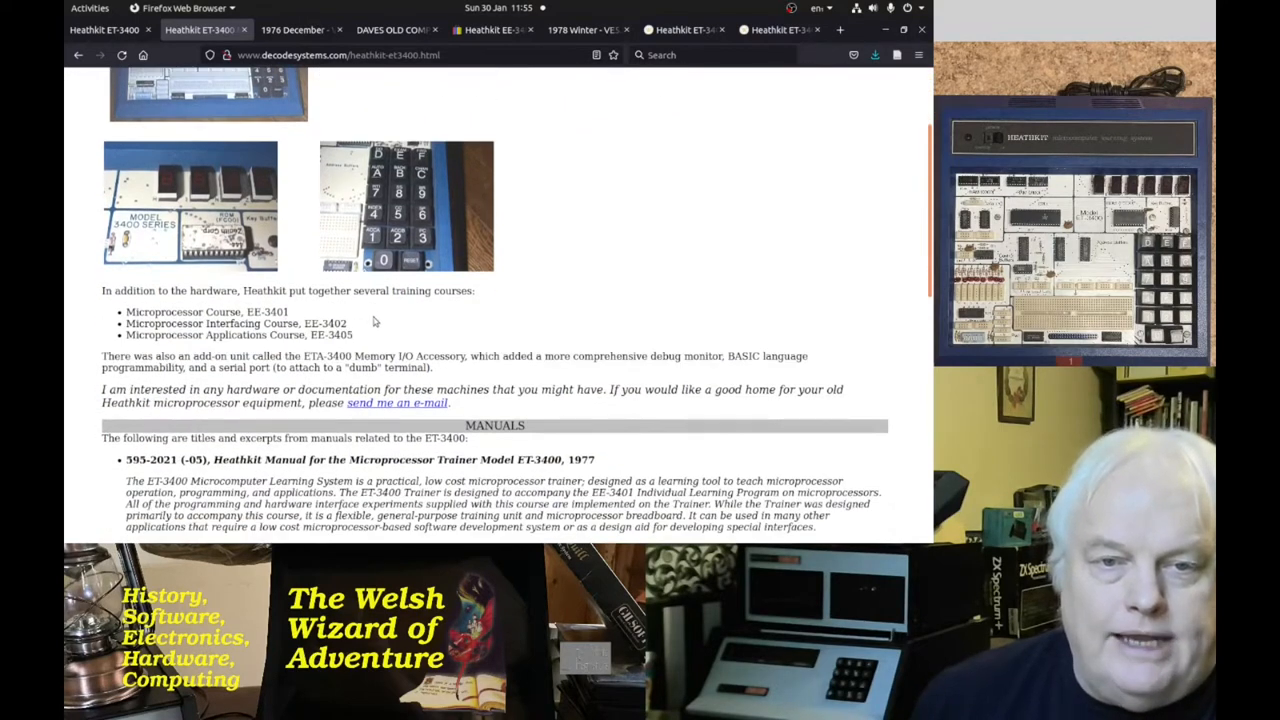
{"action": "scroll", "scroll_direction": "down", "scroll_amount": 3}
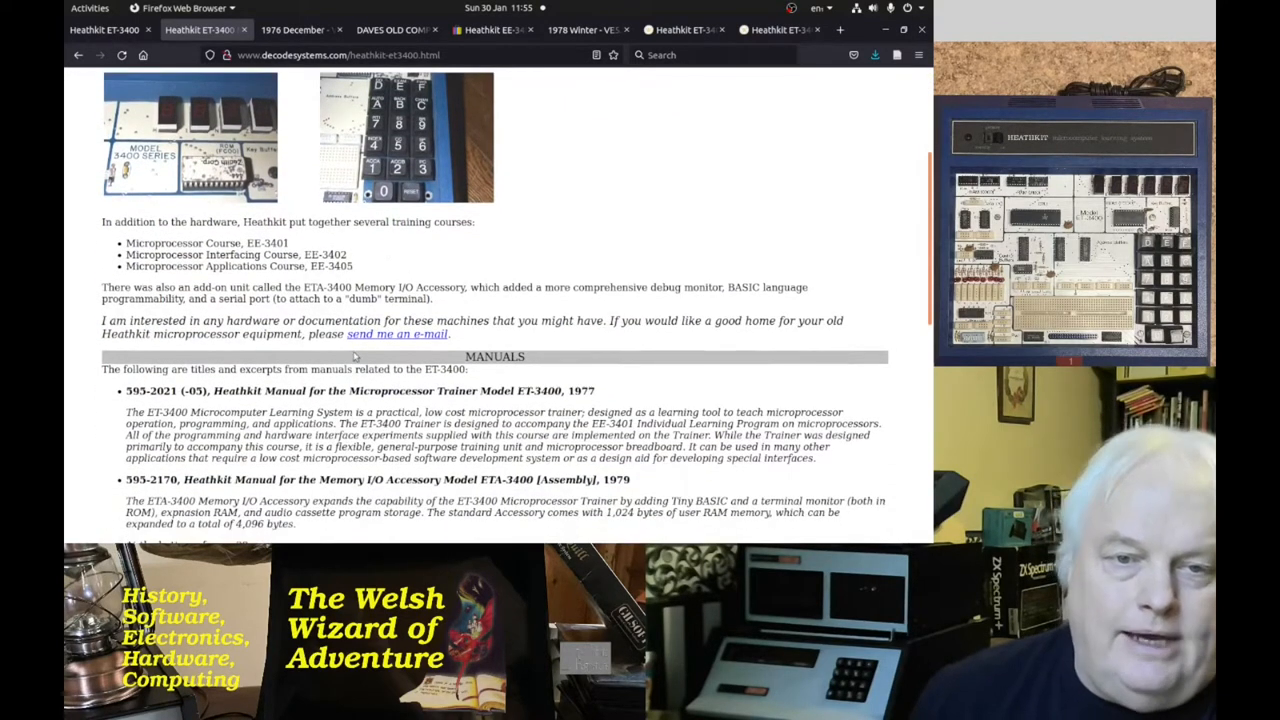
{"action": "scroll", "scroll_direction": "down", "scroll_amount": 3}
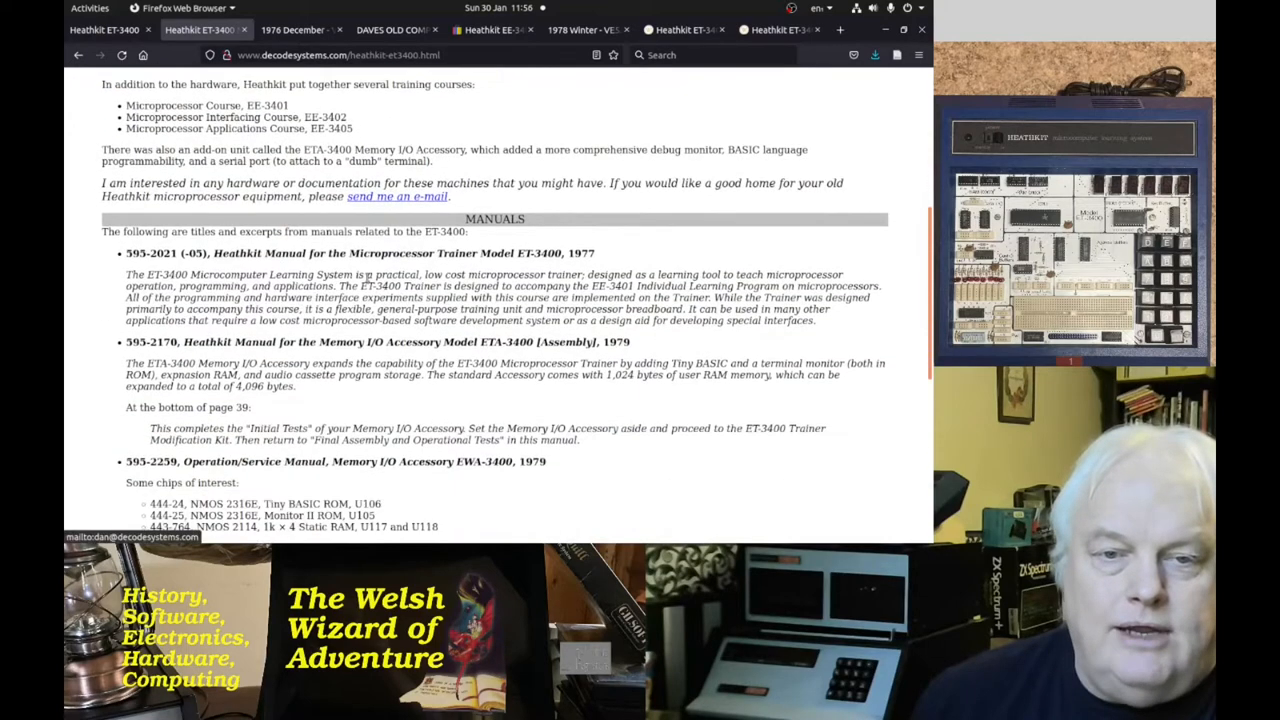
{"action": "scroll", "scroll_direction": "down", "scroll_amount": 3}
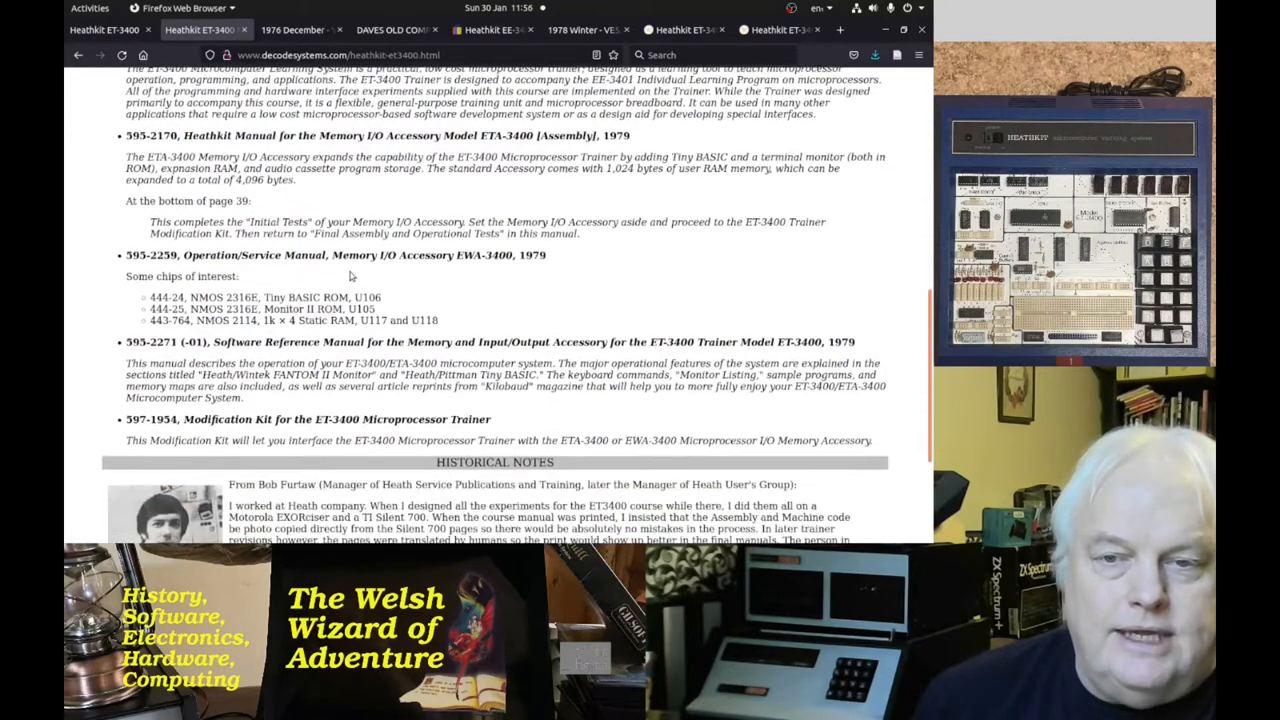
{"action": "scroll", "scroll_direction": "down", "scroll_amount": 3}
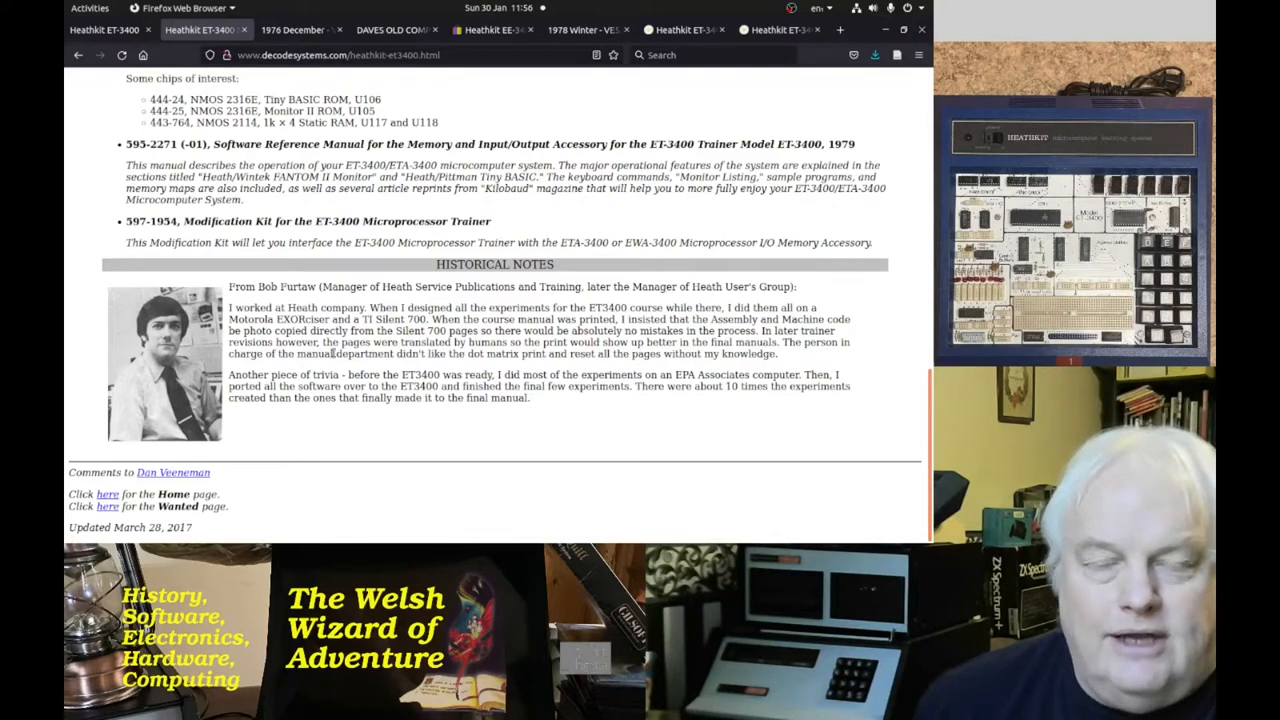
{"action": "mouse_move", "coordinate": [296, 30]}
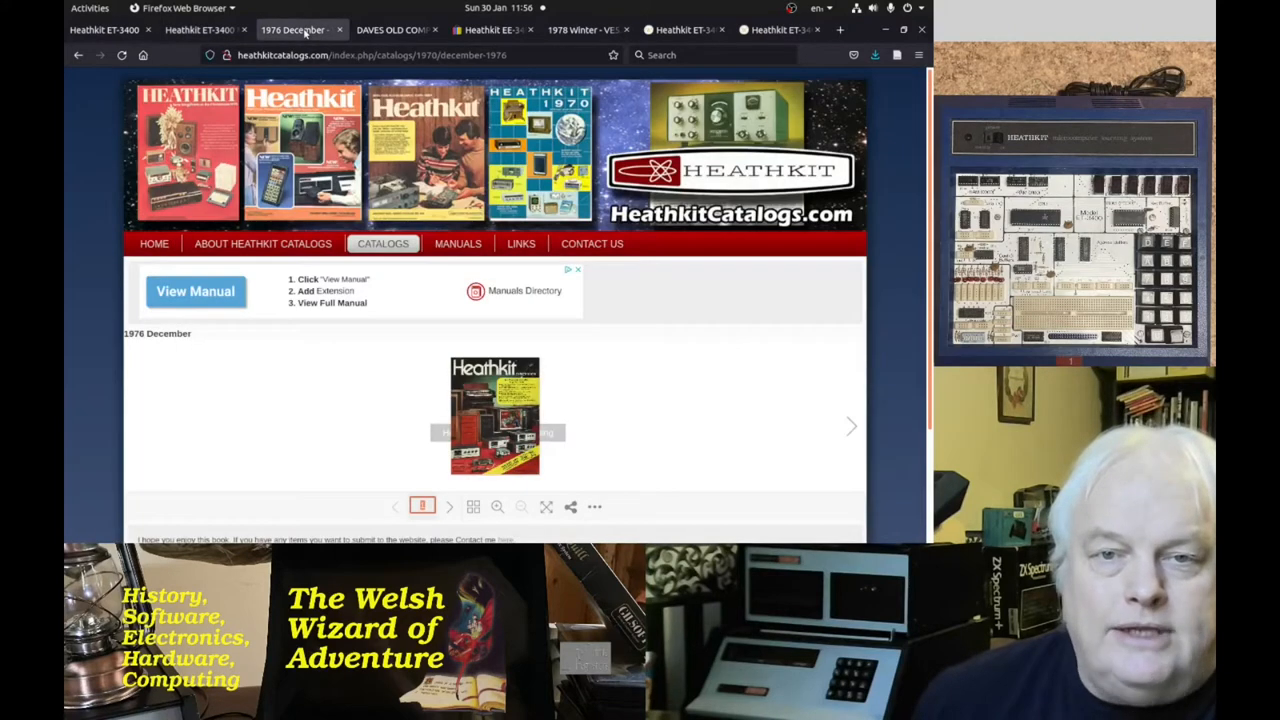
{"action": "mouse_move", "coordinate": [546, 508]}
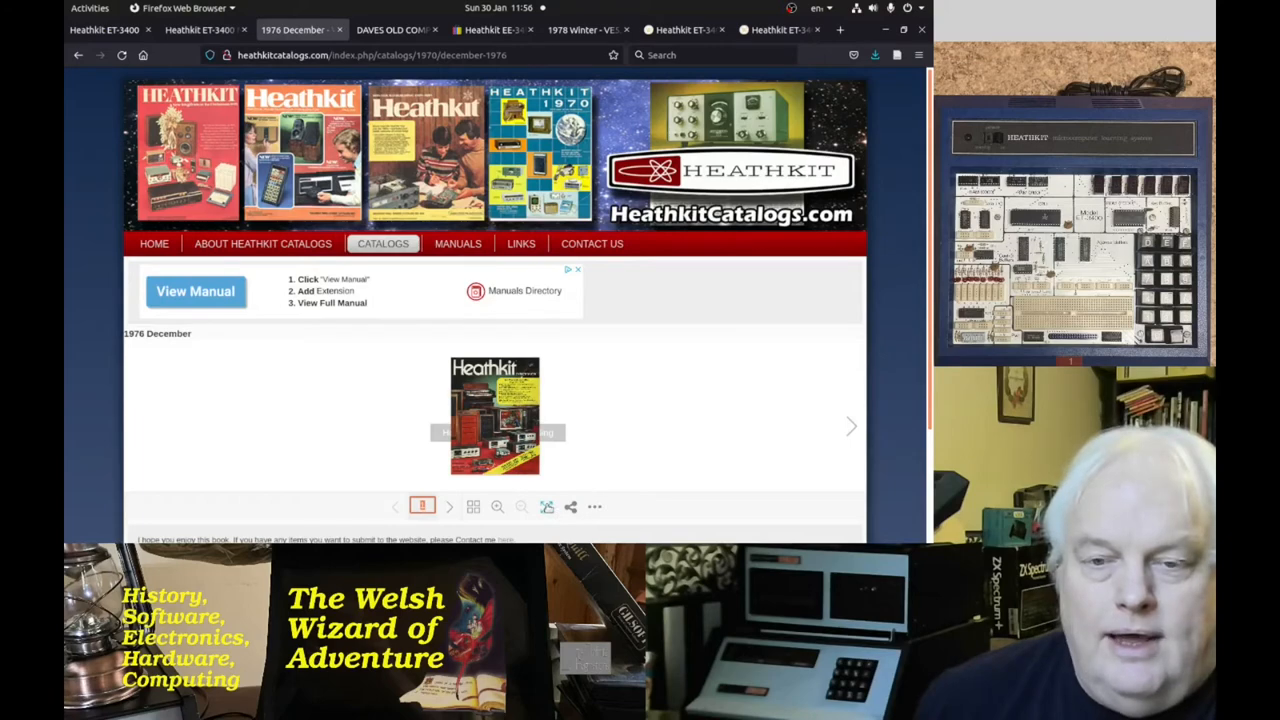
View the December 1976 catalogue full screen, turn to the Continuing Education spread, then leave full screen
{"action": "left_click", "coordinate": [546, 508]}
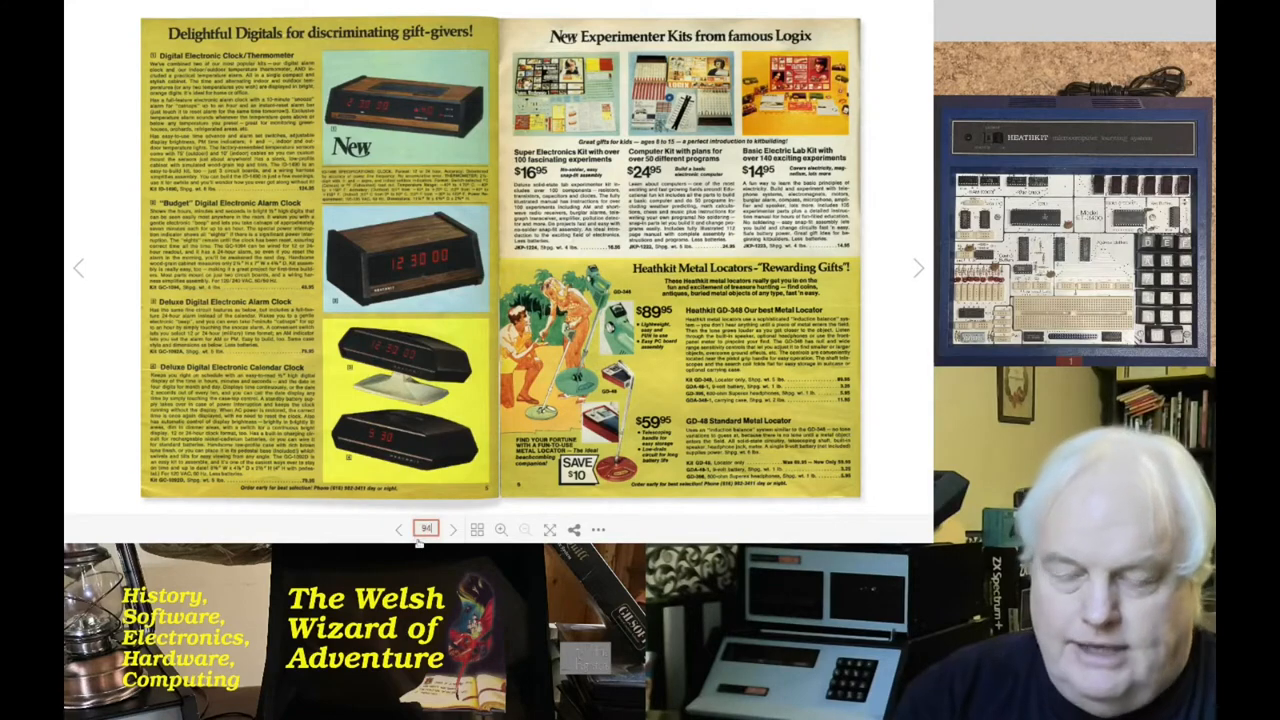
{"action": "left_click", "coordinate": [914, 264]}
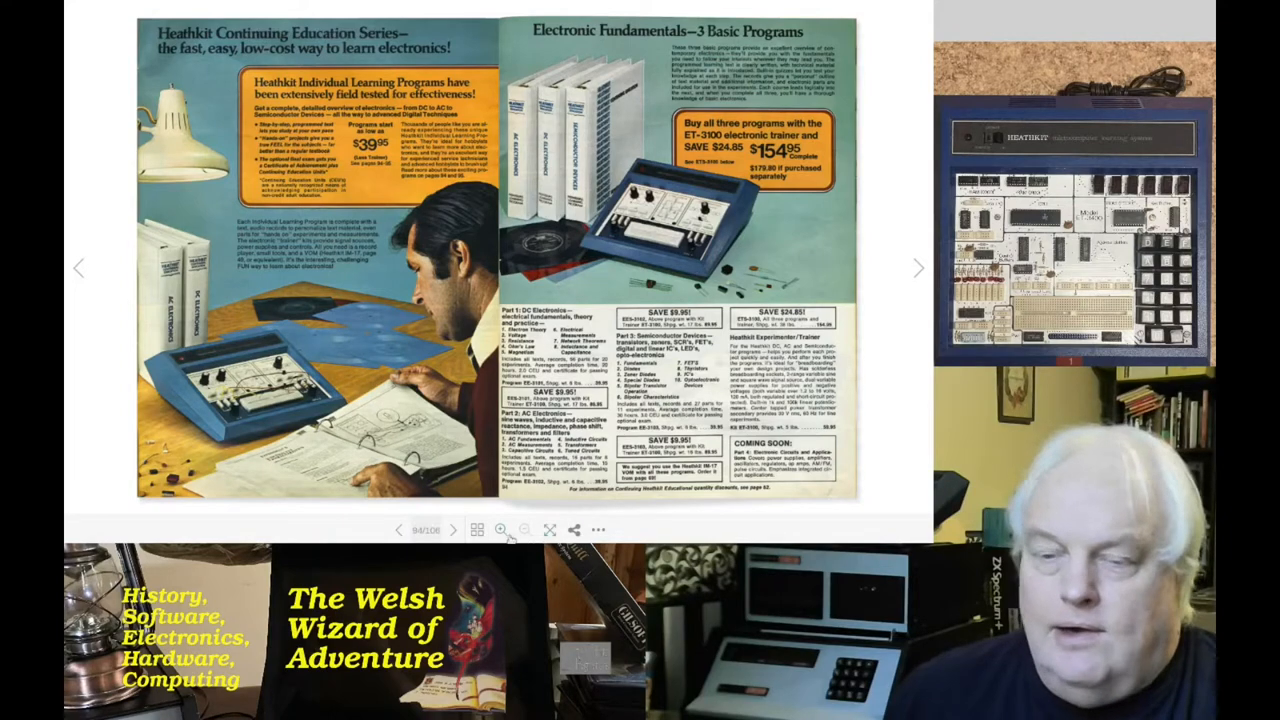
{"action": "left_click", "coordinate": [912, 268]}
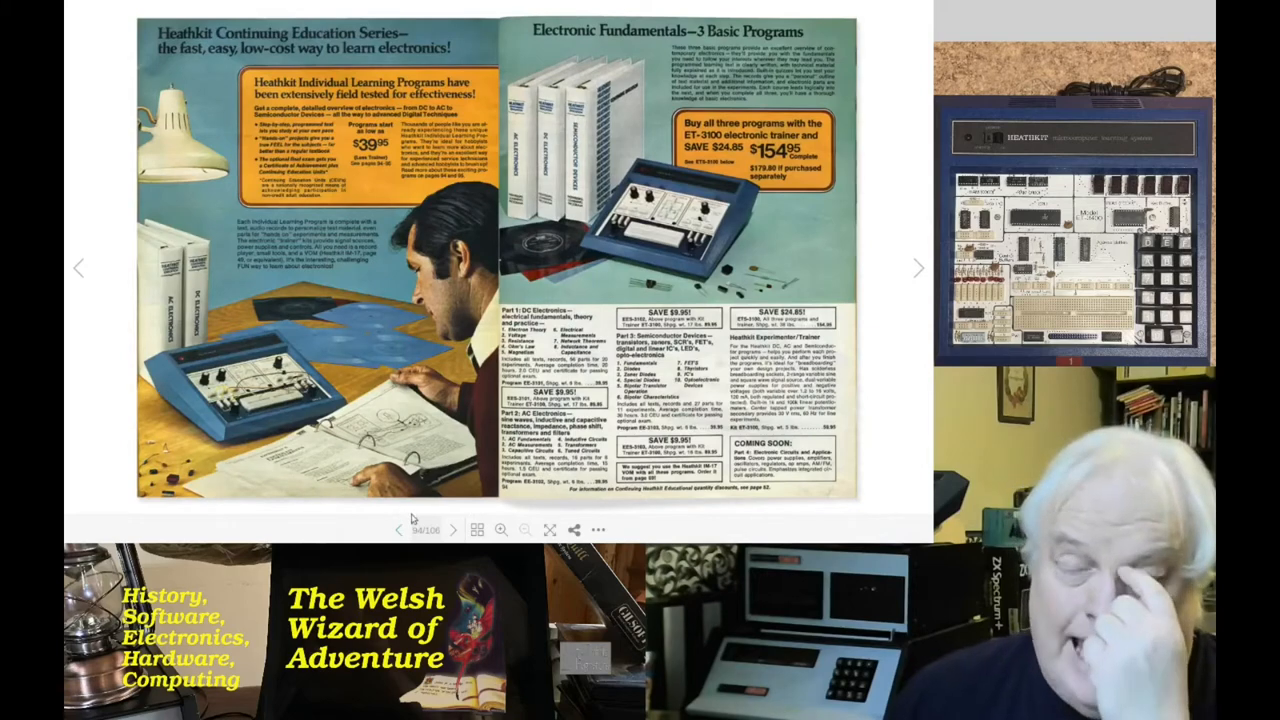
{"action": "left_click", "coordinate": [908, 264]}
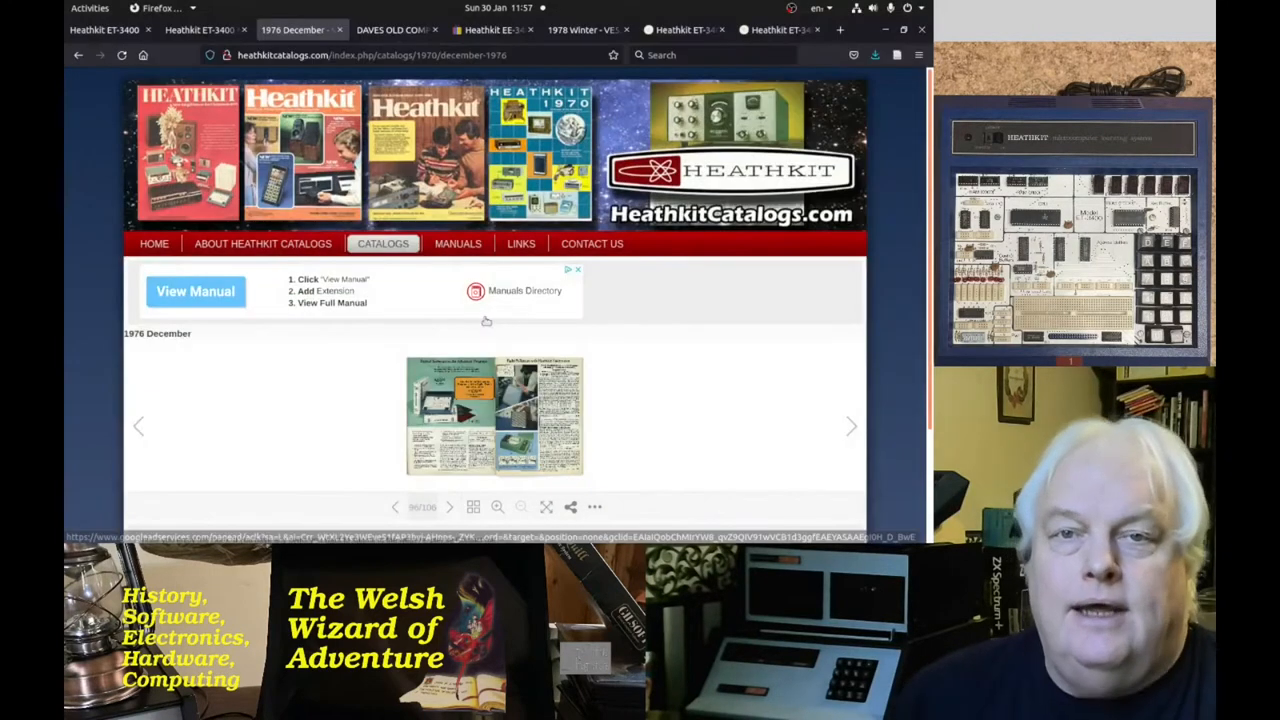
Switch to the Daves Old Computers Heathkit page with the ET-3400 manual and simulator links
{"action": "left_click", "coordinate": [388, 30]}
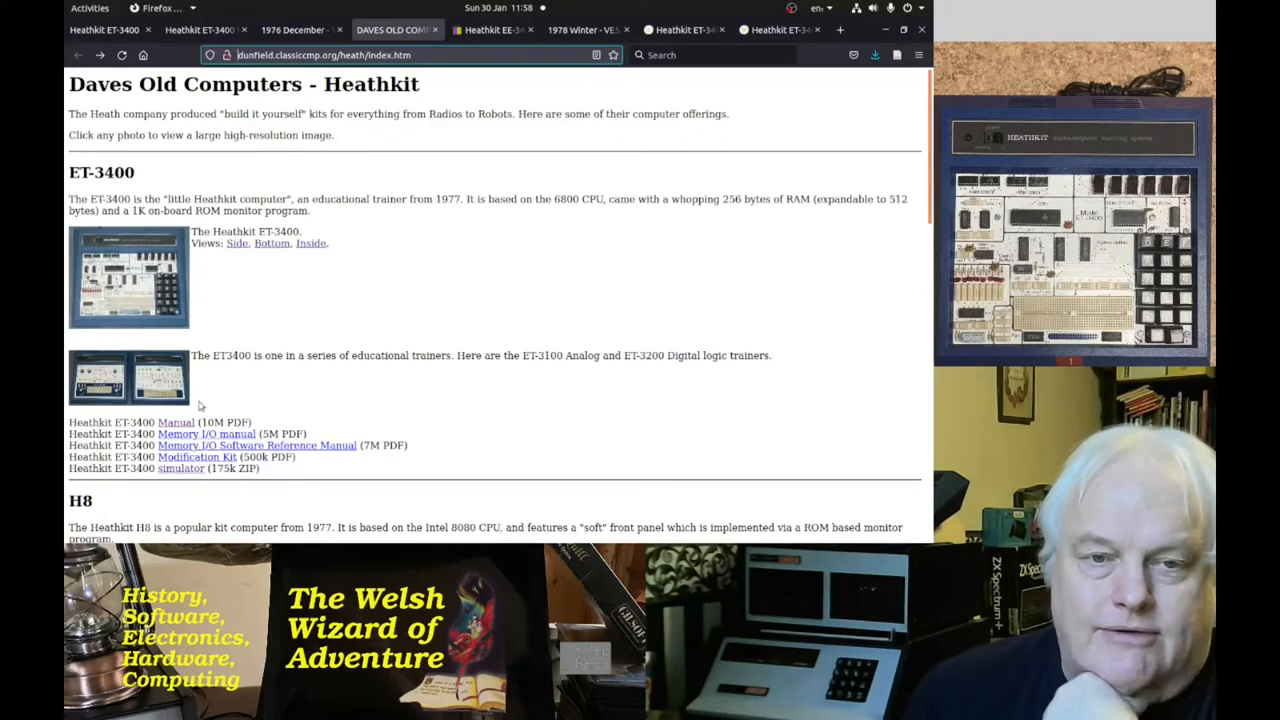
{"action": "mouse_move", "coordinate": [180, 378]}
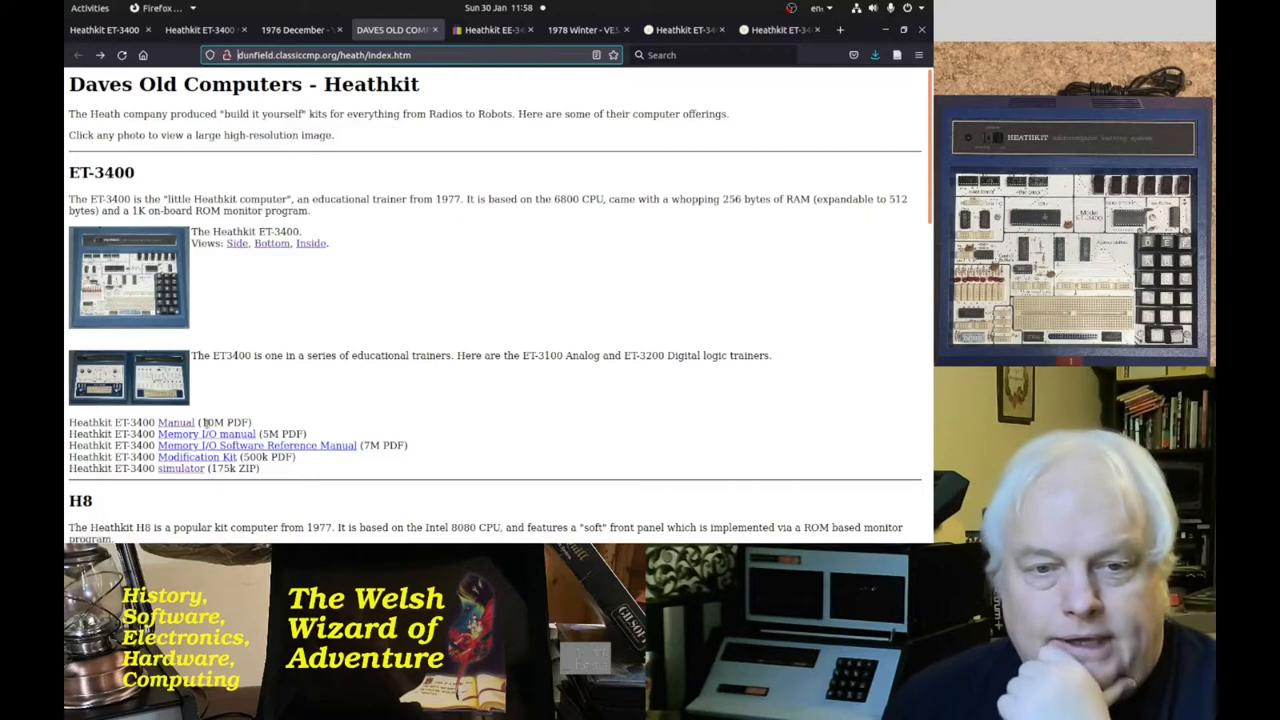
{"action": "mouse_move", "coordinate": [196, 458]}
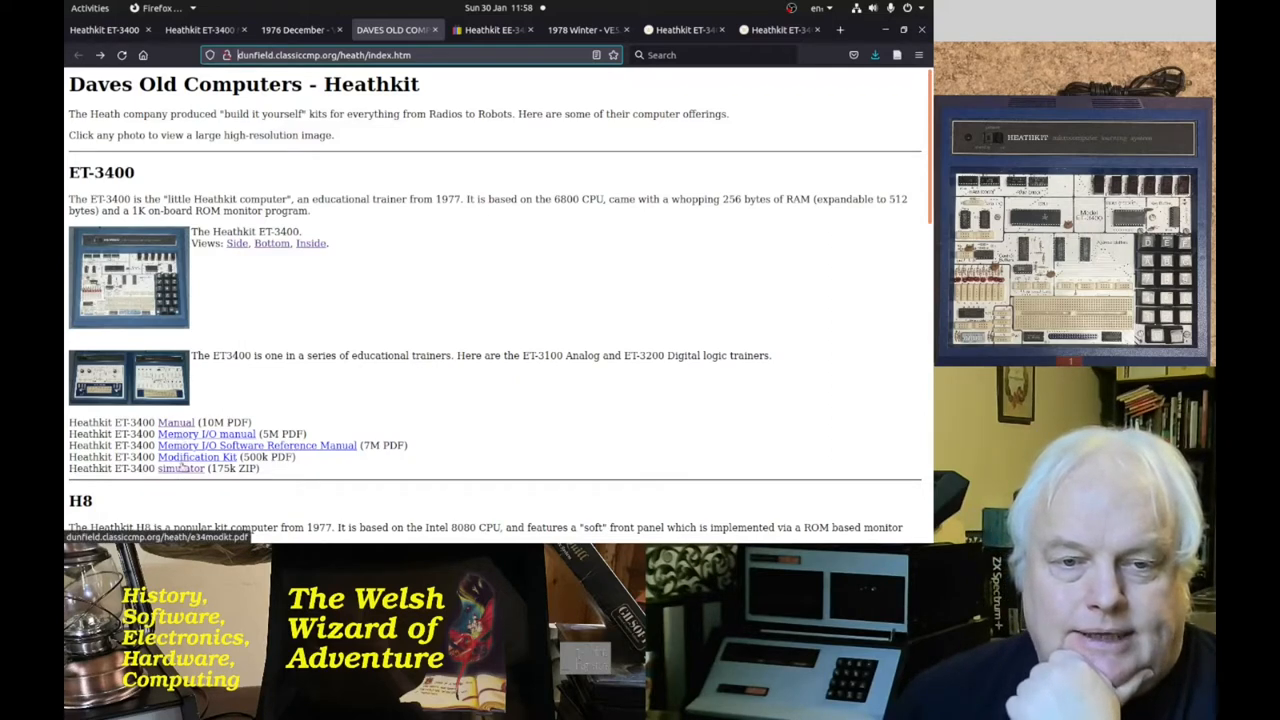
{"action": "mouse_move", "coordinate": [180, 472]}
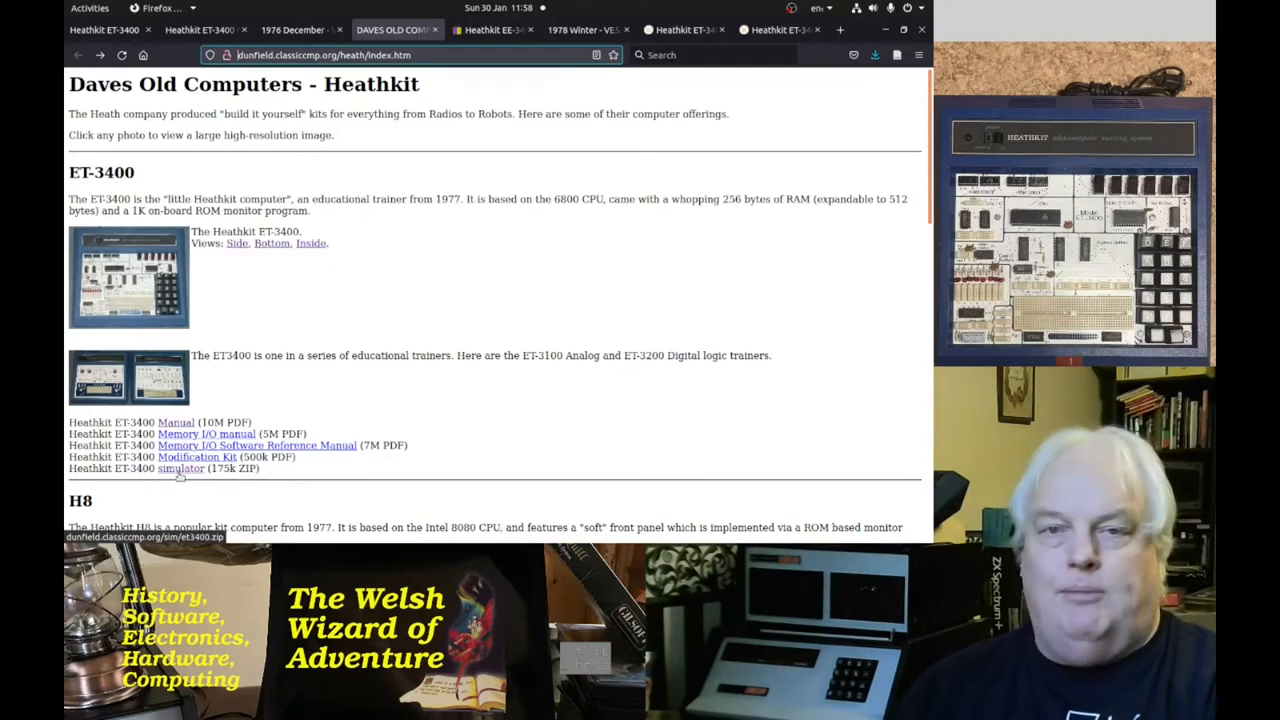
{"action": "mouse_move", "coordinate": [490, 30]}
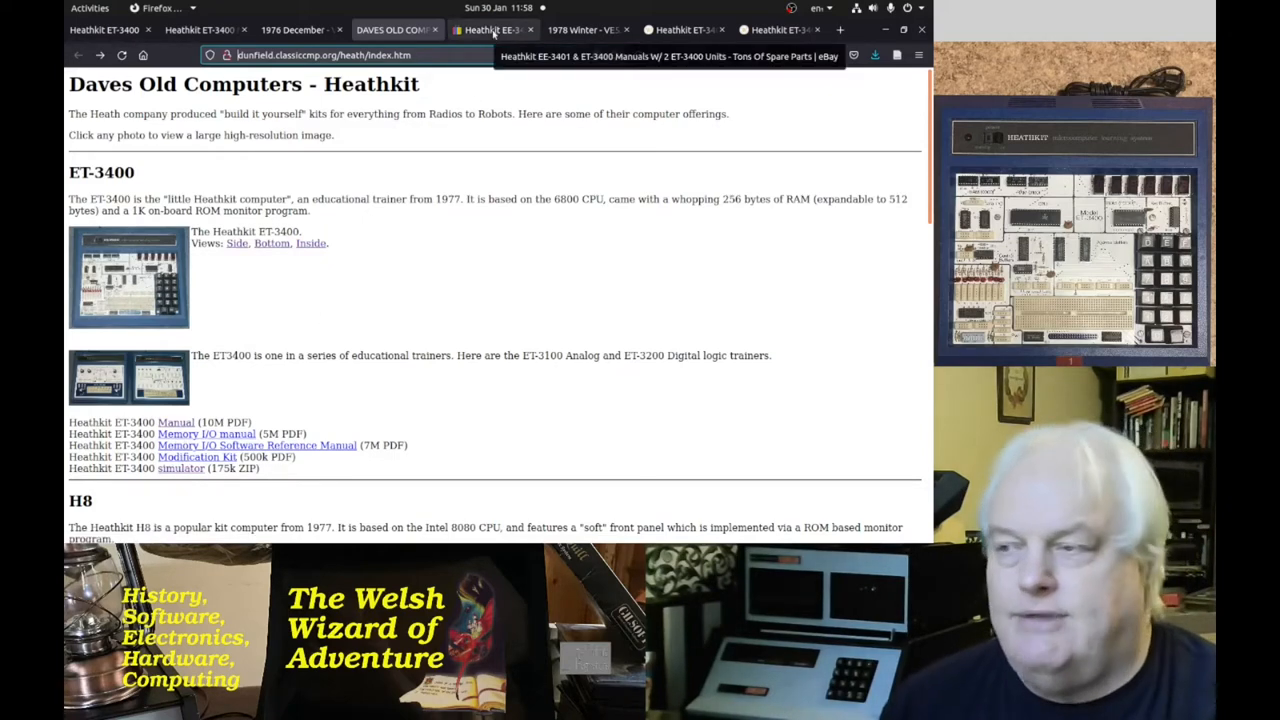
Switch to the eBay ET-3400 listing and page its photos through the trainers, ending on the certificates photo
{"action": "left_click", "coordinate": [490, 30]}
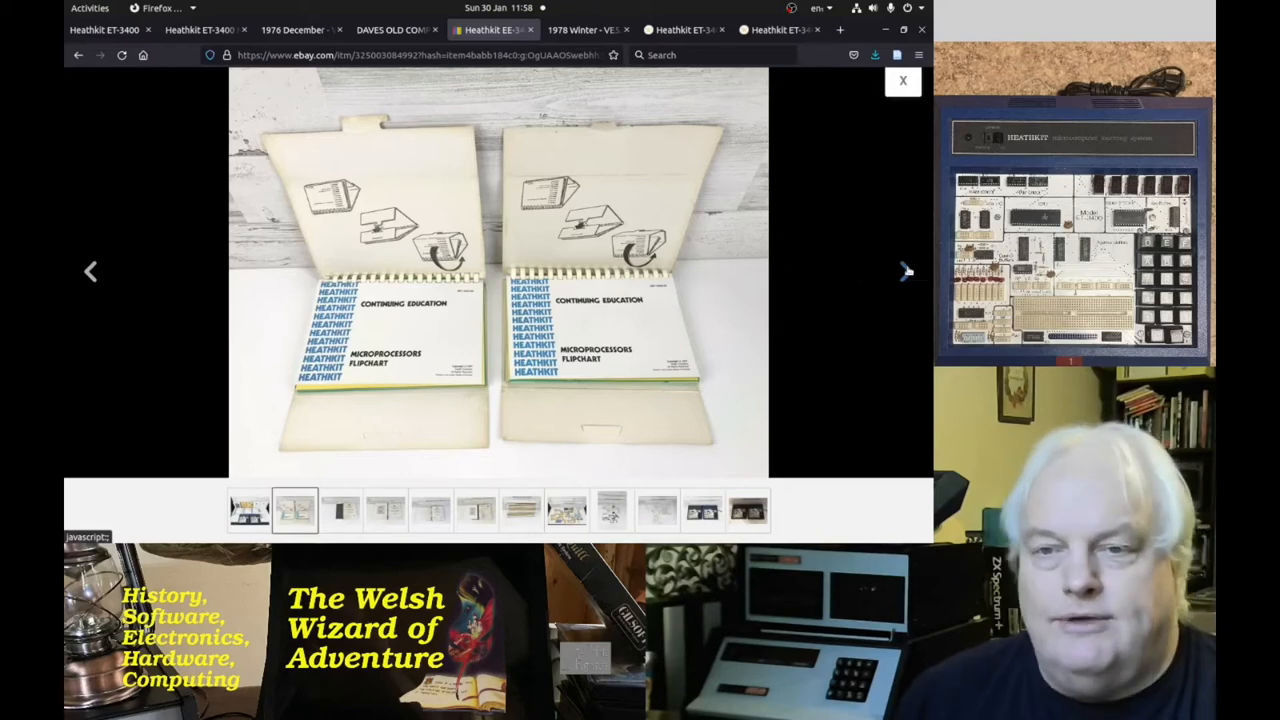
{"action": "left_click", "coordinate": [904, 272]}
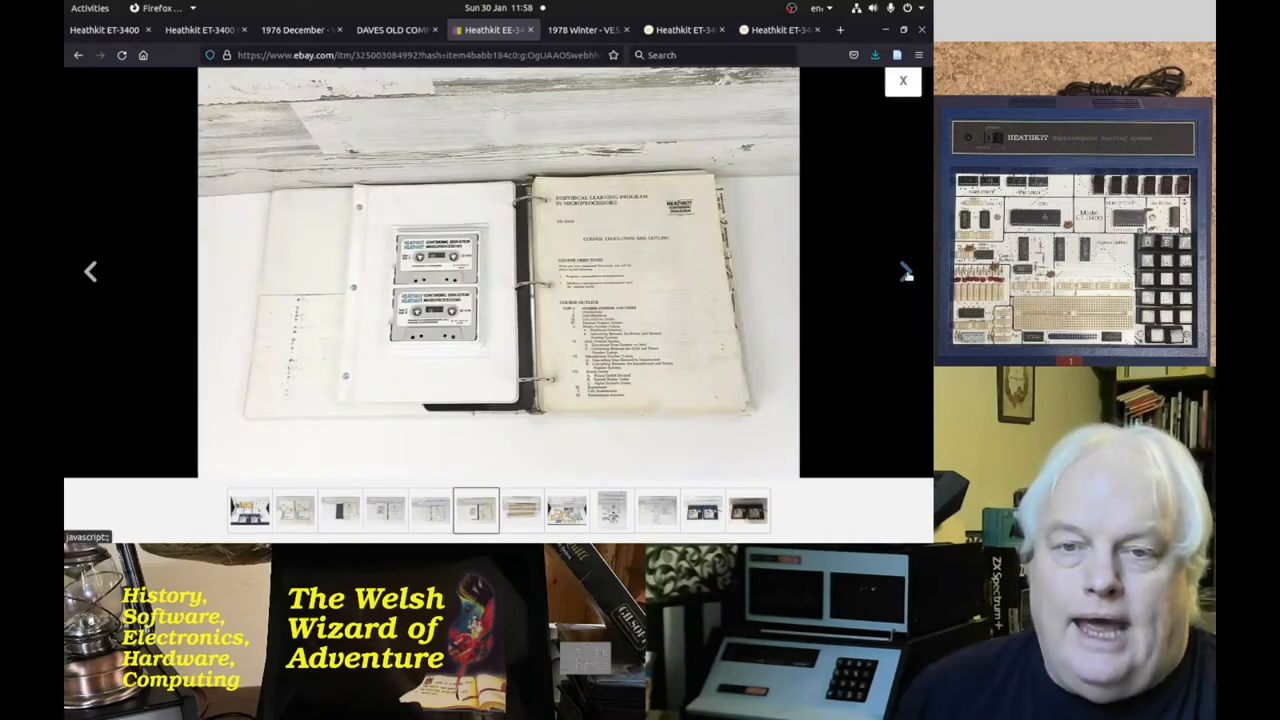
{"action": "left_click", "coordinate": [904, 272]}
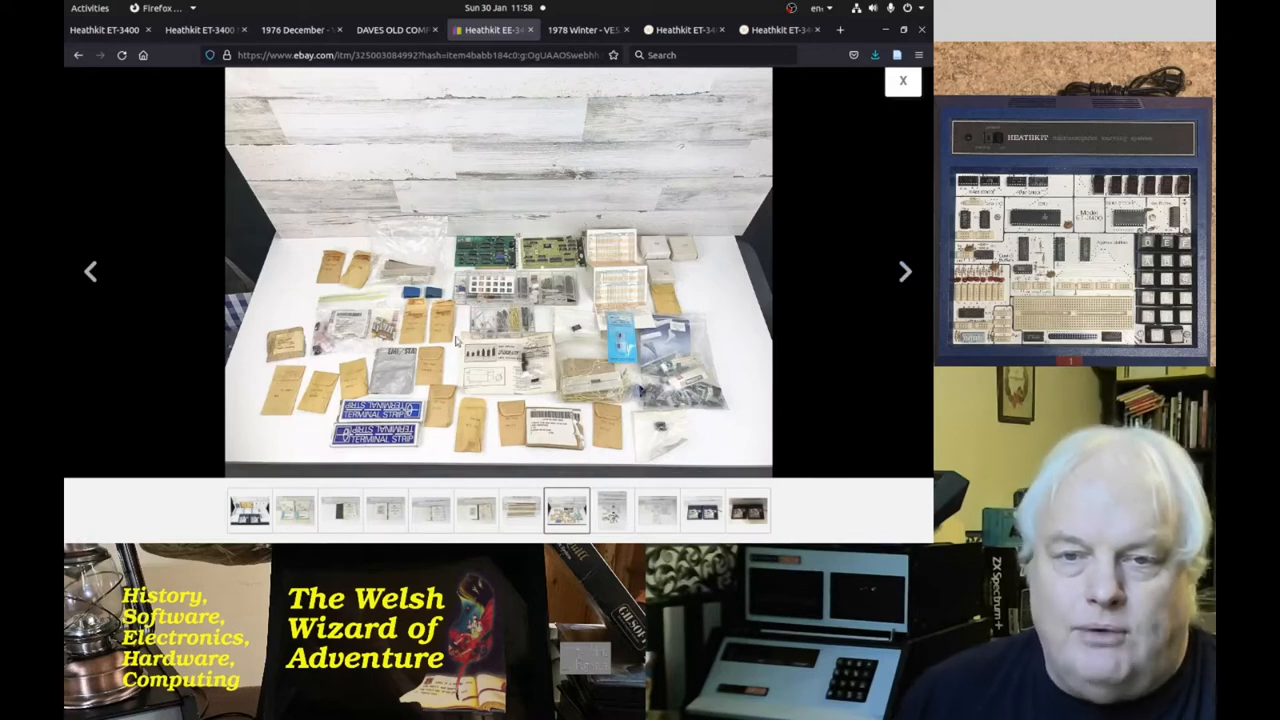
{"action": "left_click", "coordinate": [904, 272]}
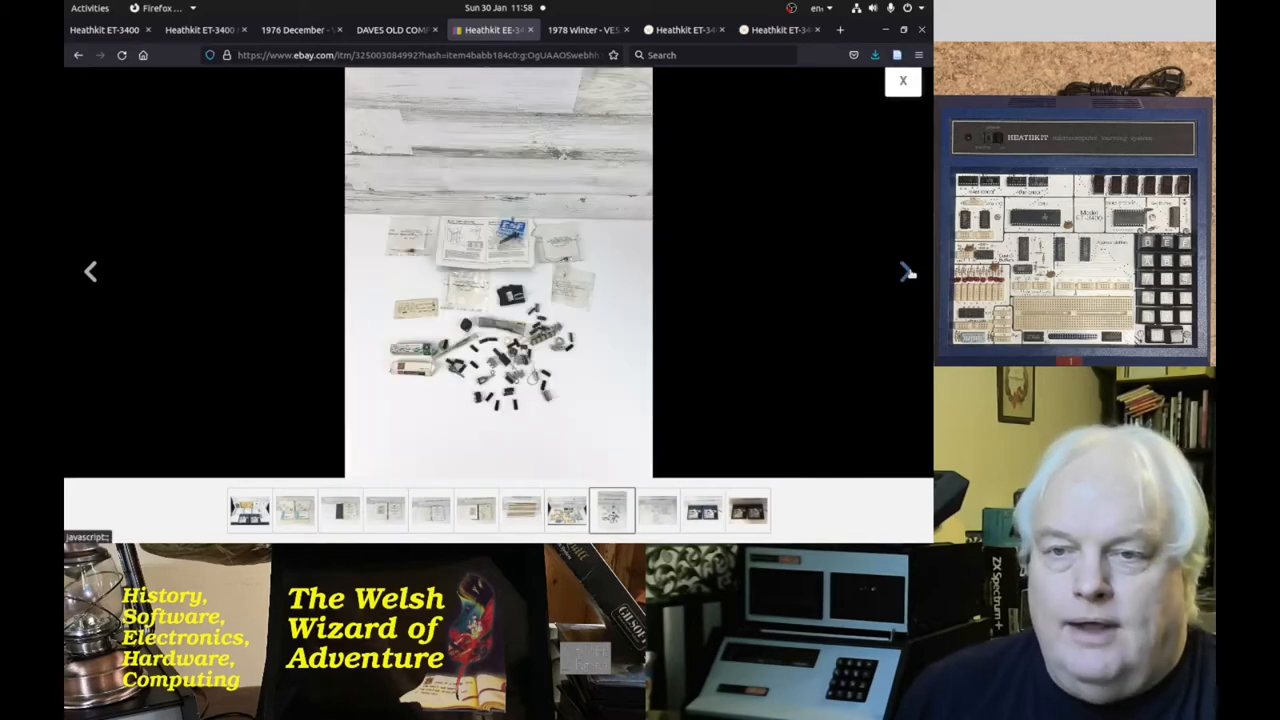
{"action": "left_click", "coordinate": [908, 272]}
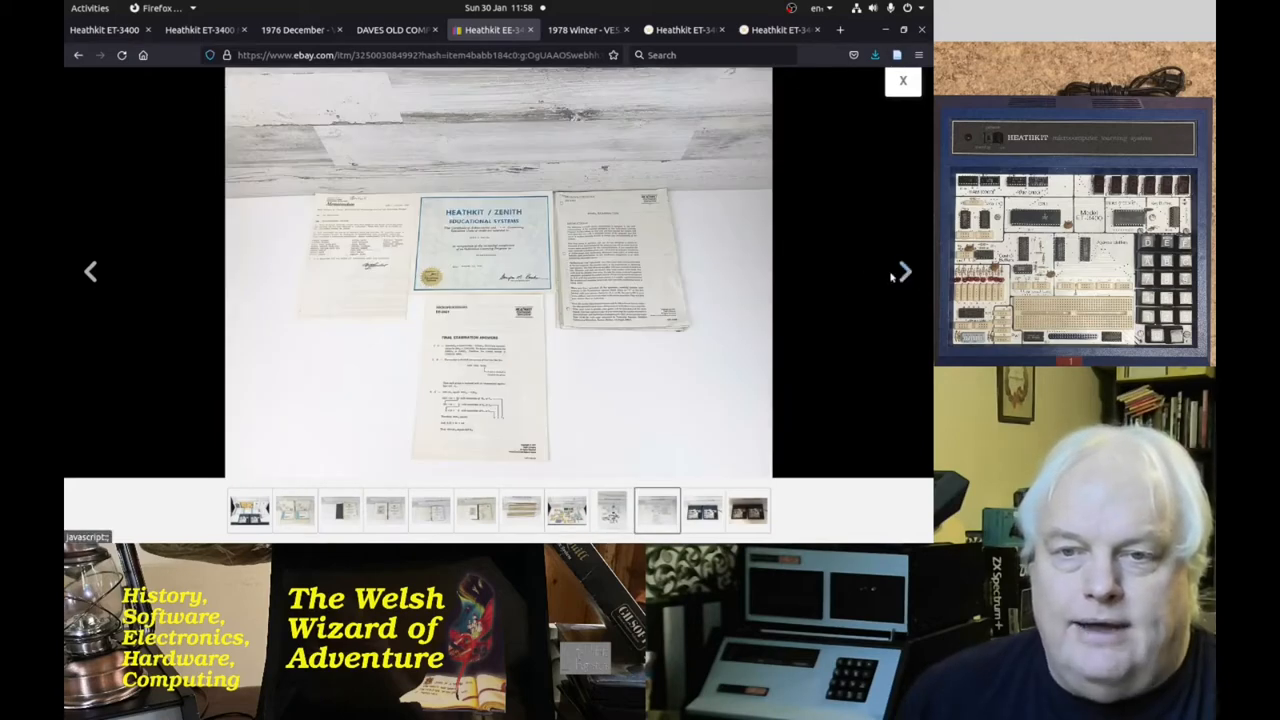
{"action": "left_click", "coordinate": [904, 272]}
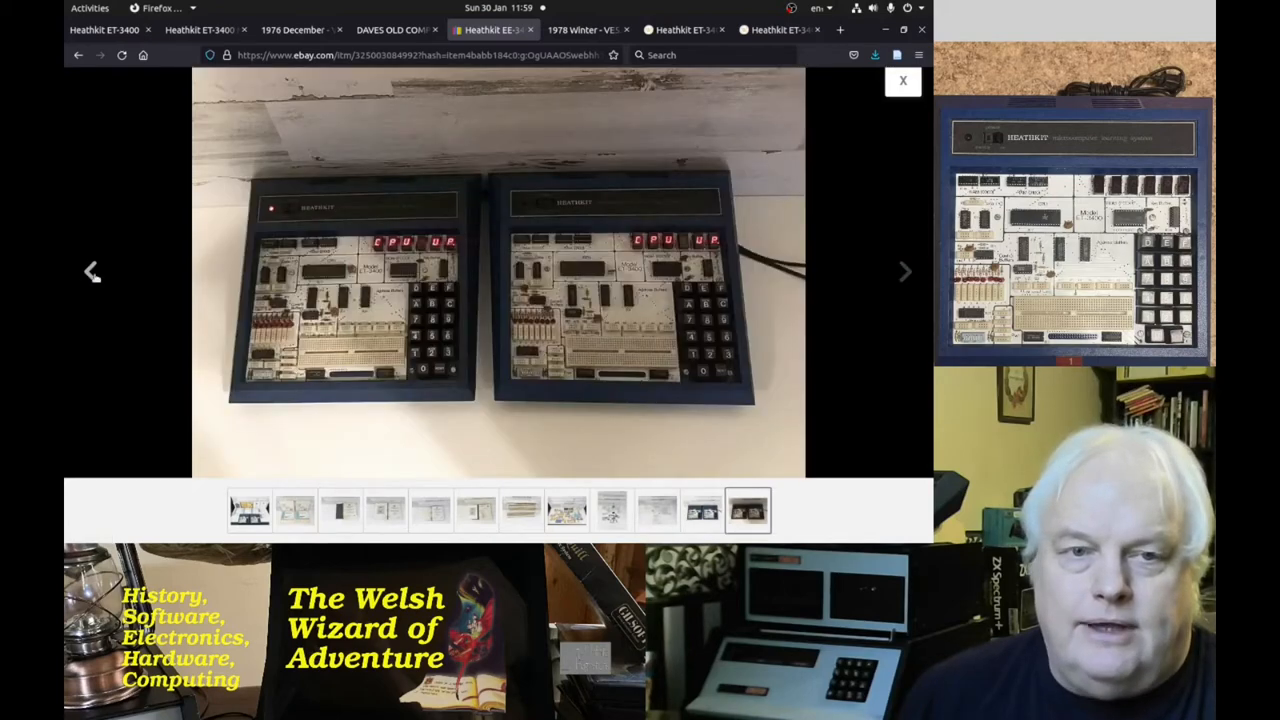
{"action": "left_click", "coordinate": [658, 512]}
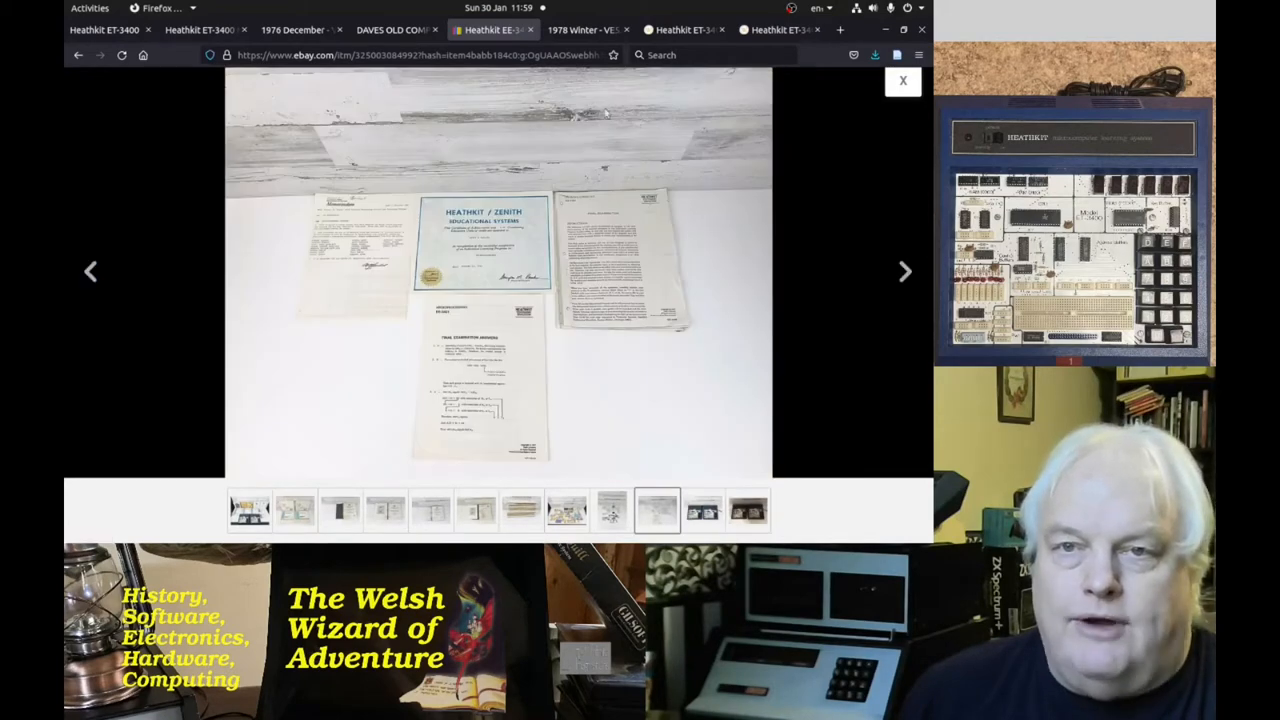
{"action": "mouse_move", "coordinate": [680, 30]}
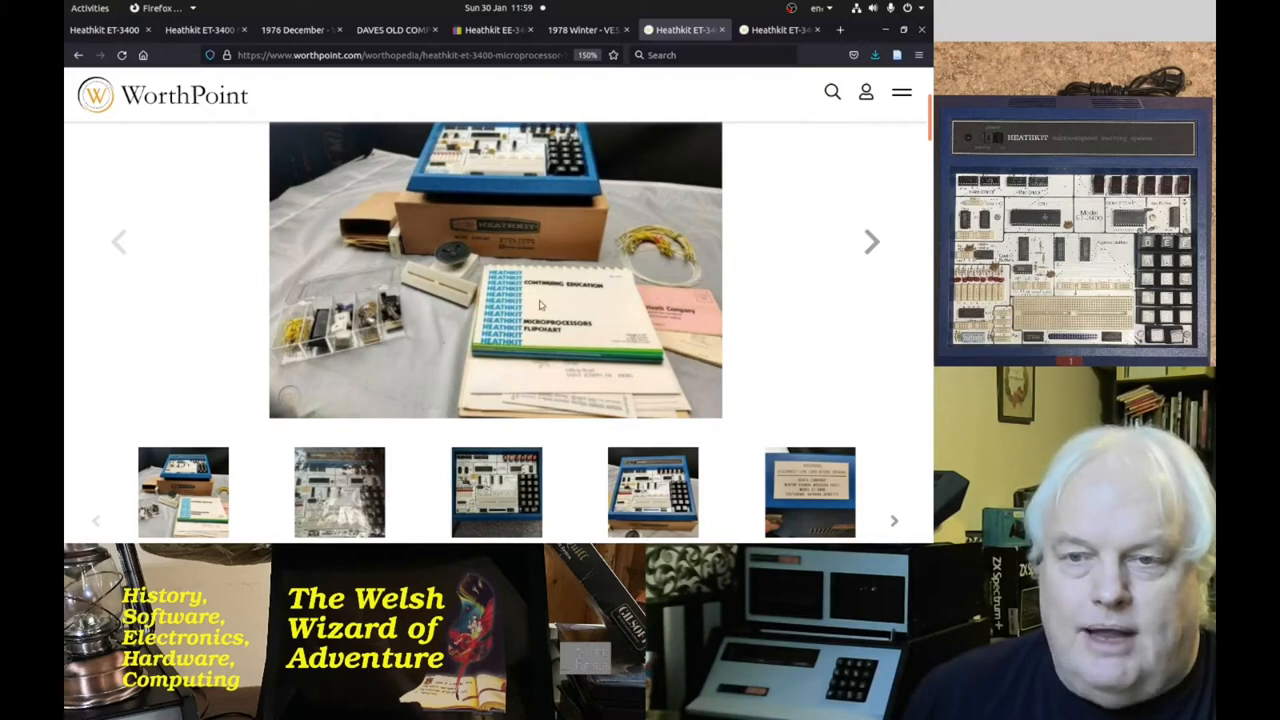
{"action": "mouse_move", "coordinate": [600, 308]}
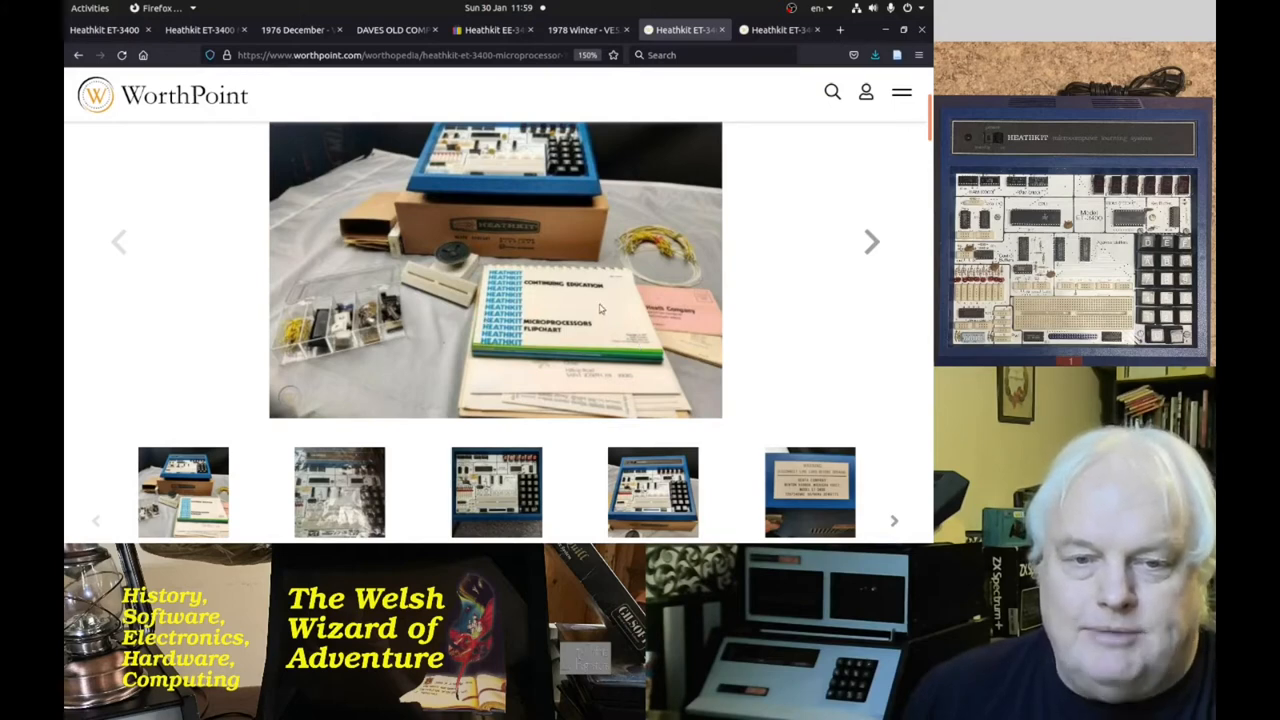
{"action": "mouse_move", "coordinate": [588, 240]}
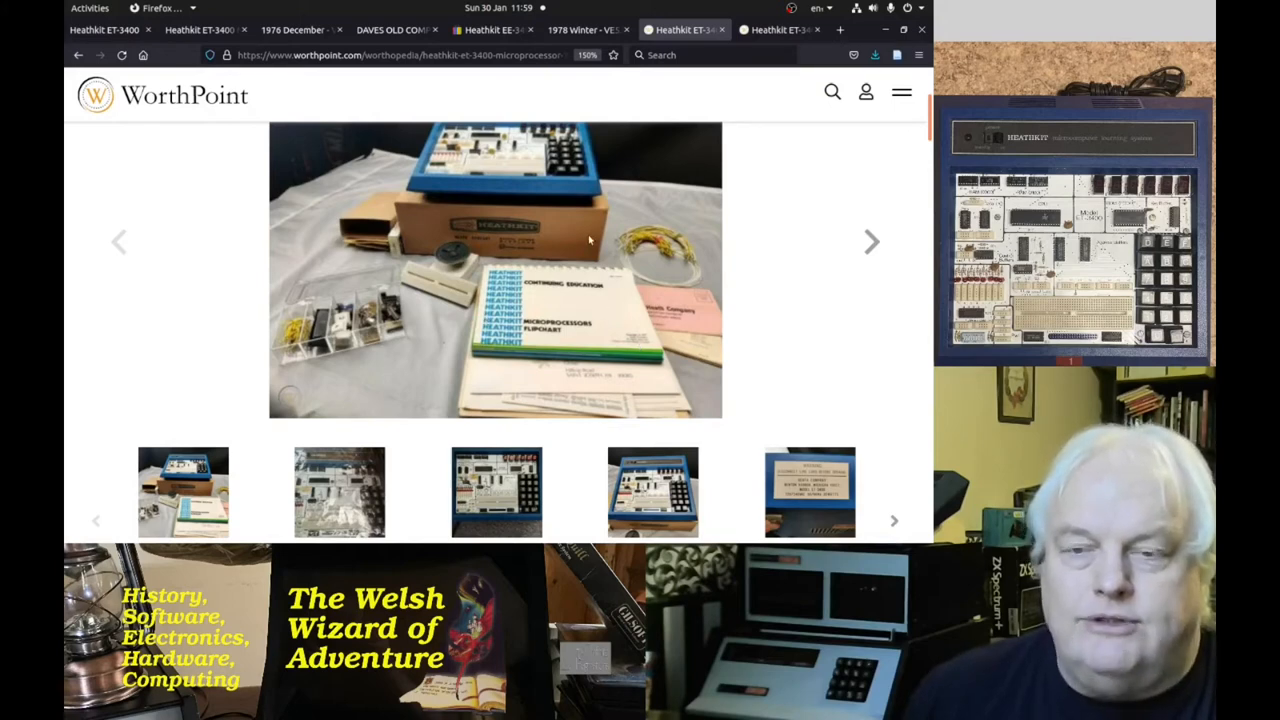
{"action": "mouse_move", "coordinate": [624, 272]}
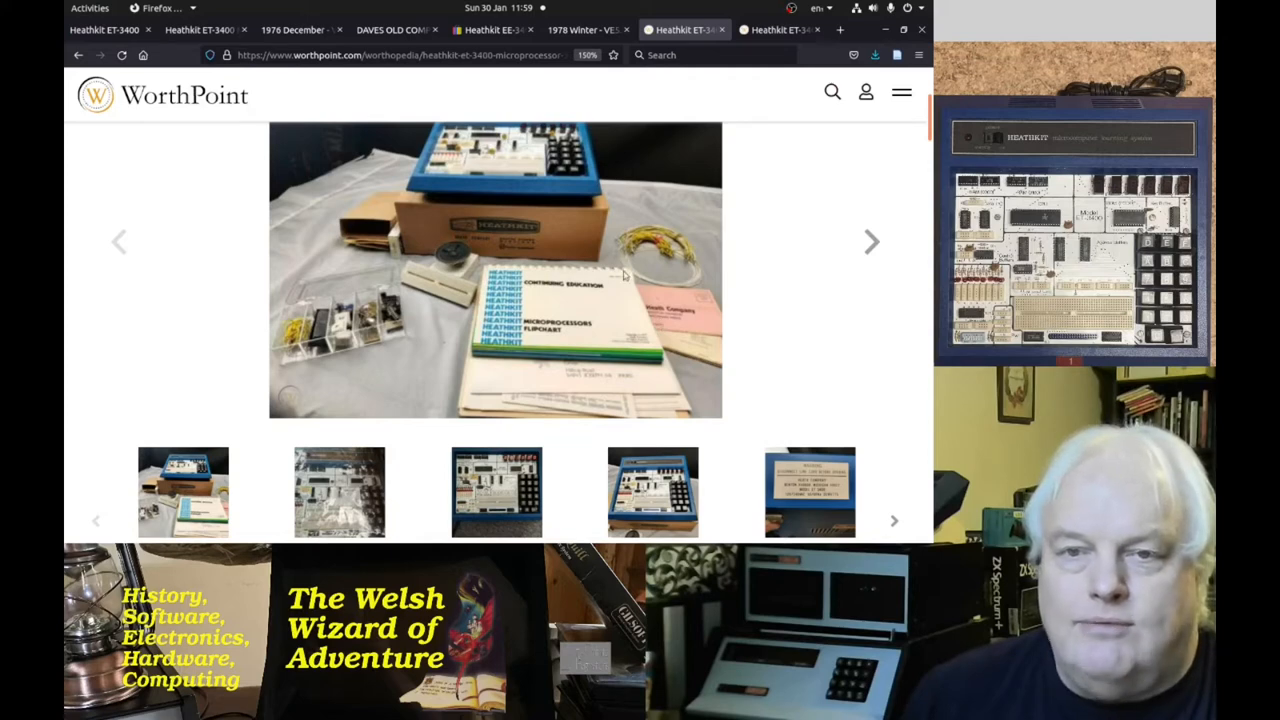
{"action": "mouse_move", "coordinate": [644, 140]}
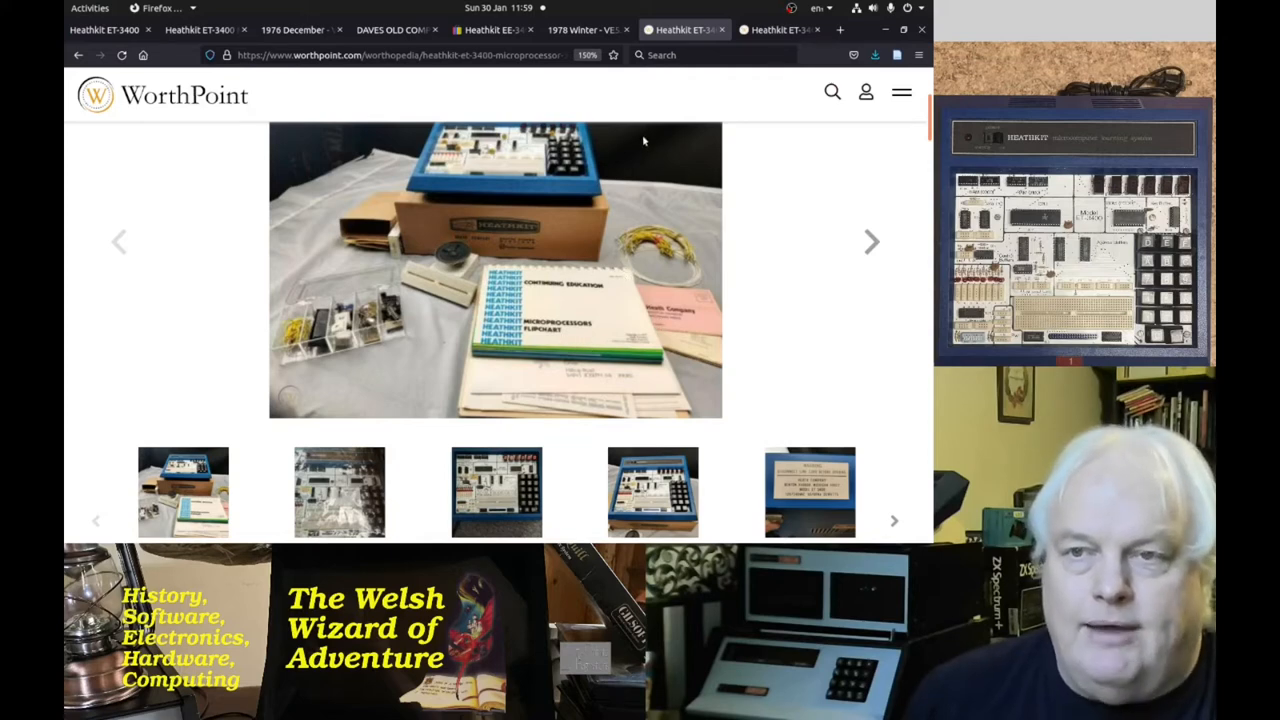
Switch to the Winter 1978 catalogue, view it full screen and turn to the Microprocessor Course and Trainer spread
{"action": "left_click", "coordinate": [584, 30]}
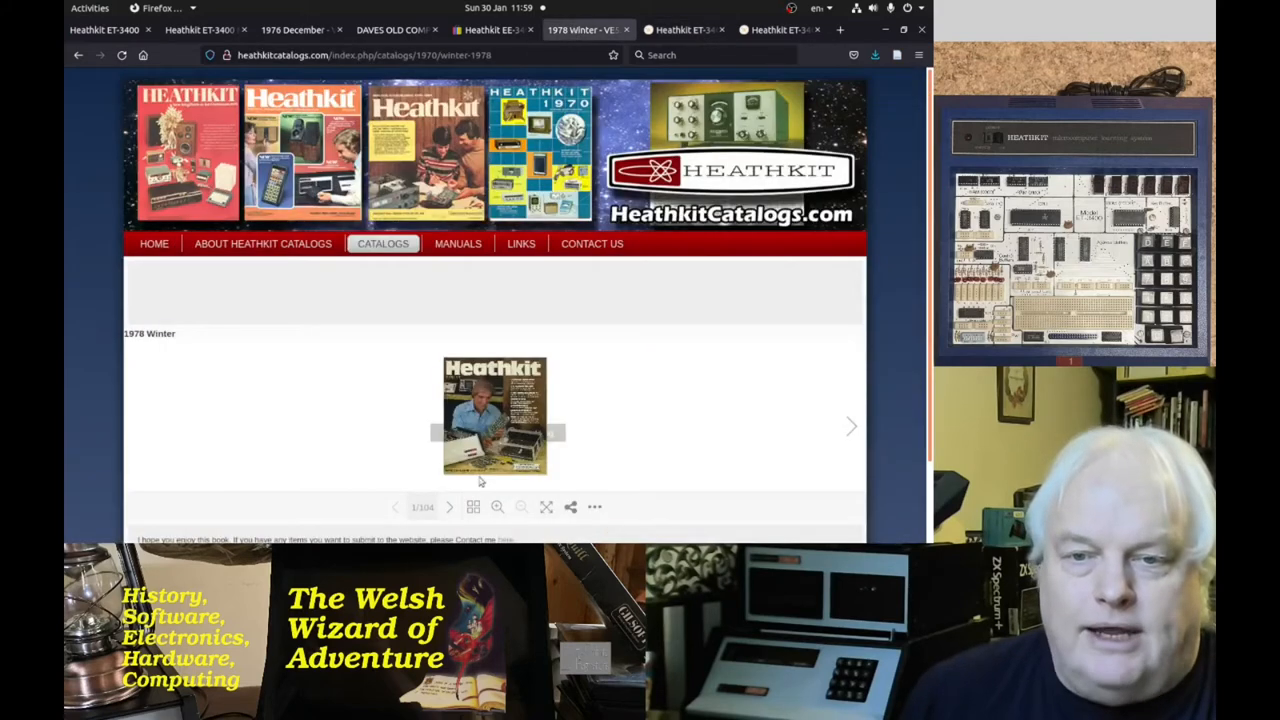
{"action": "mouse_move", "coordinate": [546, 508]}
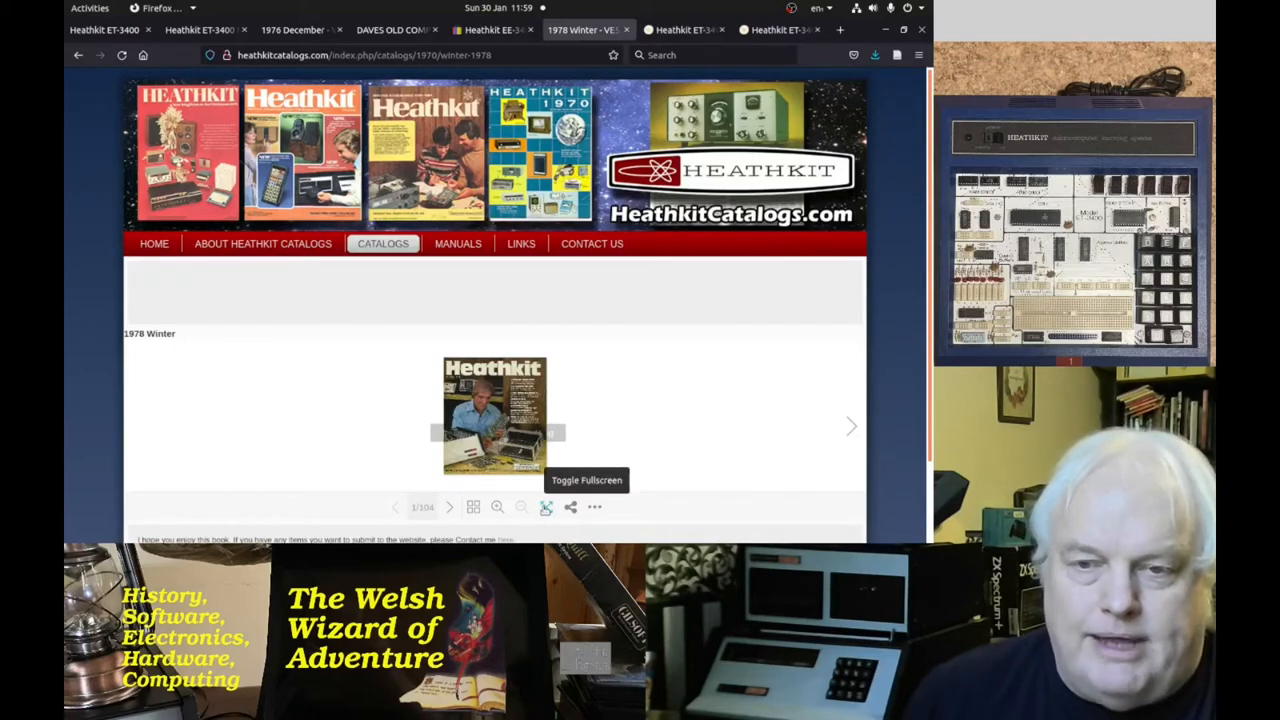
{"action": "left_click", "coordinate": [544, 508]}
{"action": "type", "text": "95"}
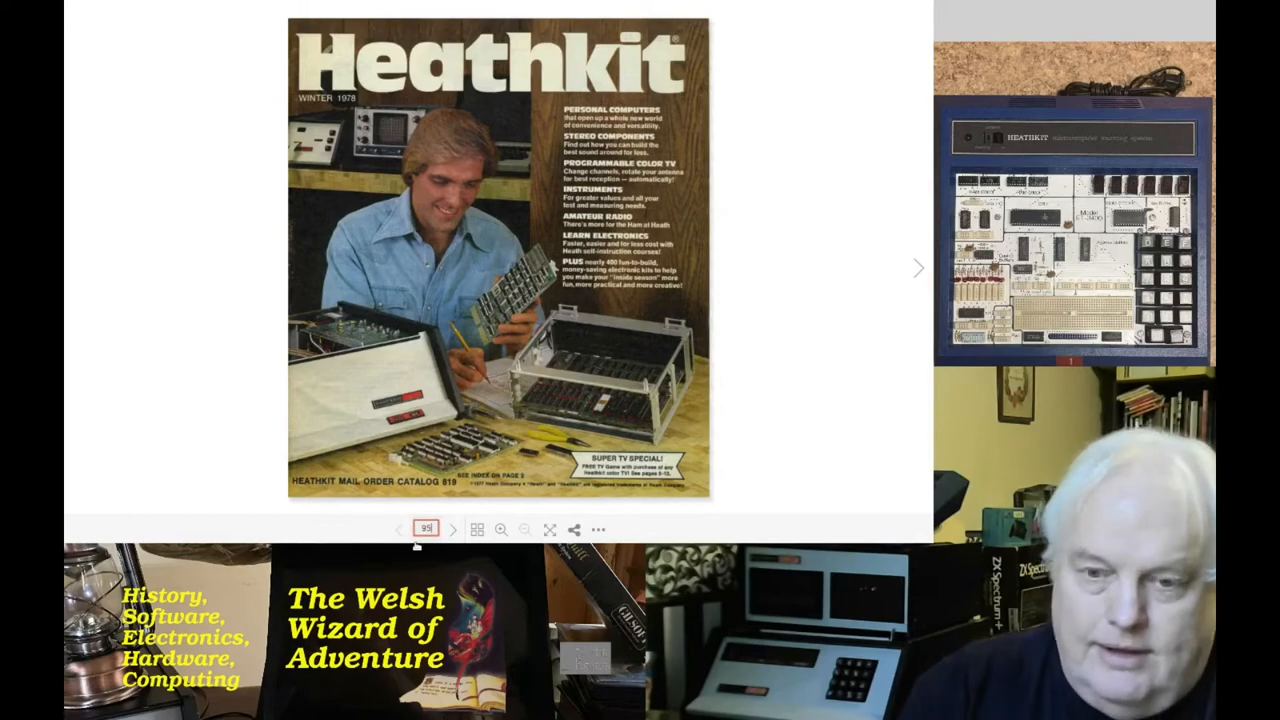
{"action": "left_click", "coordinate": [912, 266]}
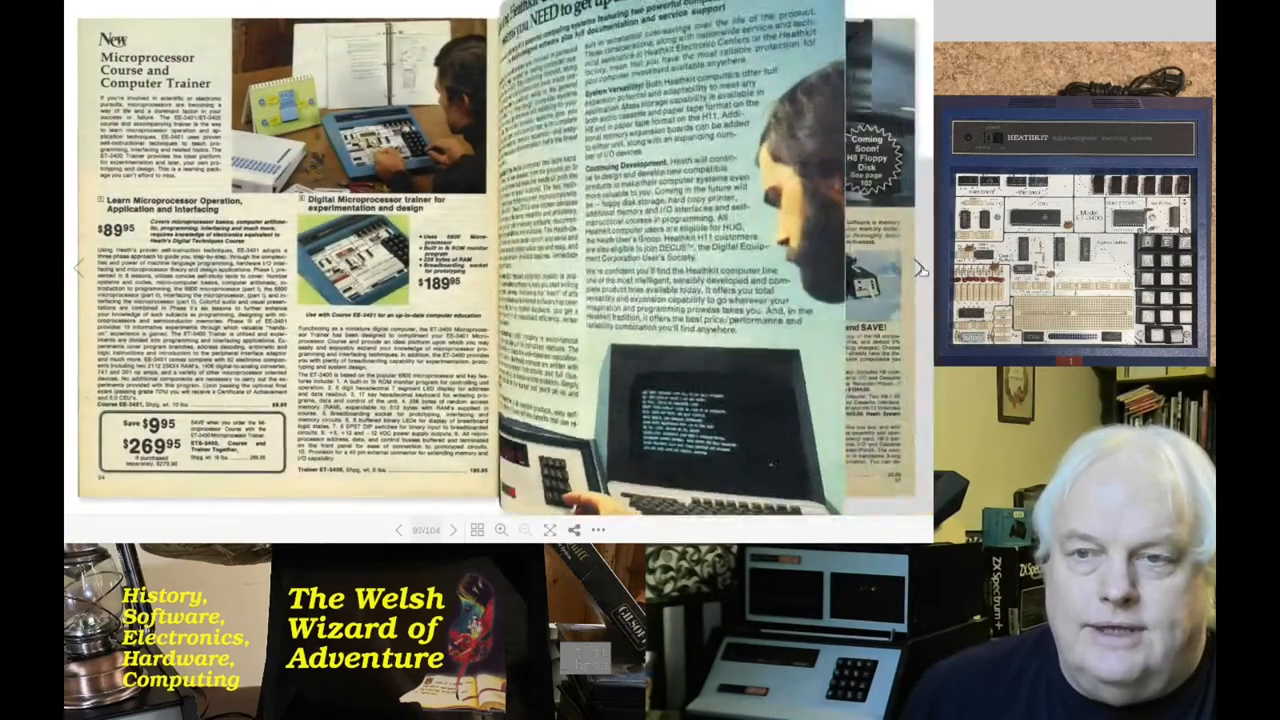
{"action": "left_click", "coordinate": [444, 532]}
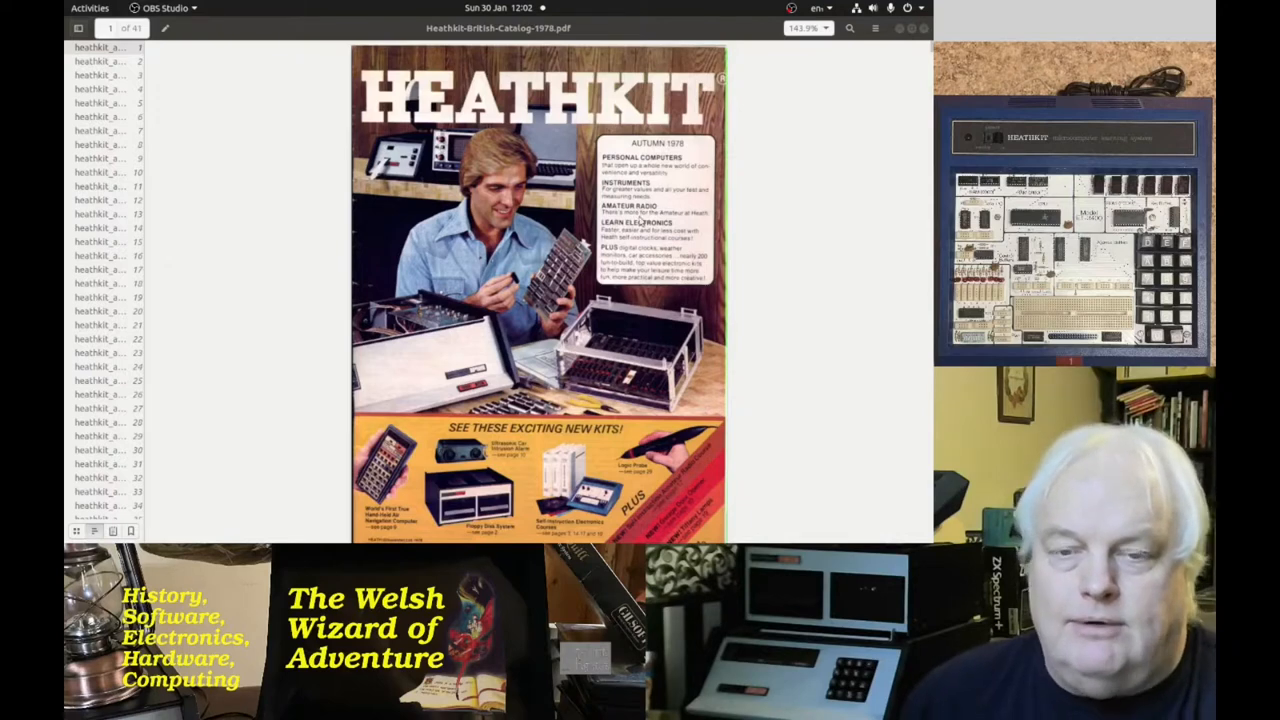
Scroll the 1978 British catalog PDF past the H8 computer pages to the Microprocessor Course and Trainer section
{"action": "scroll", "scroll_direction": "down", "scroll_amount": 3}
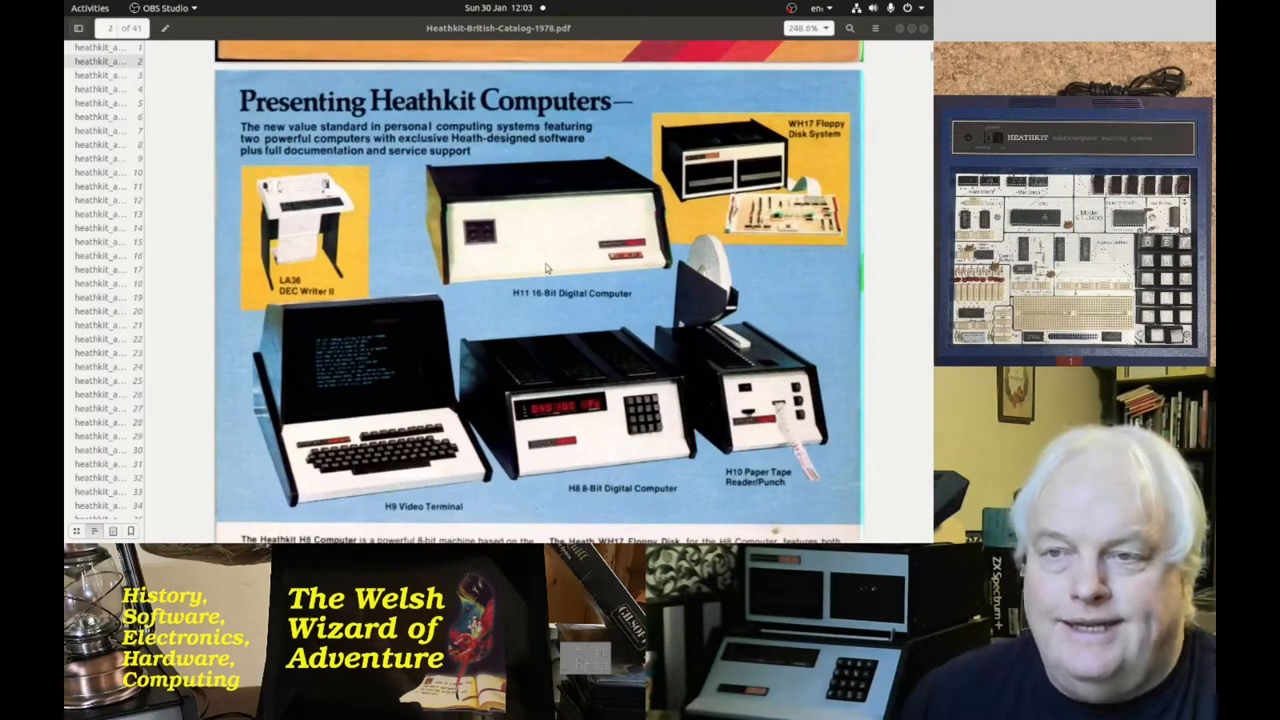
{"action": "scroll", "scroll_direction": "down", "scroll_amount": 3}
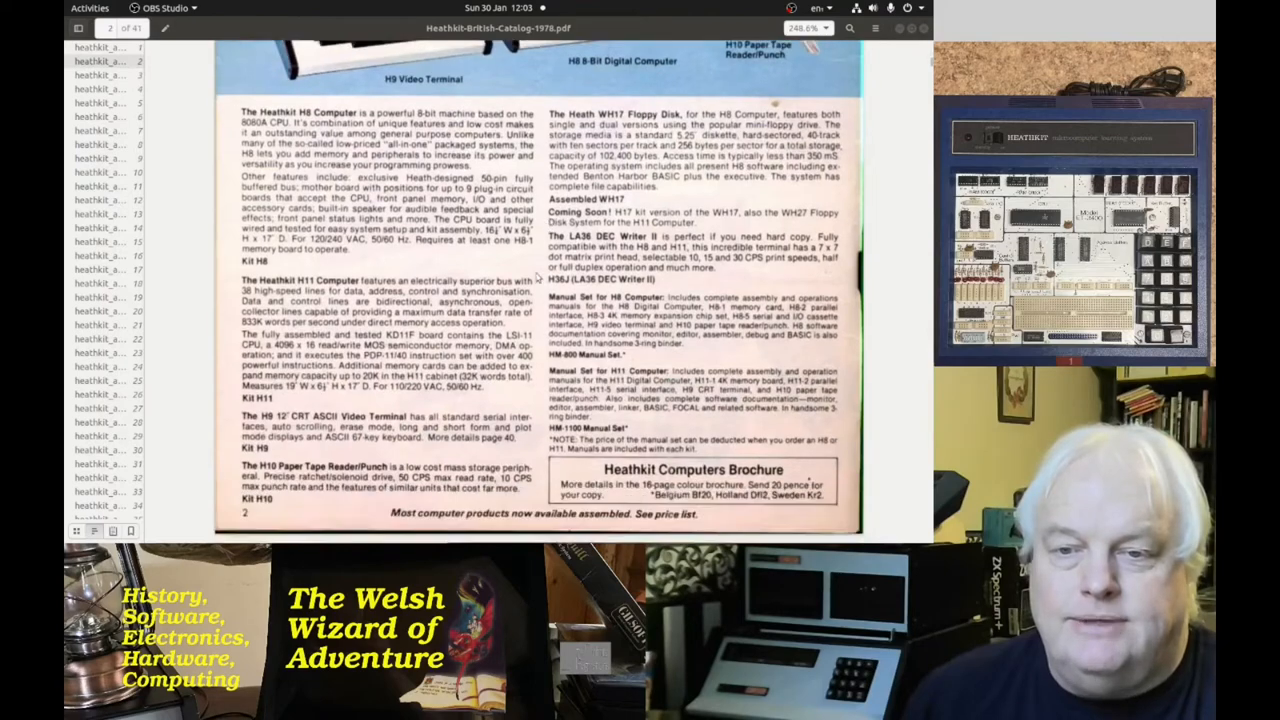
{"action": "scroll", "scroll_direction": "down", "scroll_amount": 3}
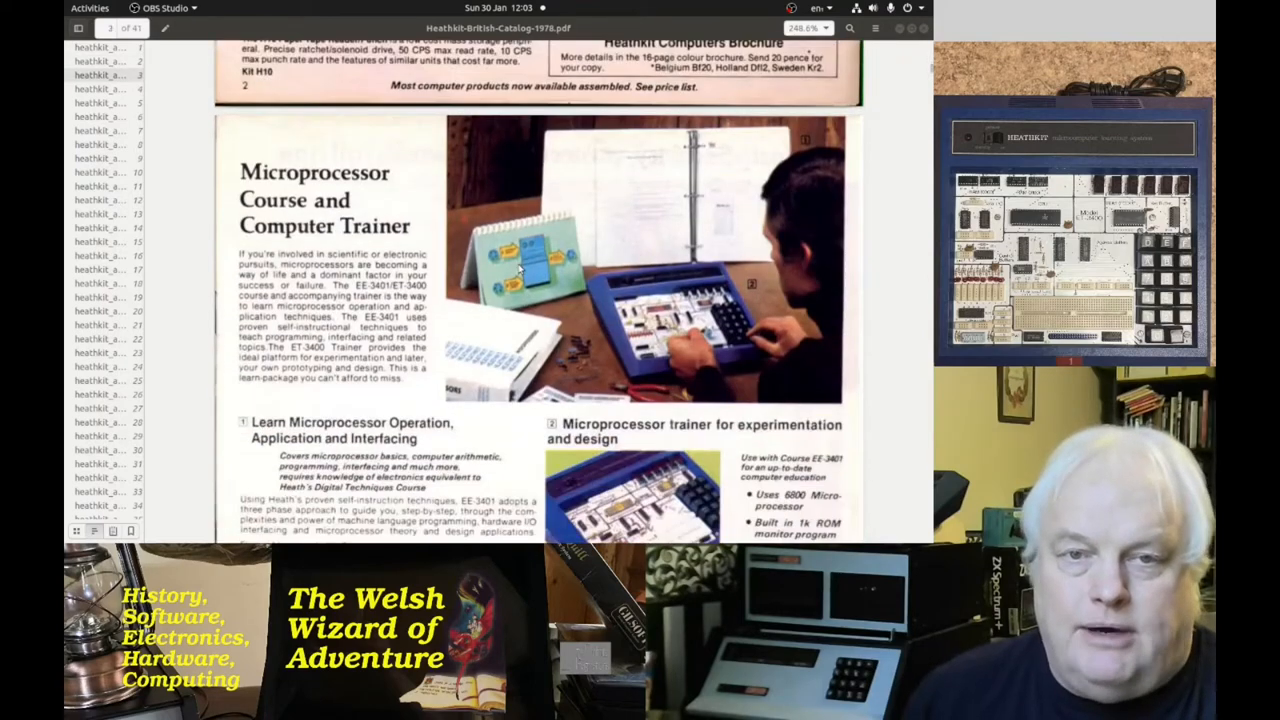
{"action": "scroll", "scroll_direction": "down", "scroll_amount": 3}
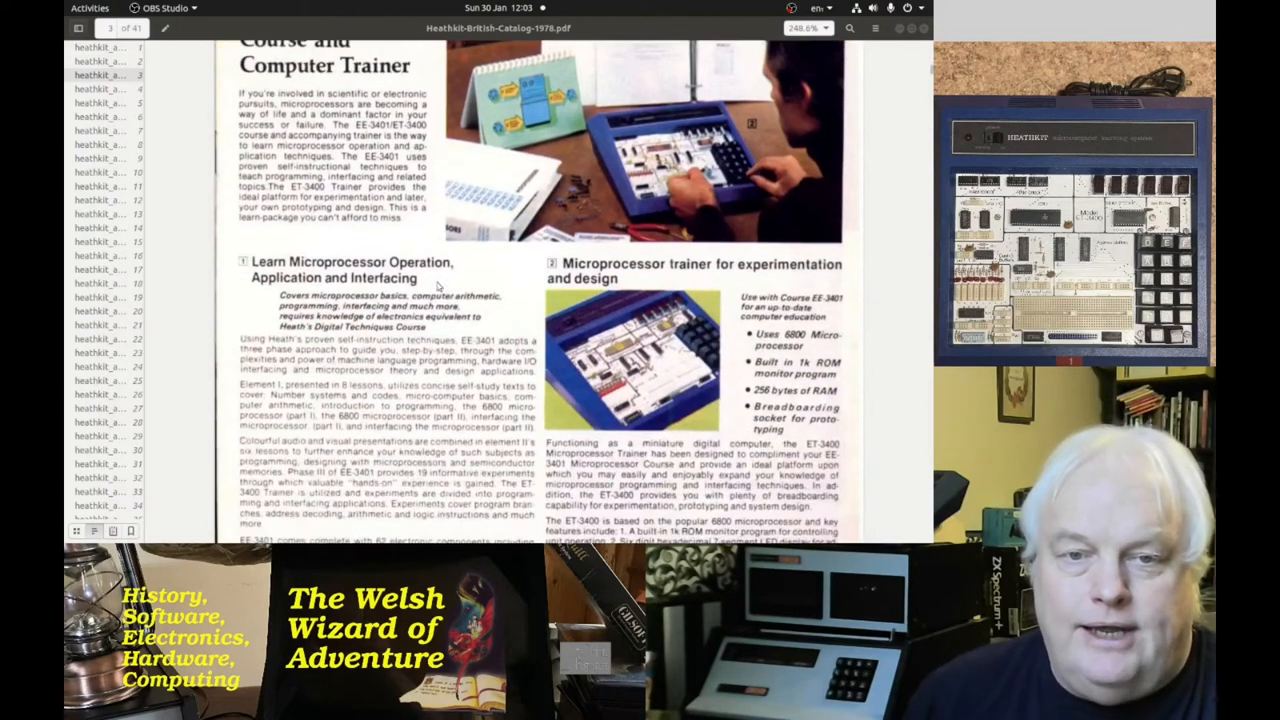
{"action": "scroll", "scroll_direction": "down", "scroll_amount": 3}
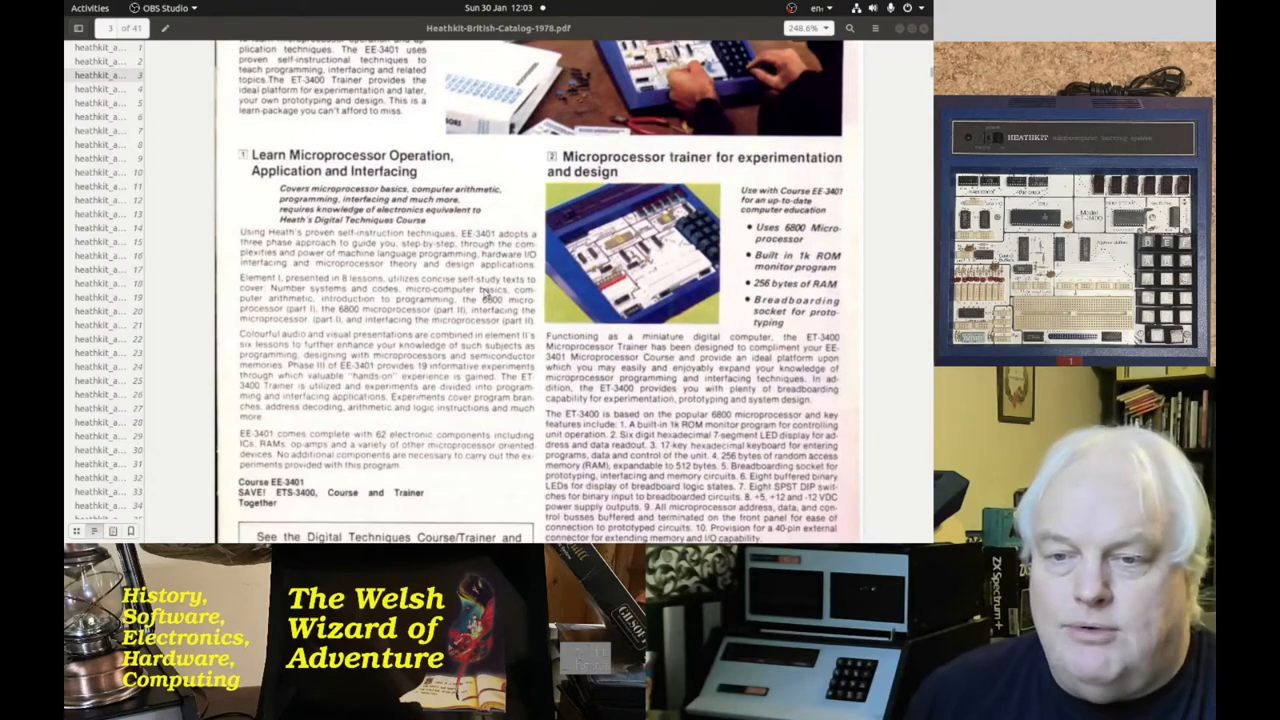
{"action": "scroll", "scroll_direction": "down", "scroll_amount": 3}
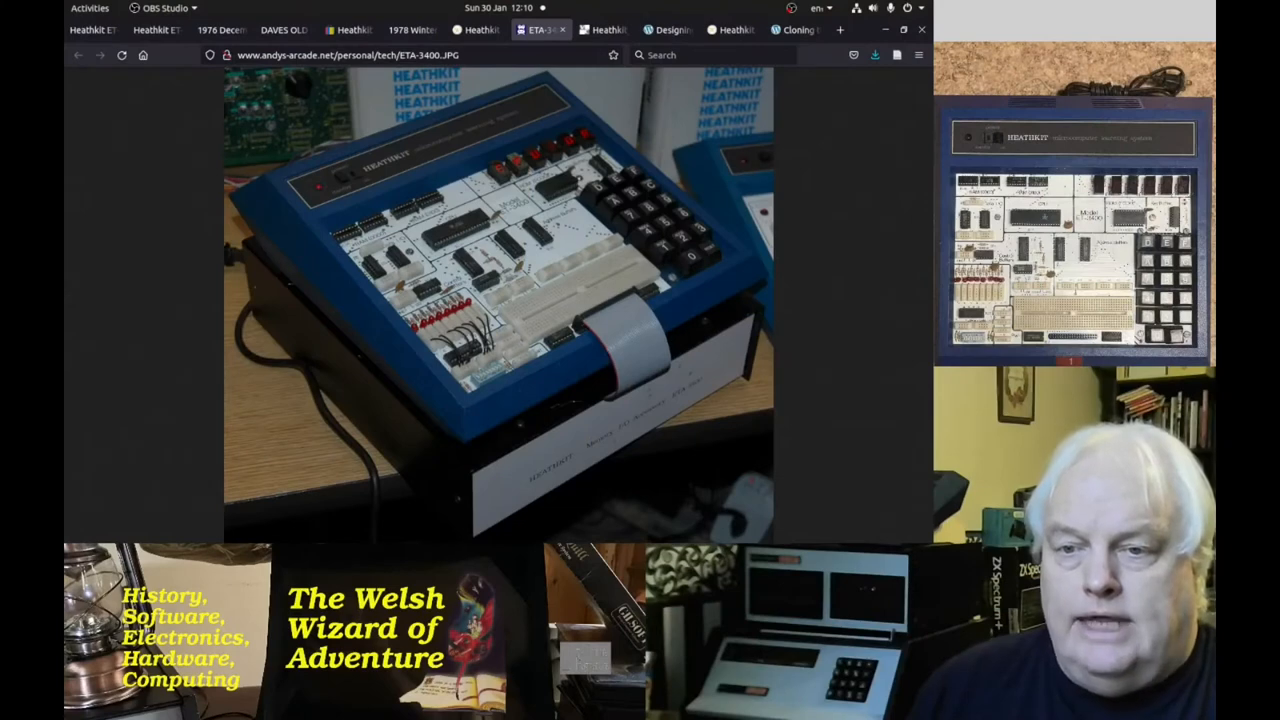
{"action": "mouse_move", "coordinate": [296, 320]}
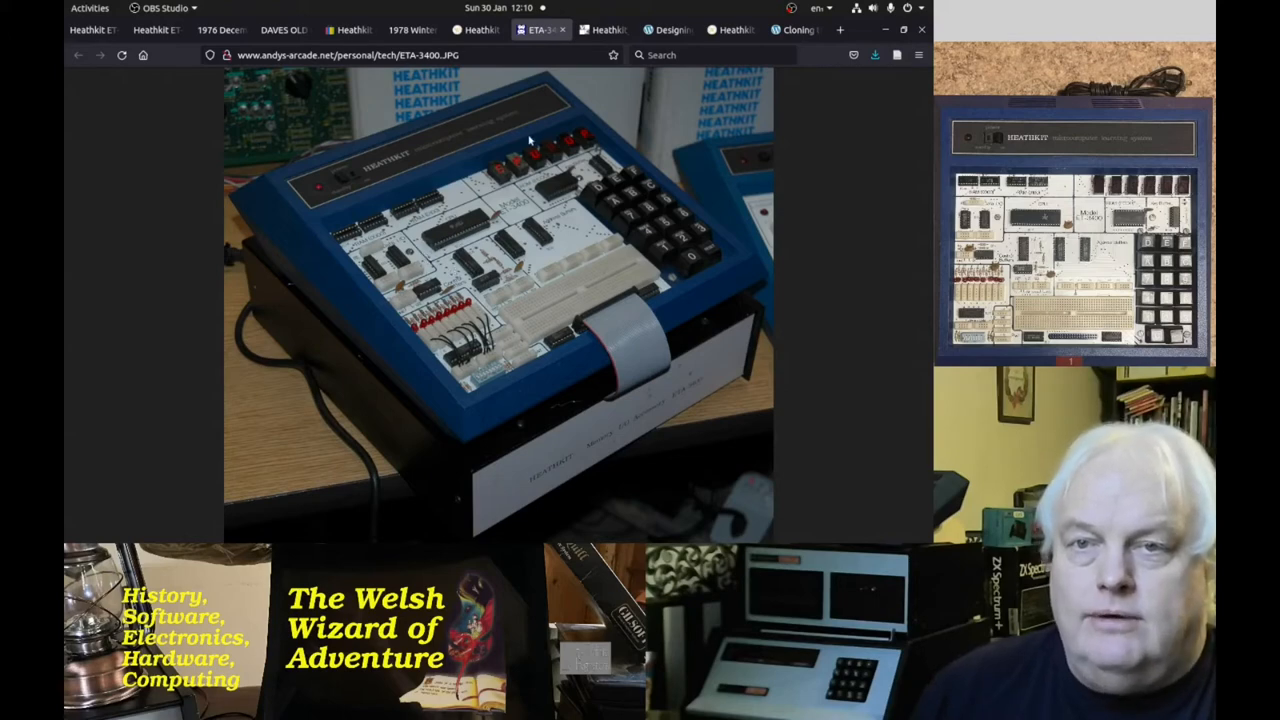
Show the ETA-3400 rear-panel photo, then switch to Scott Baker's Memory/IO addon design article
{"action": "left_click", "coordinate": [596, 30]}
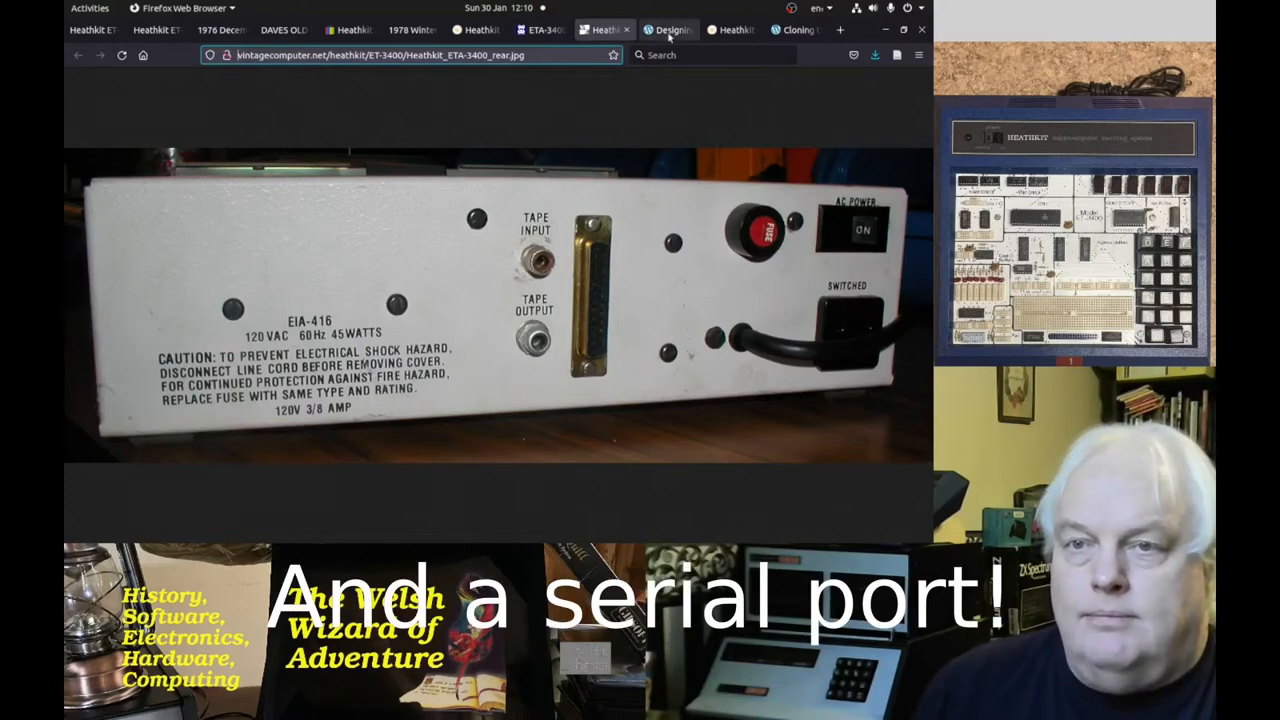
{"action": "mouse_move", "coordinate": [664, 30]}
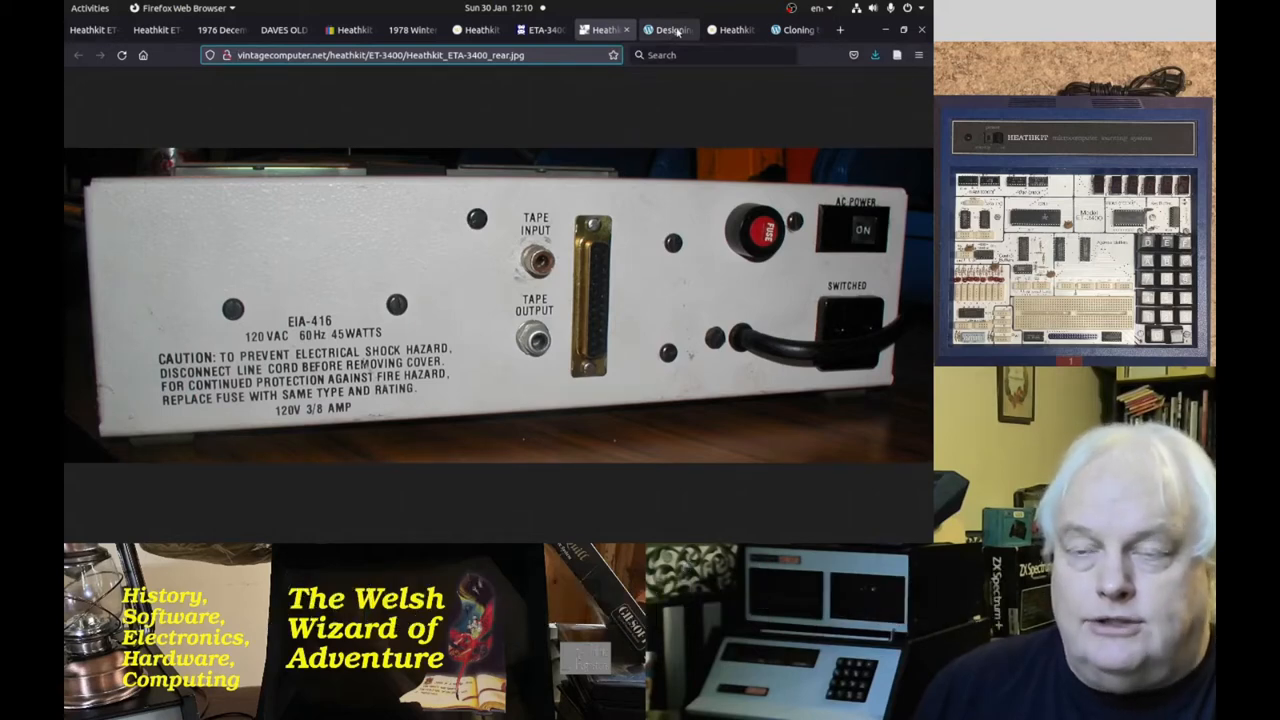
{"action": "left_click", "coordinate": [670, 30]}
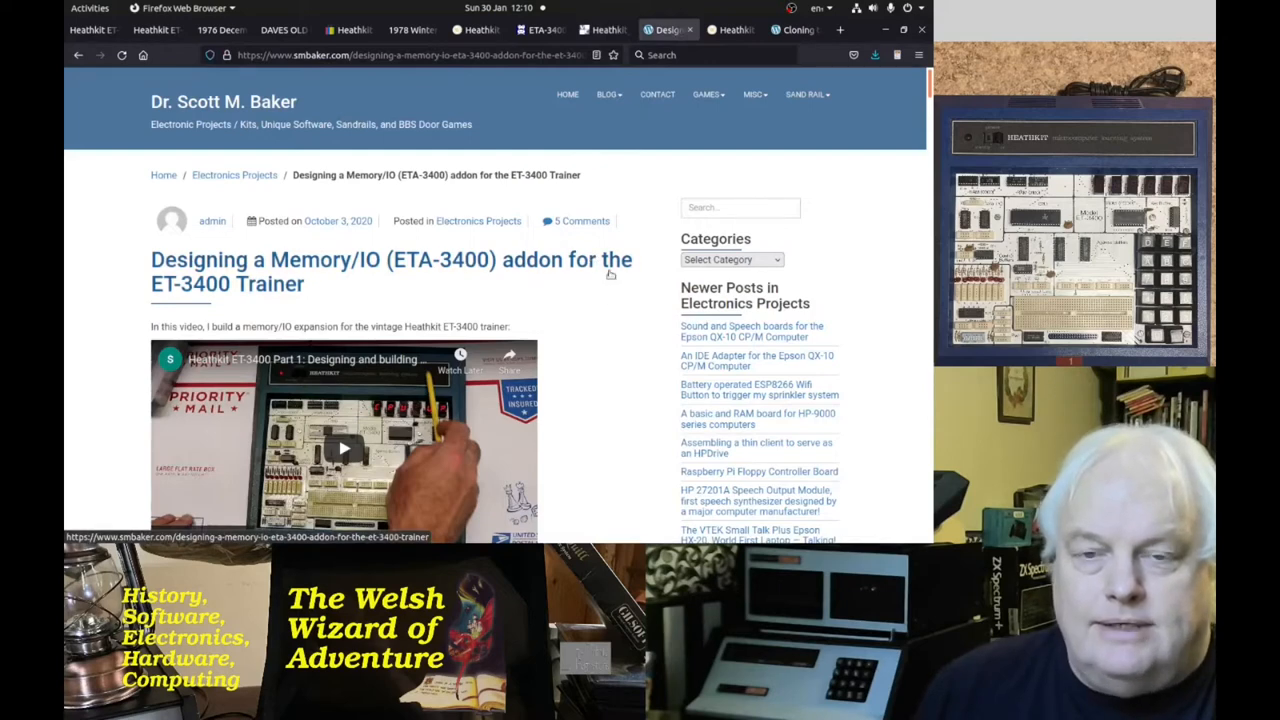
Scroll the Memory/IO addon article through its schematic, PCB photos and bill of materials
{"action": "scroll", "scroll_direction": "down", "scroll_amount": 3}
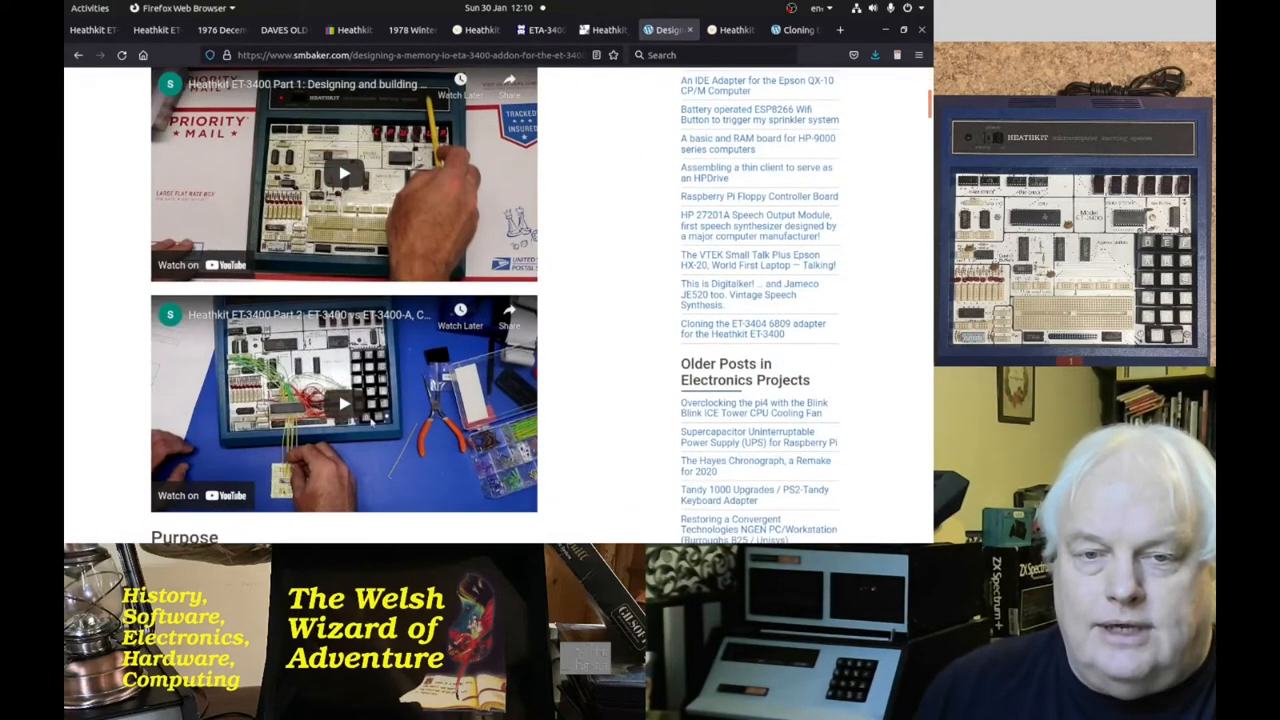
{"action": "scroll", "scroll_direction": "down", "scroll_amount": 3}
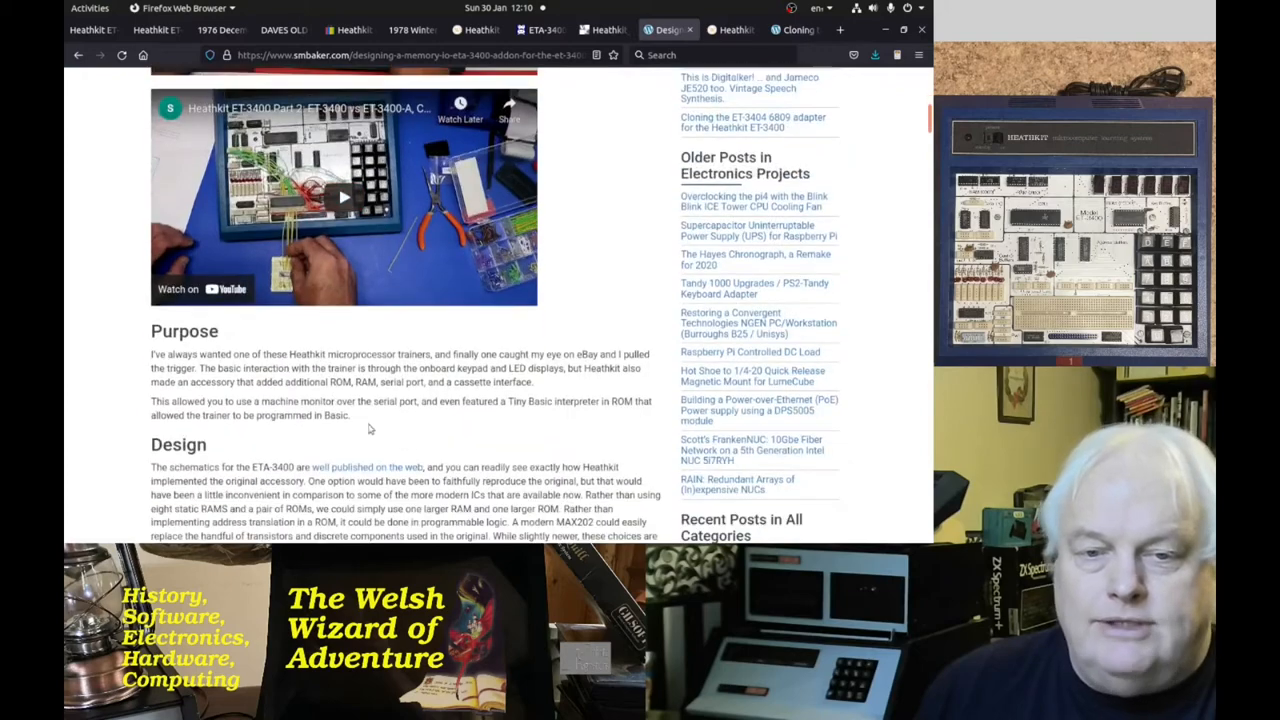
{"action": "scroll", "scroll_direction": "down", "scroll_amount": 3}
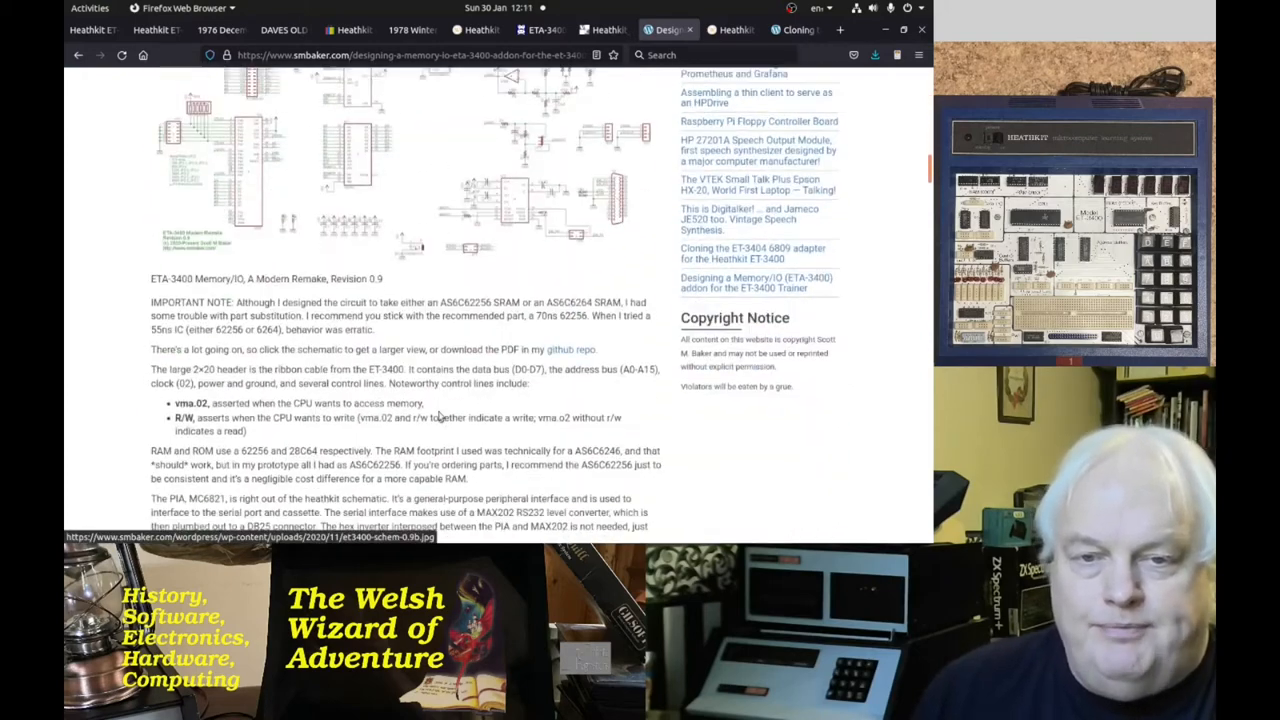
{"action": "scroll", "scroll_direction": "down", "scroll_amount": 3}
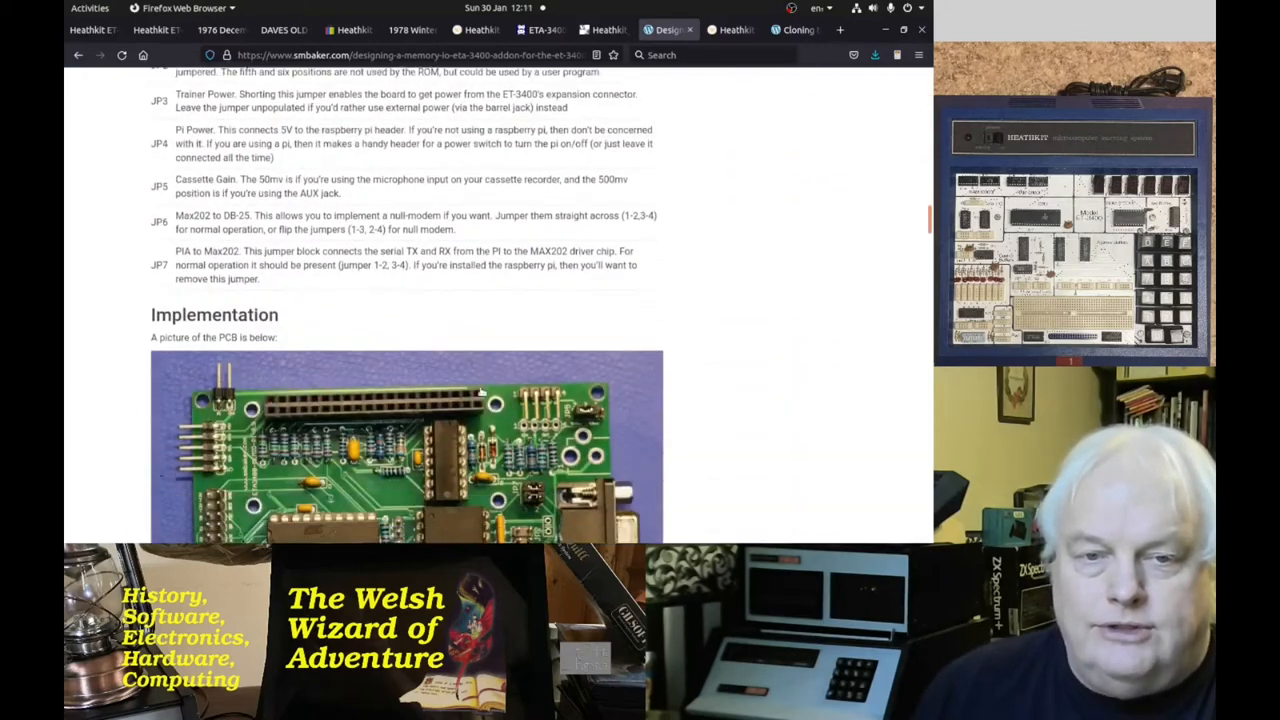
{"action": "scroll", "scroll_direction": "down", "scroll_amount": 3}
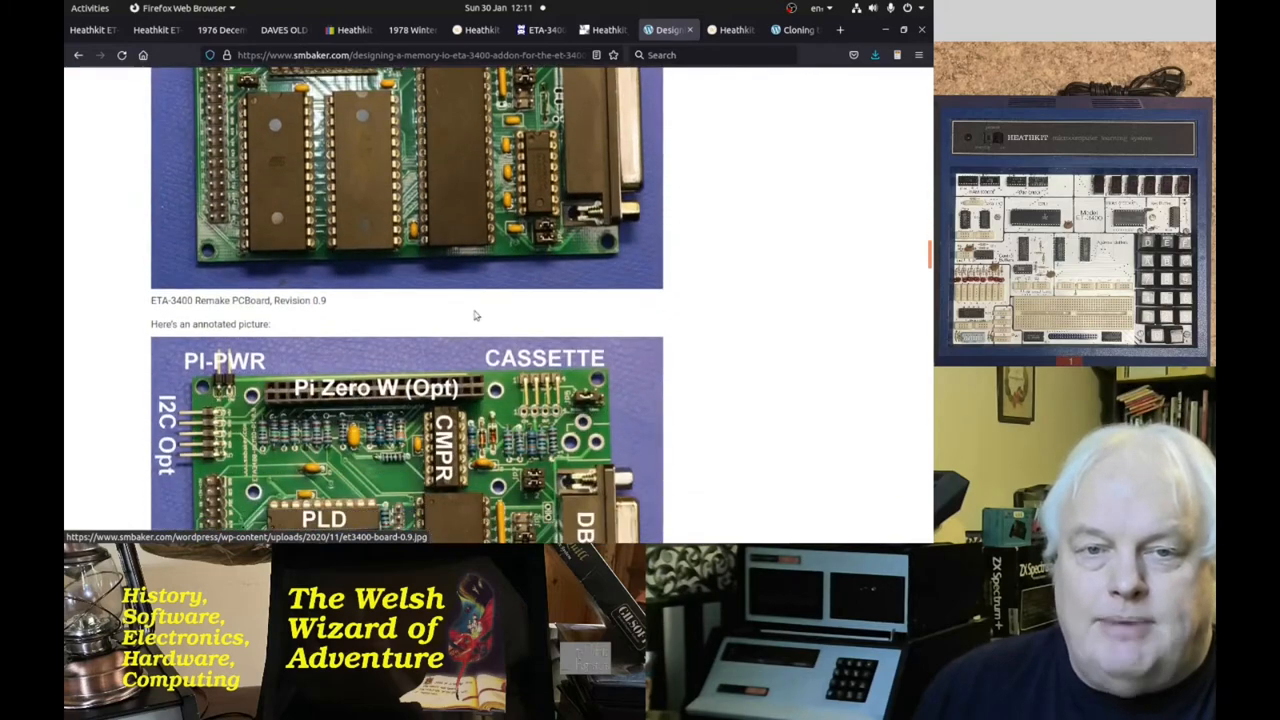
{"action": "scroll", "scroll_direction": "down", "scroll_amount": 3}
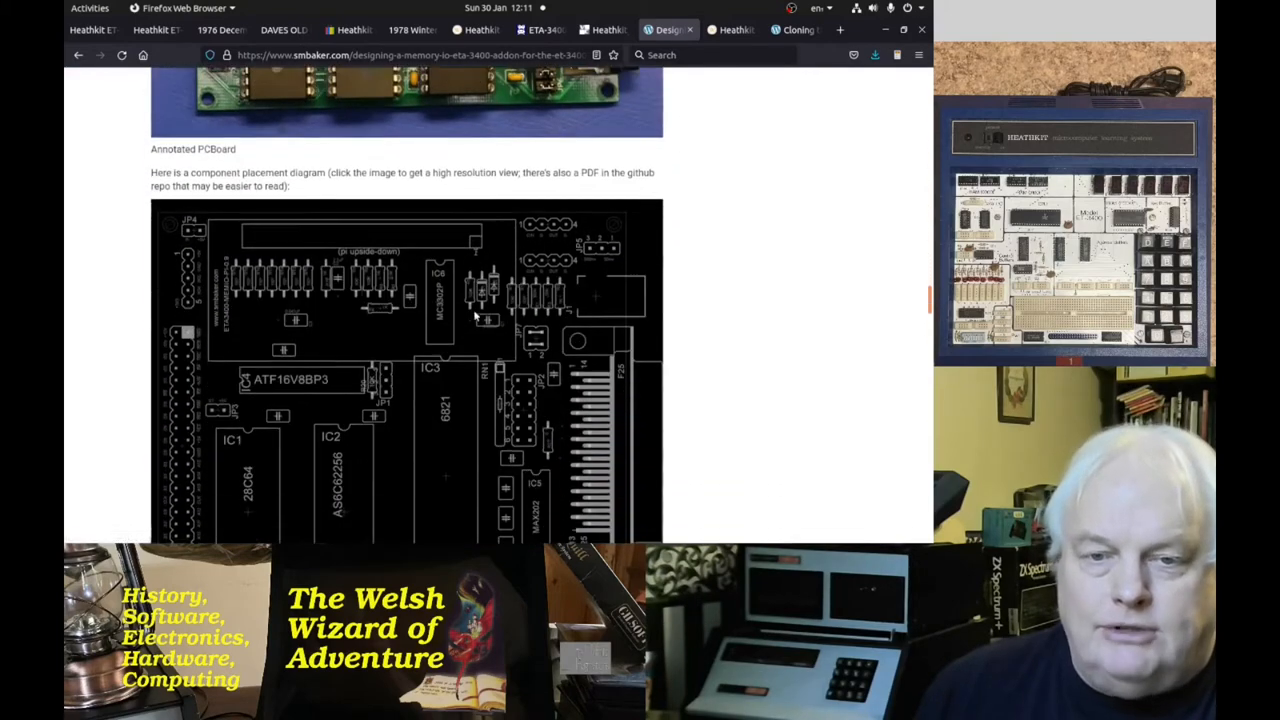
{"action": "scroll", "scroll_direction": "down", "scroll_amount": 3}
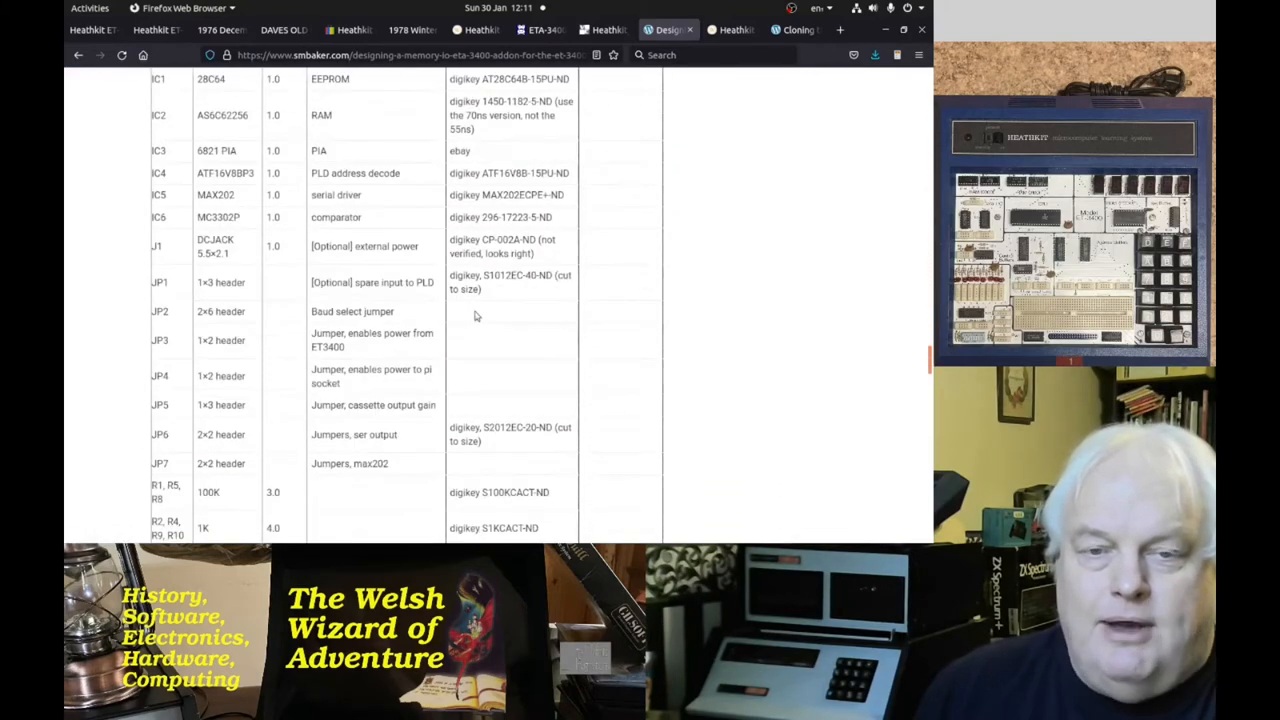
{"action": "scroll", "scroll_direction": "down", "scroll_amount": 3}
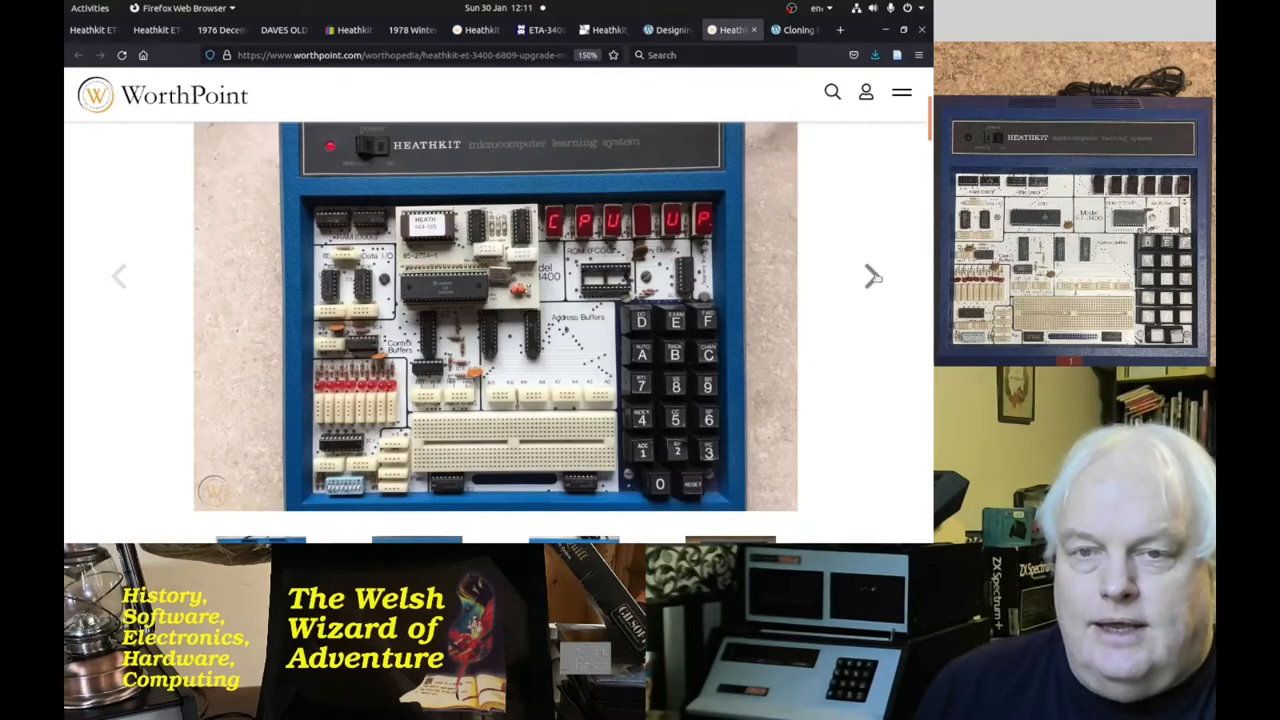
Advance the WorthPoint gallery to the close-up of the 444-165 ROM and MC6809P adapter board
{"action": "left_click", "coordinate": [872, 276]}
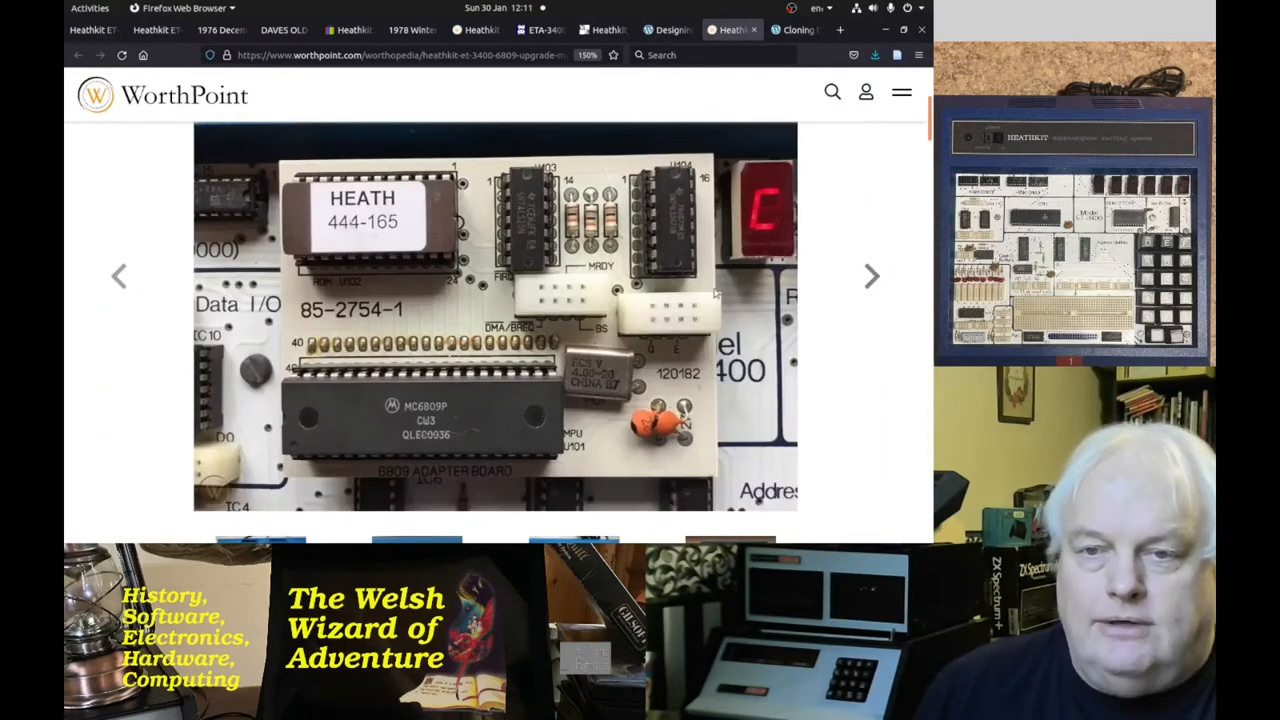
{"action": "left_click", "coordinate": [872, 276]}
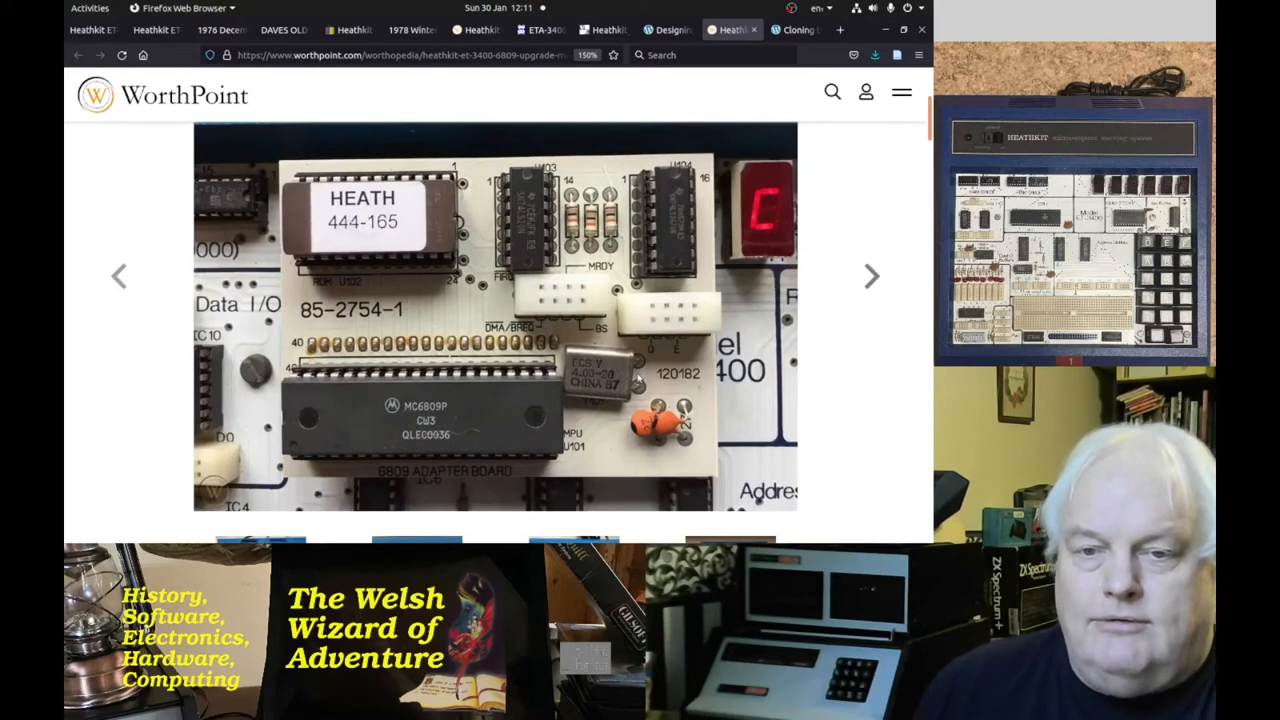
{"action": "mouse_move", "coordinate": [498, 414]}
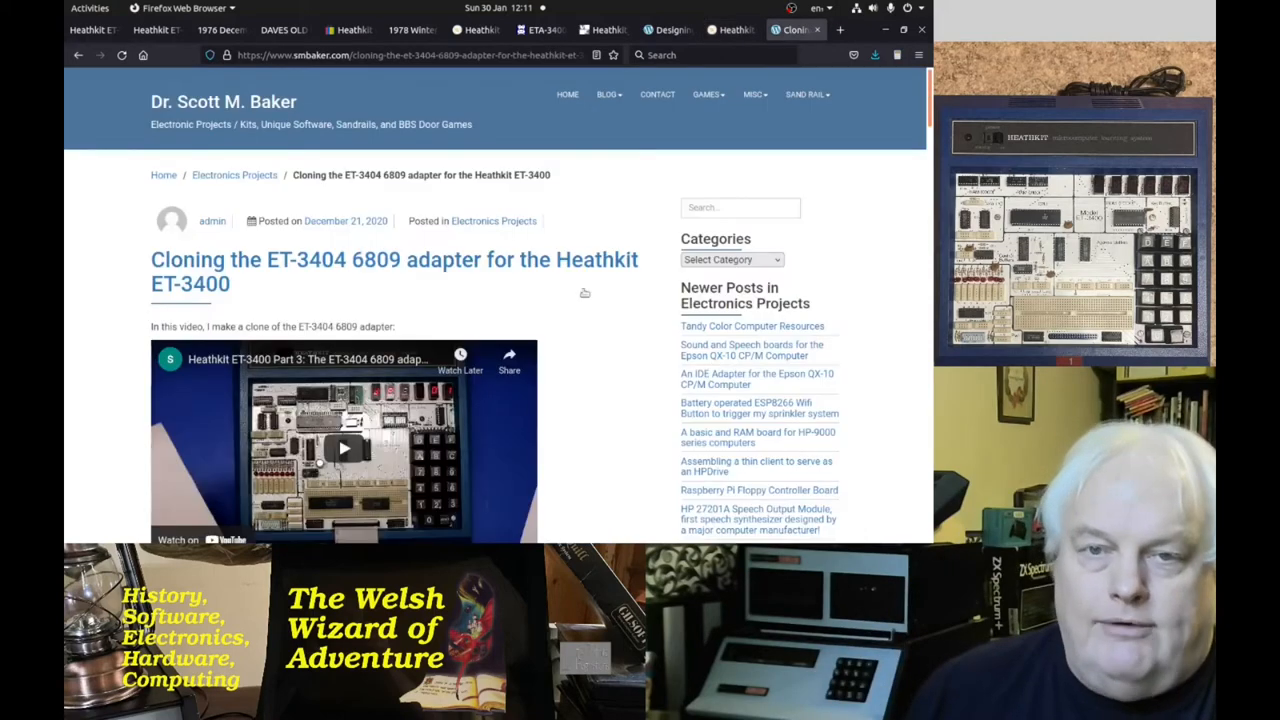
Scroll the ET-3404 clone article past the schematic and photos to the ET-3400 modification section and Bill of Materials
{"action": "scroll", "scroll_direction": "down", "scroll_amount": 3}
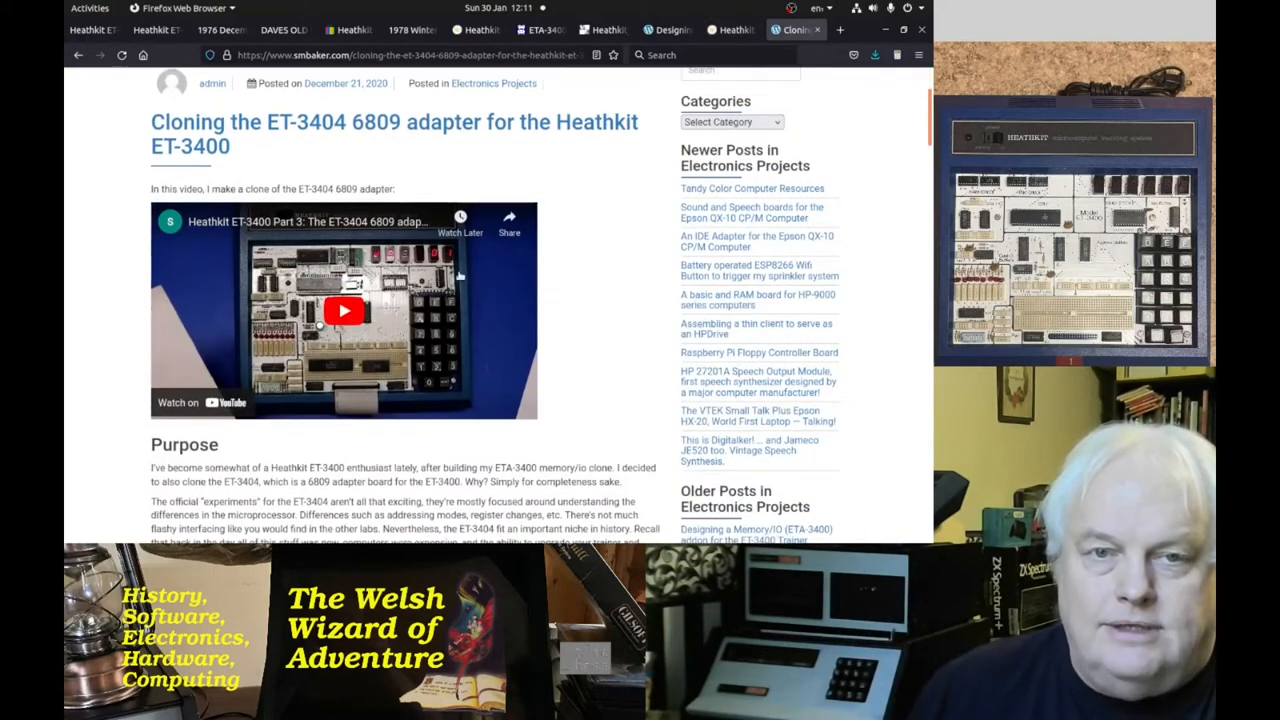
{"action": "scroll", "scroll_direction": "down", "scroll_amount": 3}
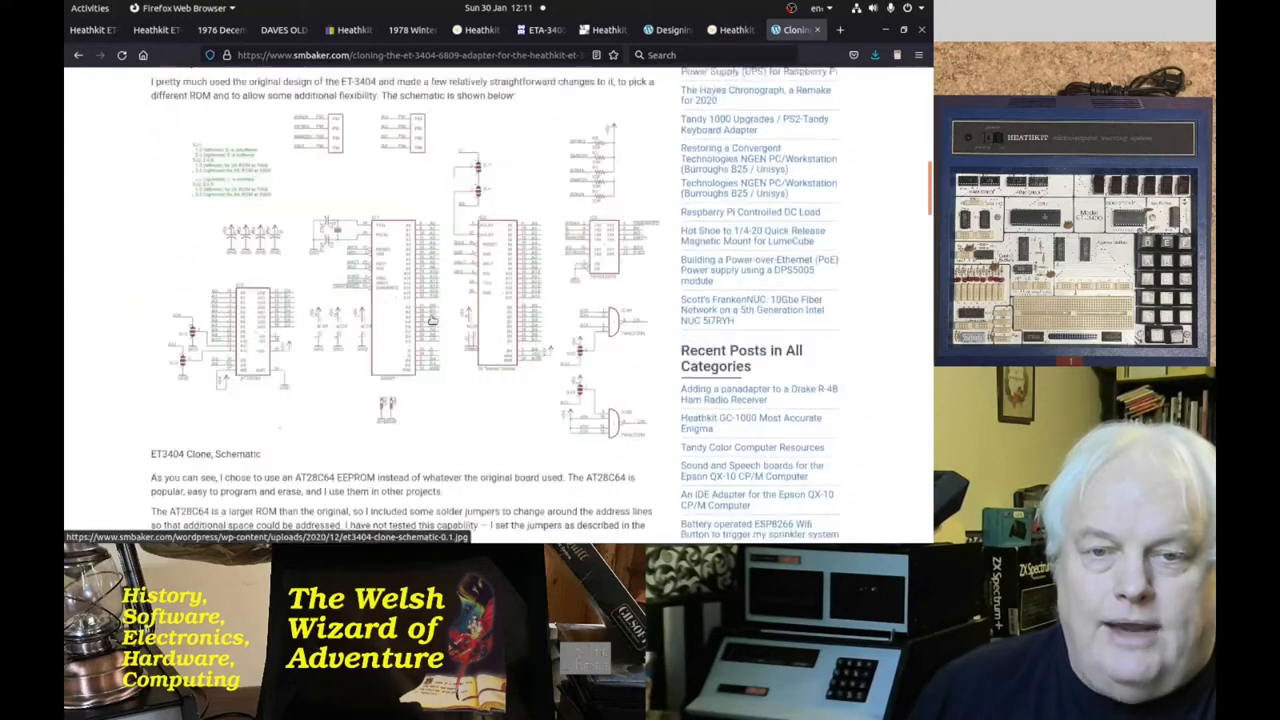
{"action": "scroll", "scroll_direction": "down", "scroll_amount": 3}
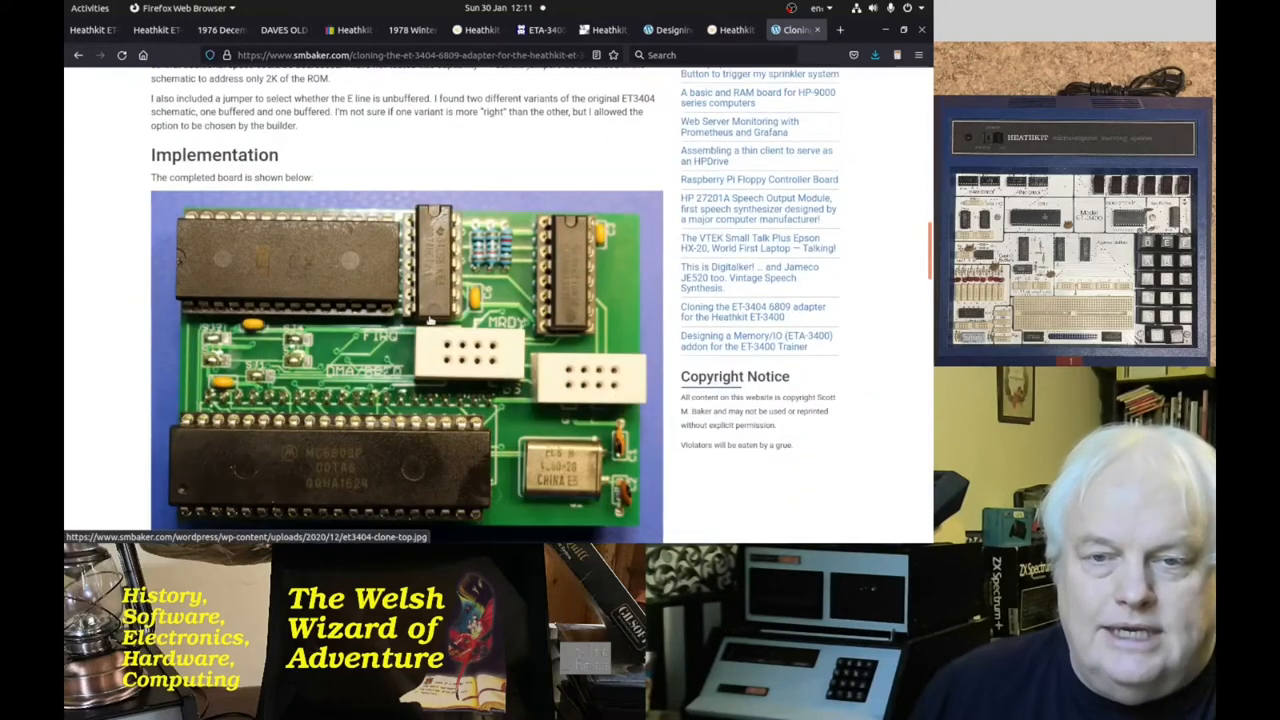
{"action": "scroll", "scroll_direction": "down", "scroll_amount": 3}
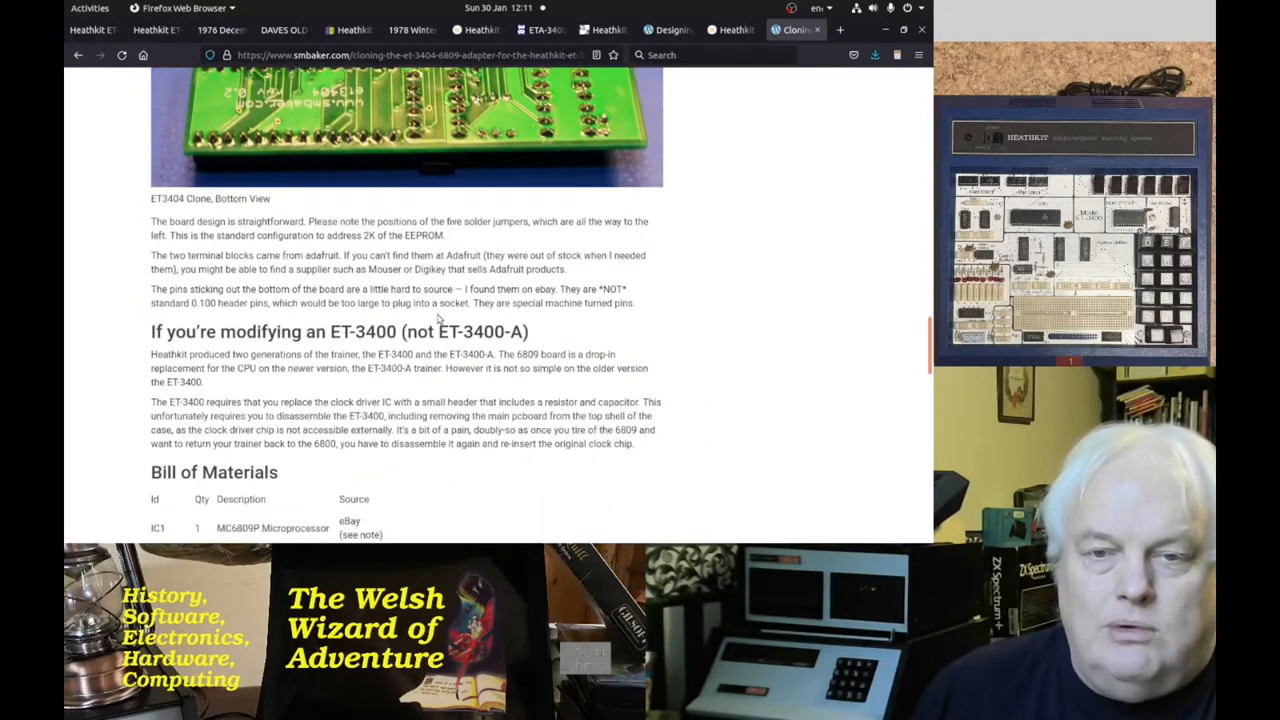
{"action": "scroll", "scroll_direction": "down", "scroll_amount": 3}
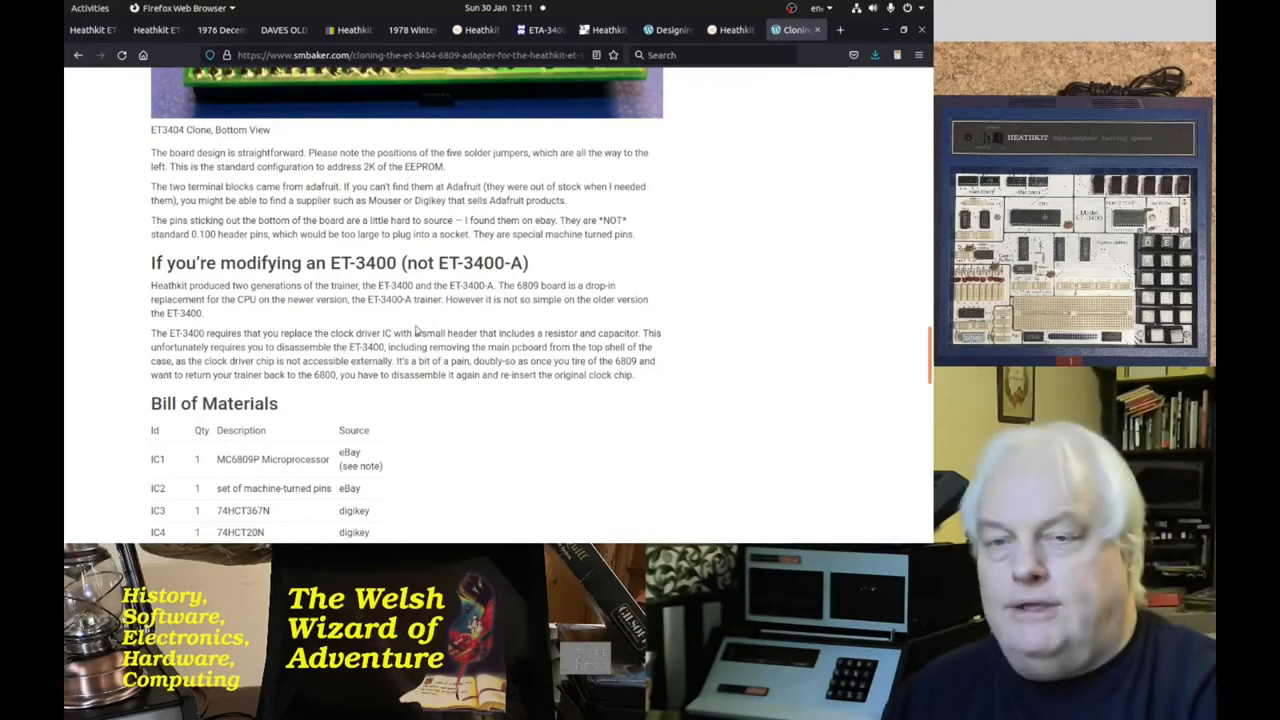
{"action": "mouse_move", "coordinate": [712, 210]}
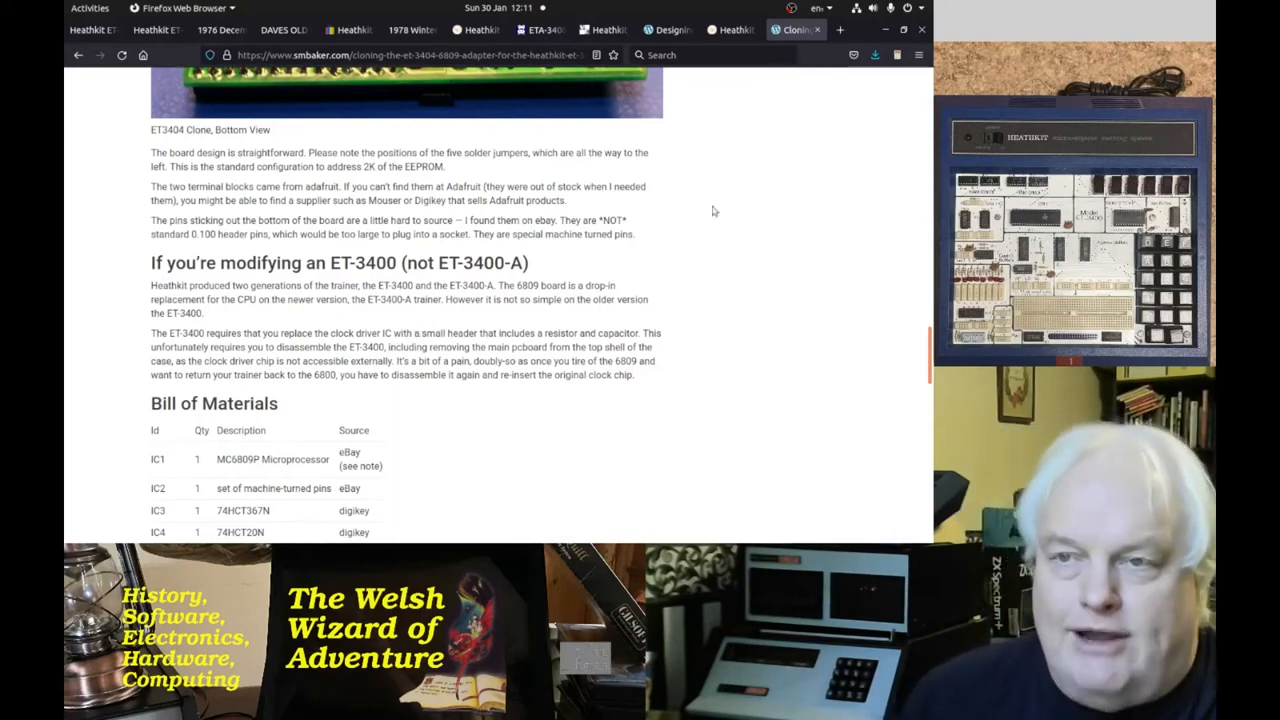